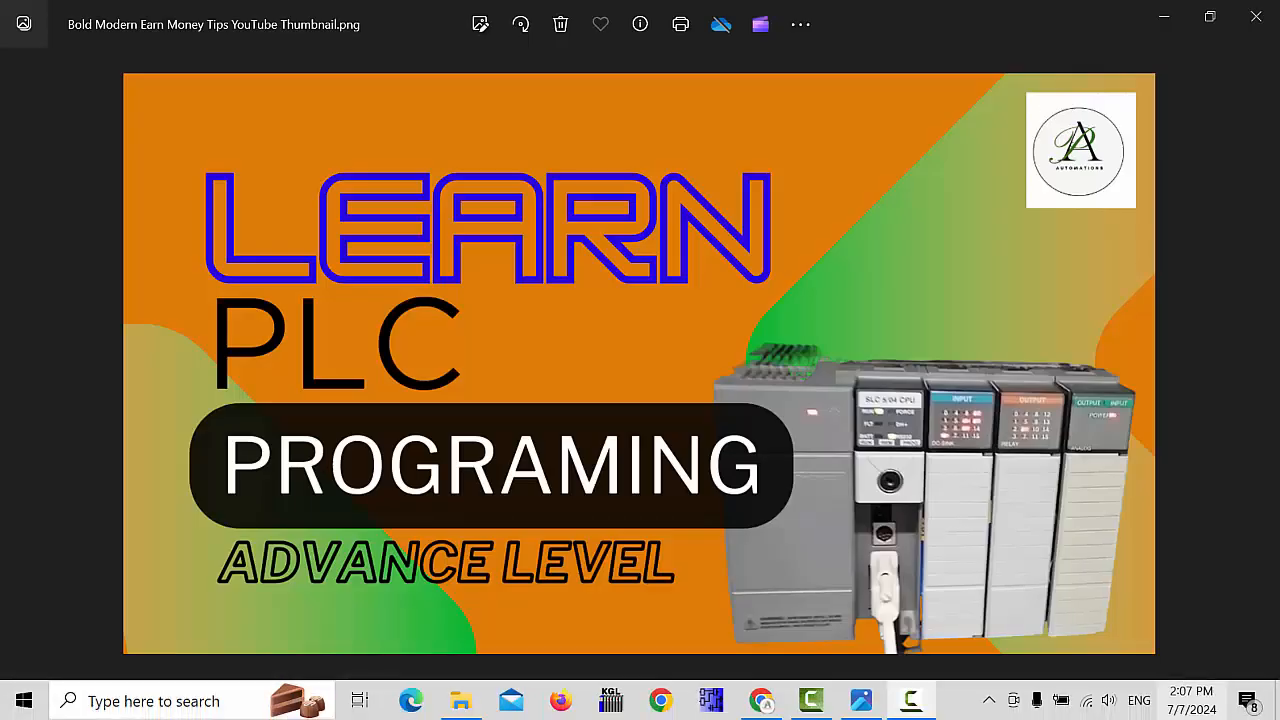
{"action": "mouse_move", "coordinate": [1200, 696]}
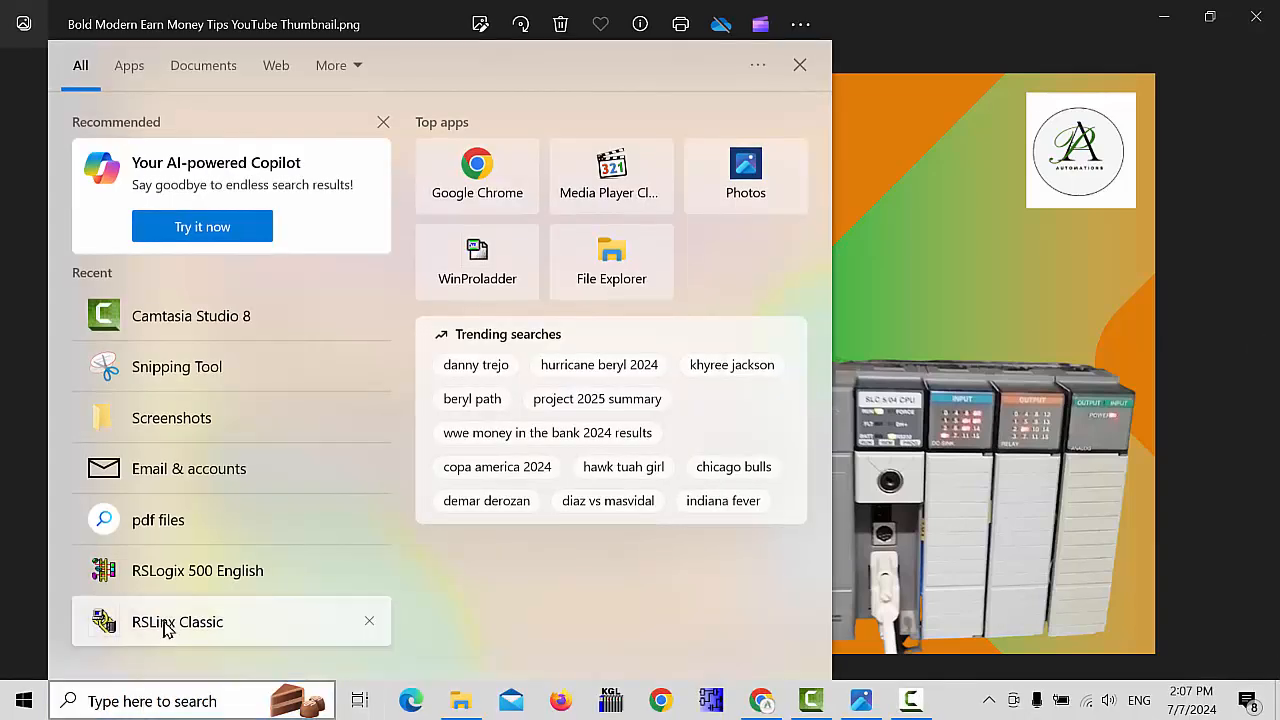
Launch RSLinx Classic and auto-configure the plc_500 RS-232 DF1 driver, accepting the detected settings.
{"action": "left_click", "coordinate": [178, 620]}
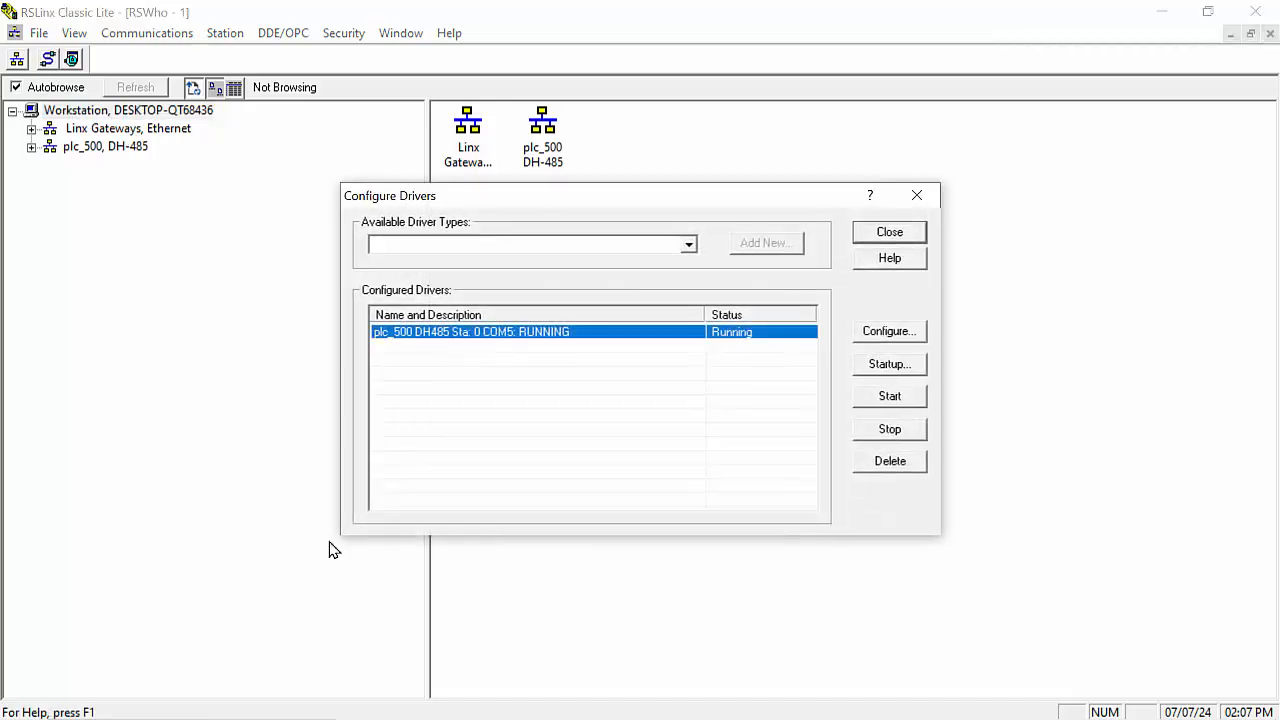
{"action": "left_click", "coordinate": [888, 332]}
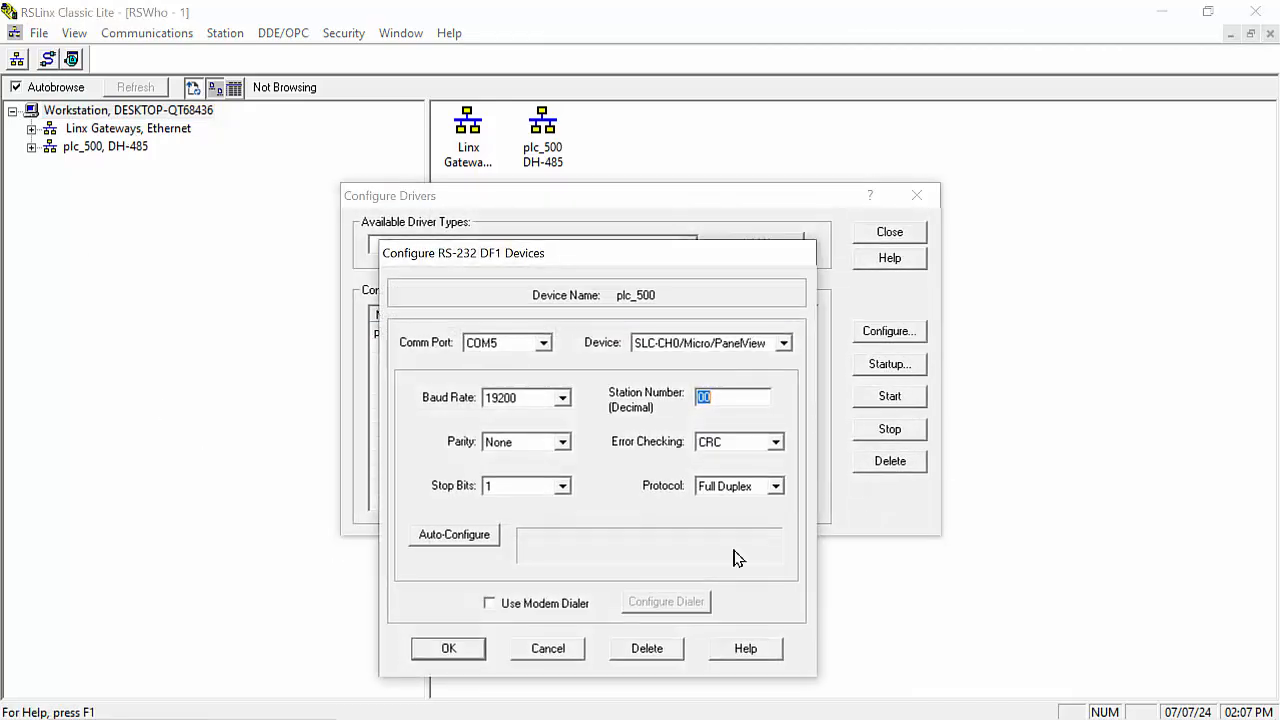
{"action": "left_click", "coordinate": [452, 534]}
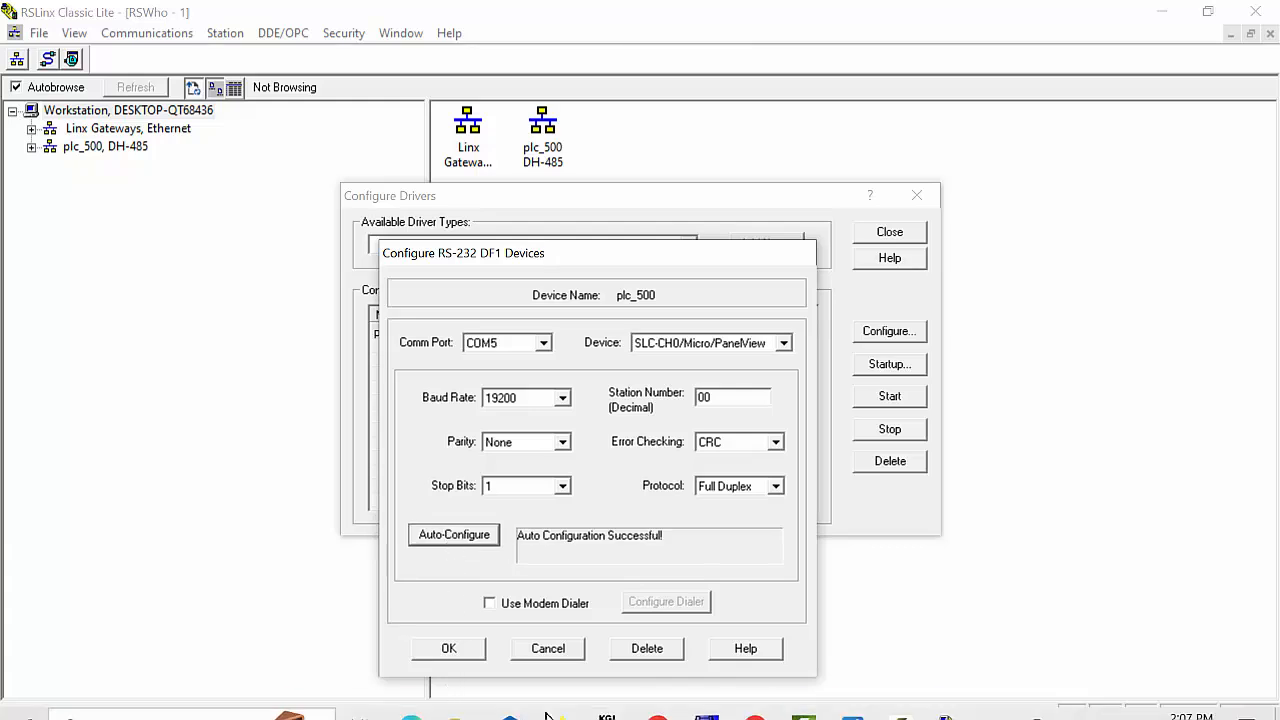
{"action": "left_click", "coordinate": [448, 648]}
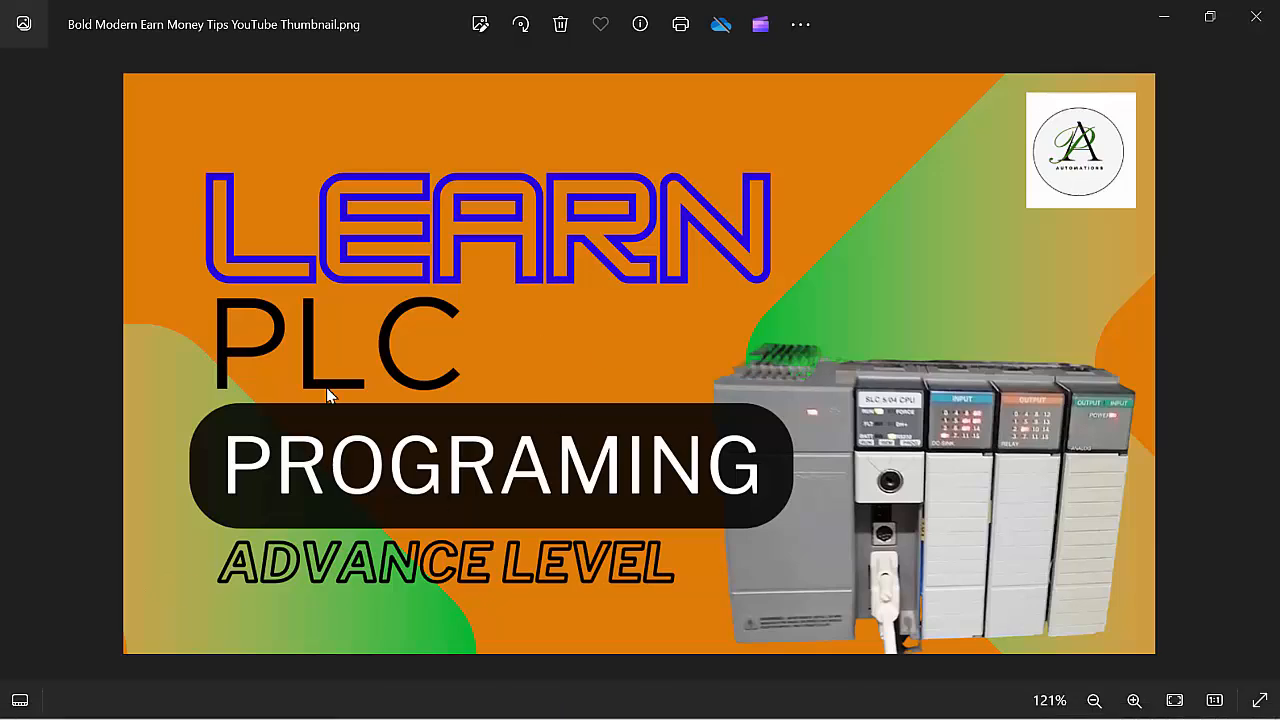
{"action": "mouse_move", "coordinate": [508, 428]}
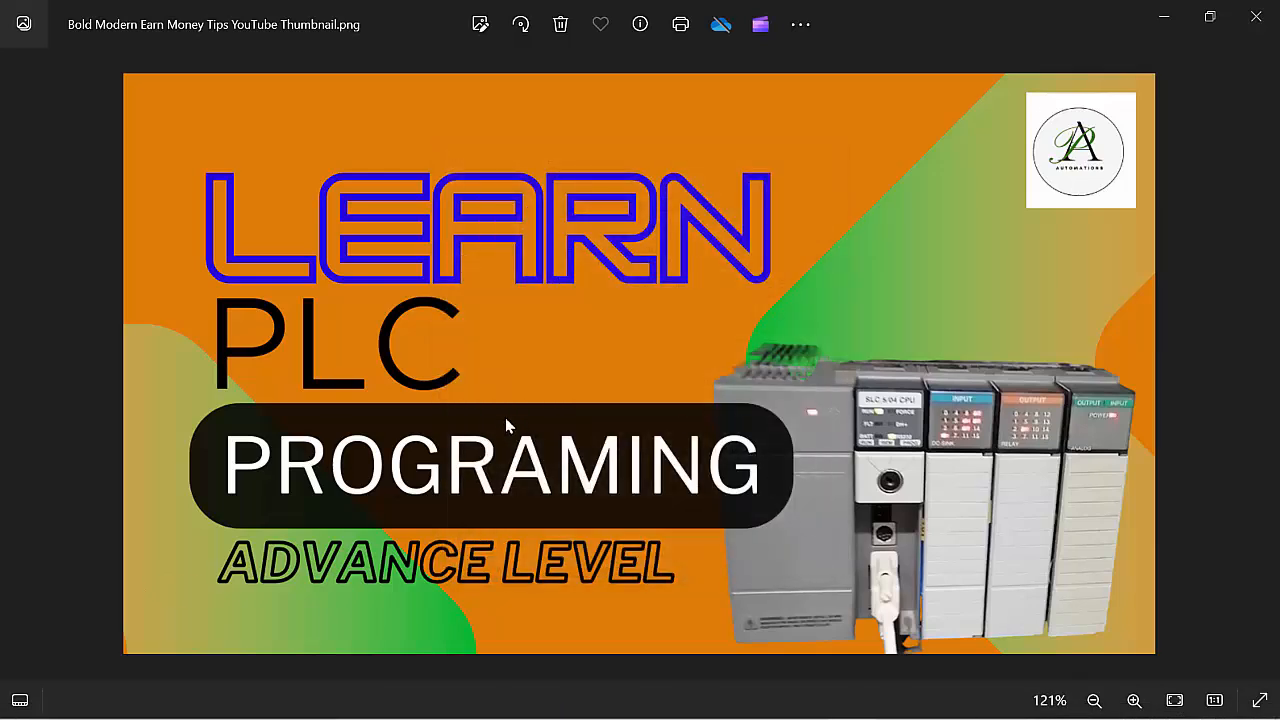
{"action": "mouse_move", "coordinate": [736, 388]}
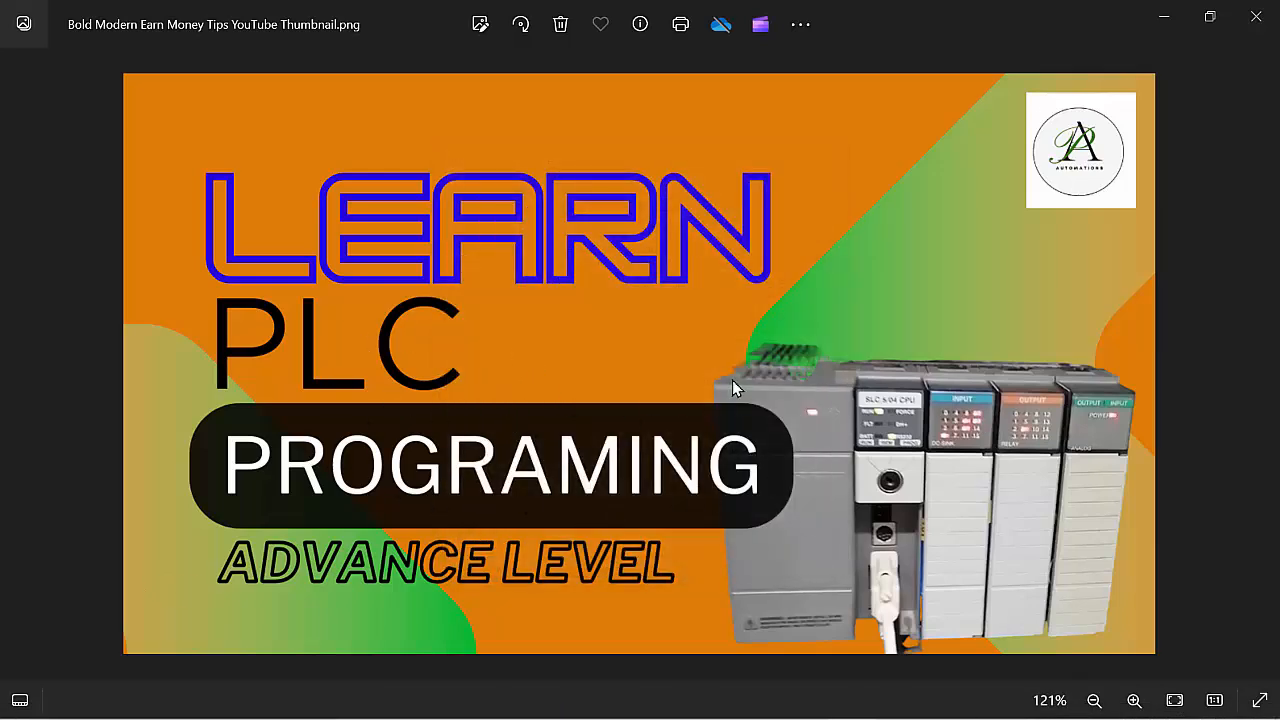
{"action": "mouse_move", "coordinate": [300, 478]}
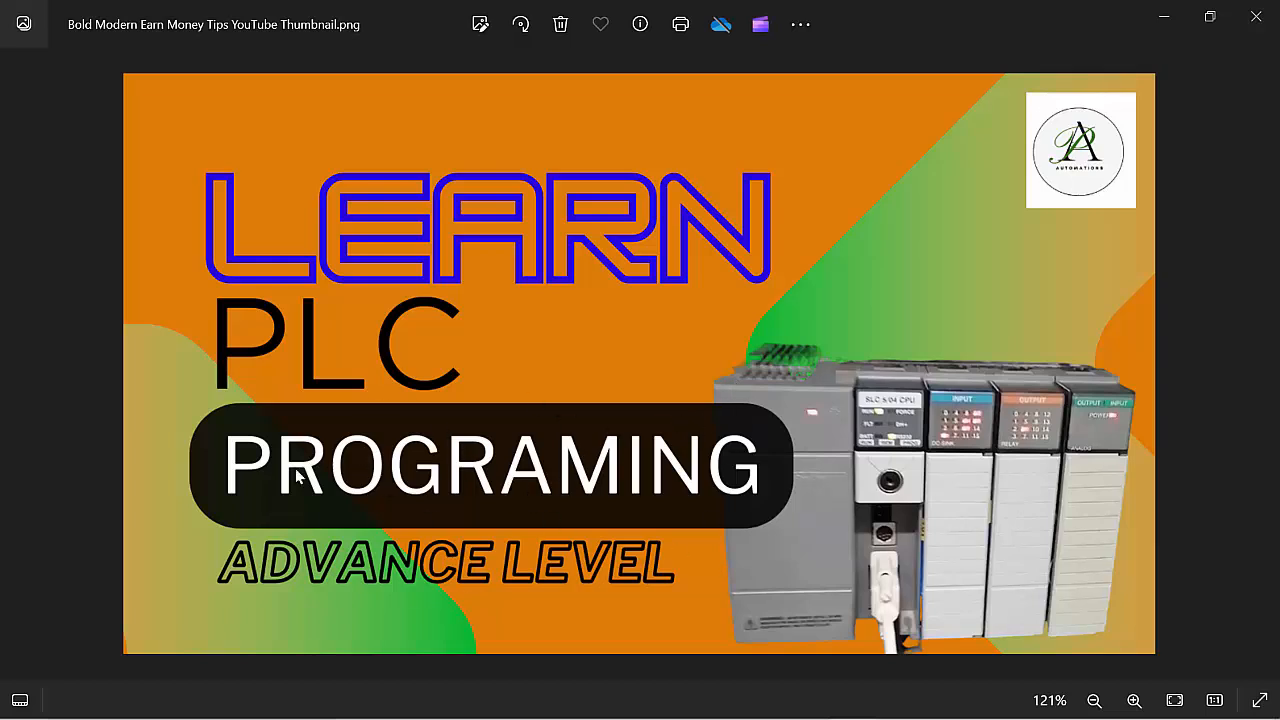
{"action": "mouse_move", "coordinate": [624, 520]}
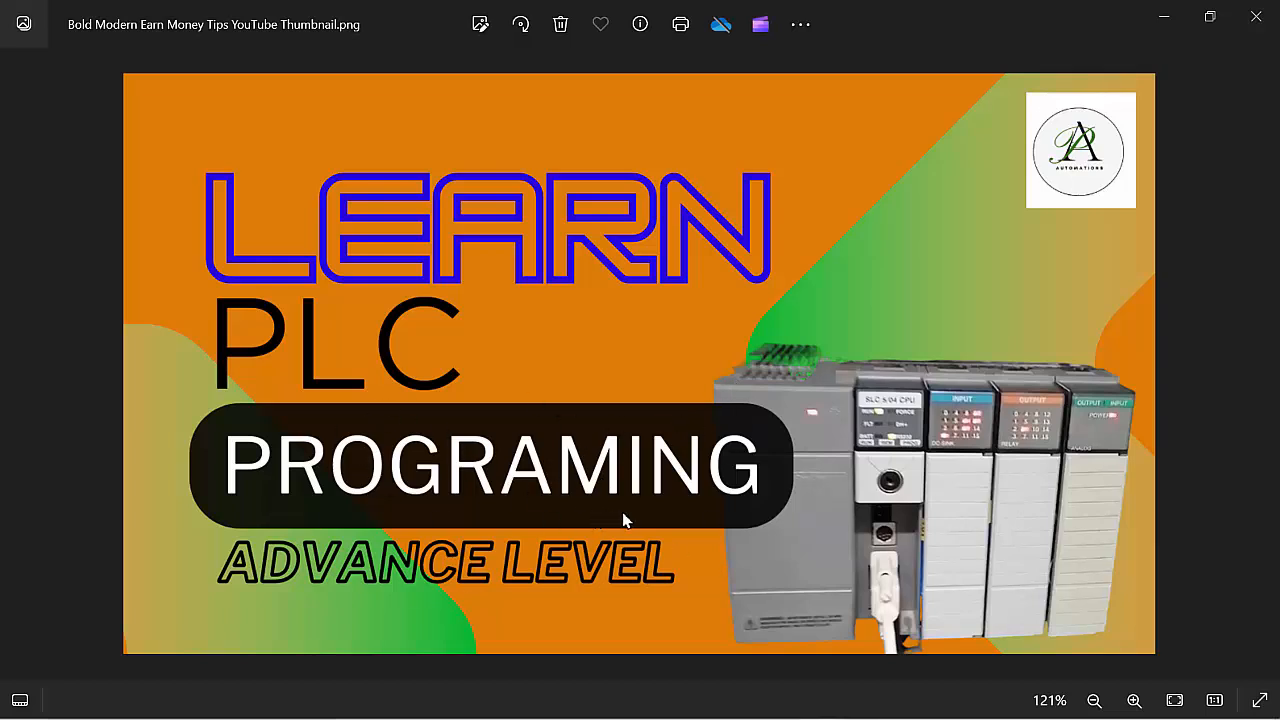
Launch RSLogix 500 Pro maximized and upload the SLC 5/04 program, entering the processor password.
{"action": "left_click", "coordinate": [944, 700]}
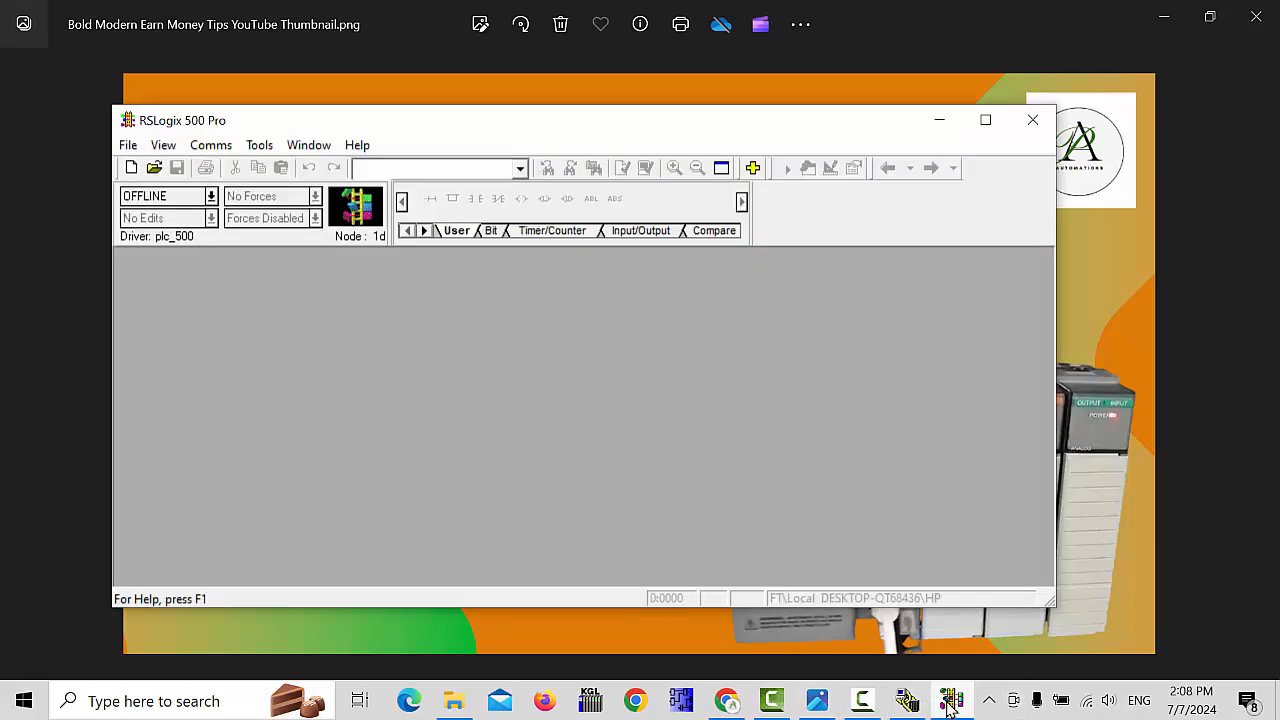
{"action": "left_click", "coordinate": [984, 120]}
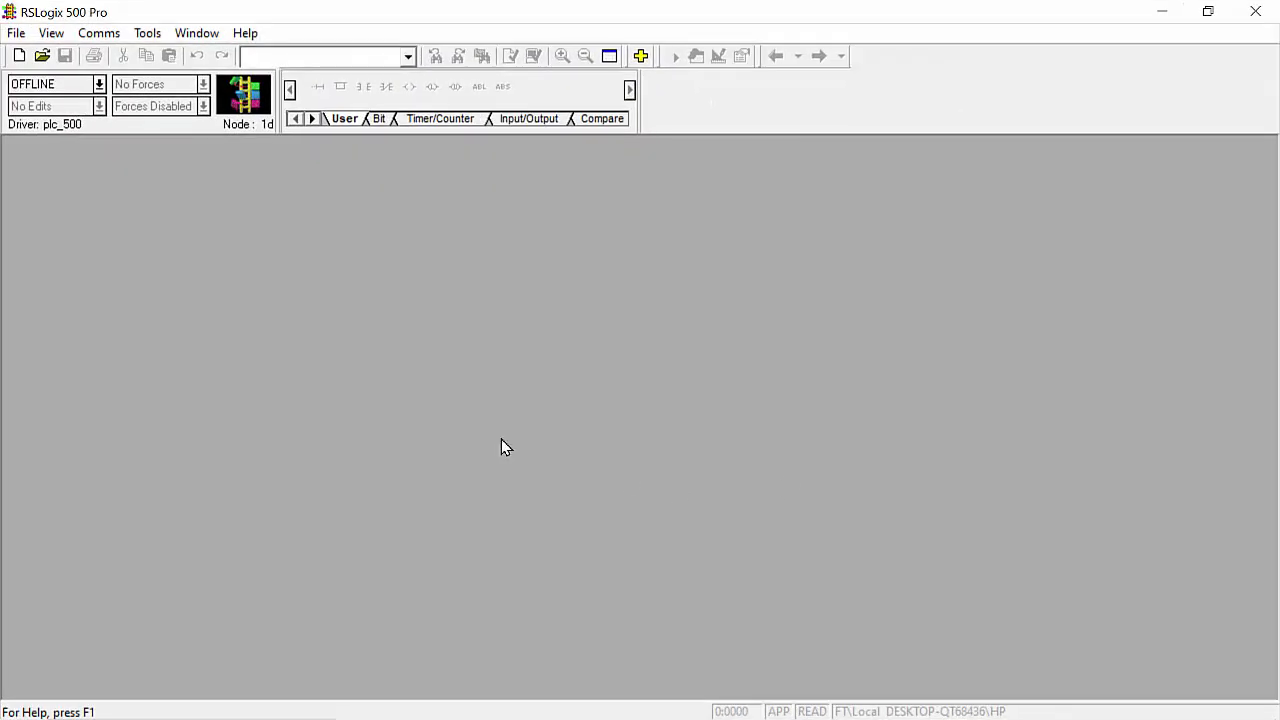
{"action": "left_click", "coordinate": [98, 84]}
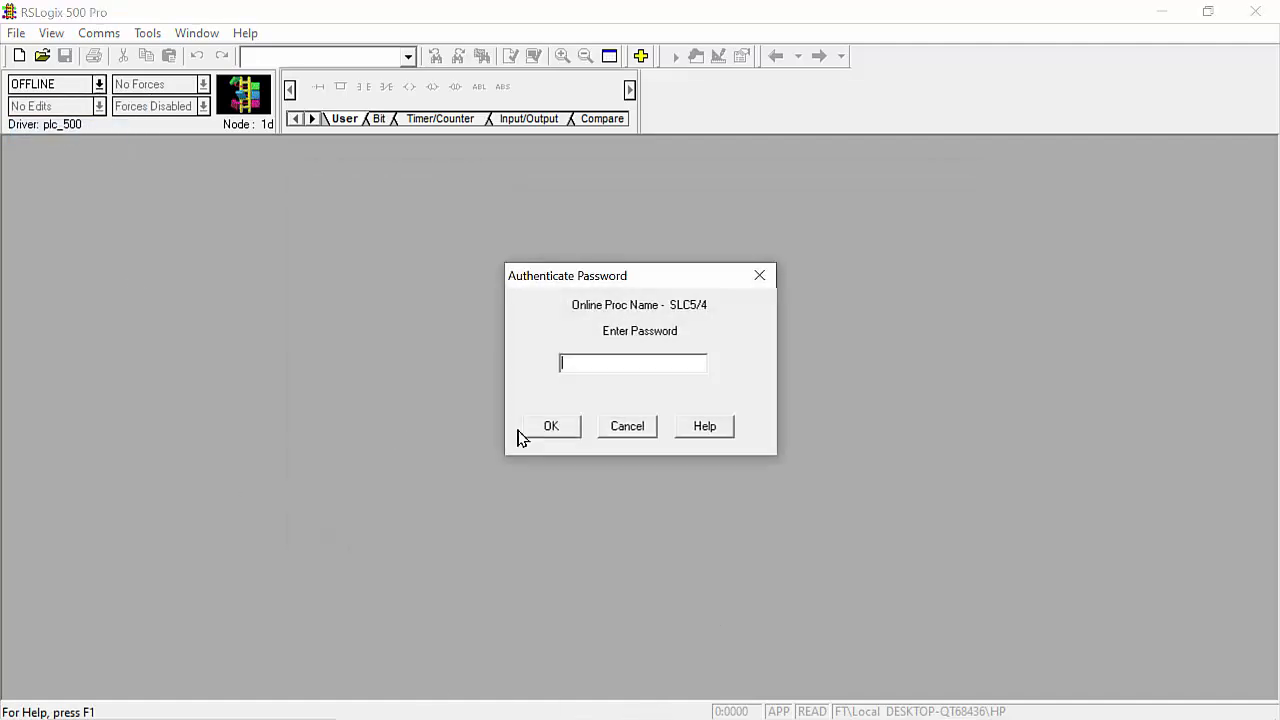
{"action": "type", "text": "***"}
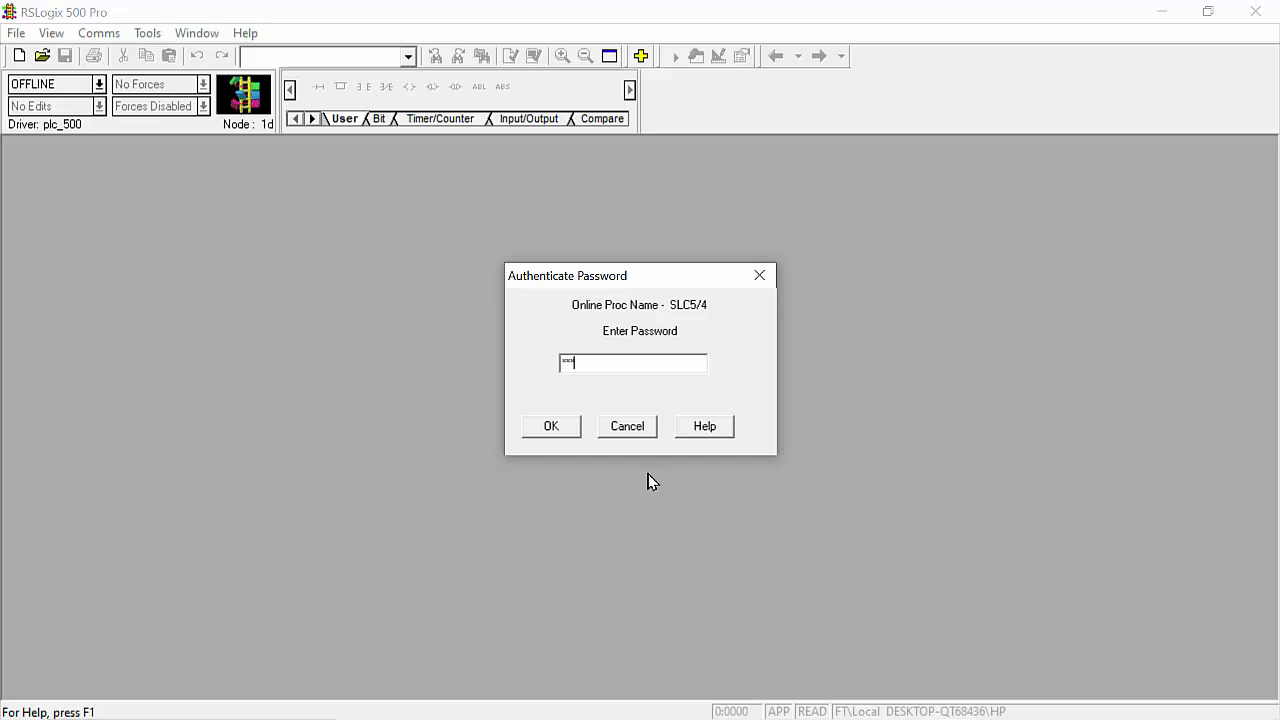
{"action": "left_click", "coordinate": [550, 426]}
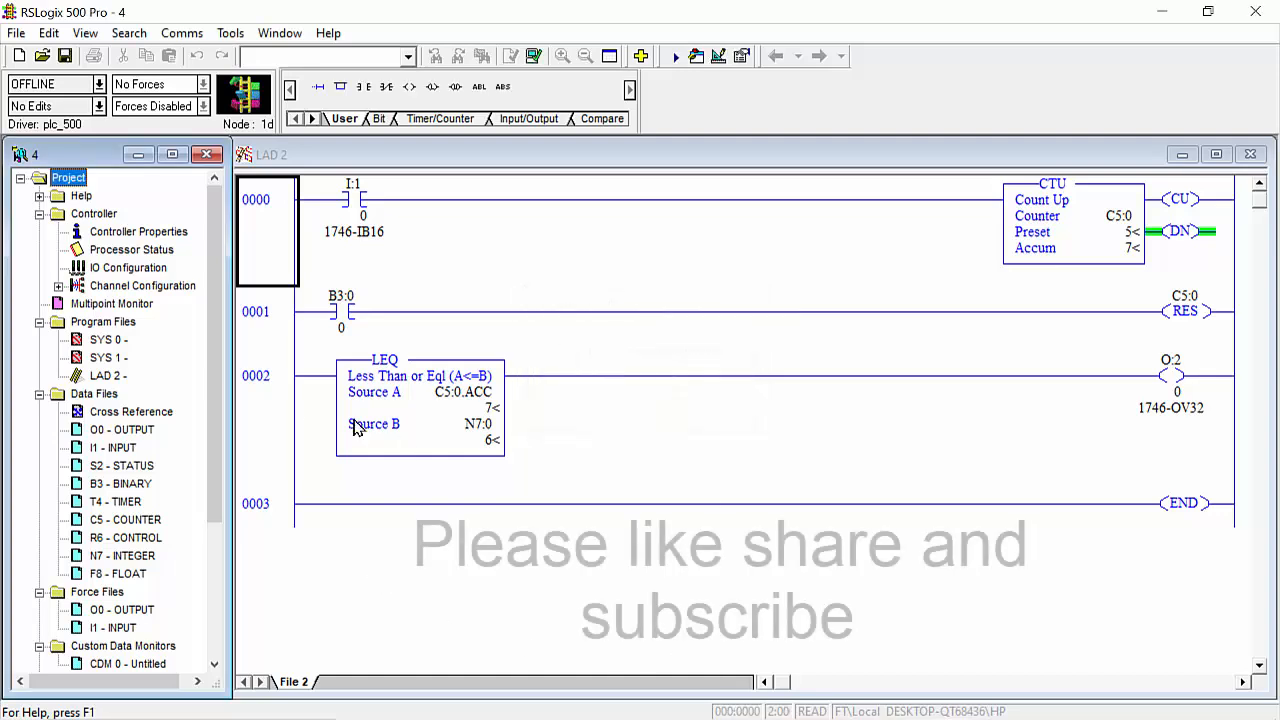
Select rung 0002 holding the LEQ comparison of C5:0.ACC against N7:0.
{"action": "left_click", "coordinate": [264, 376]}
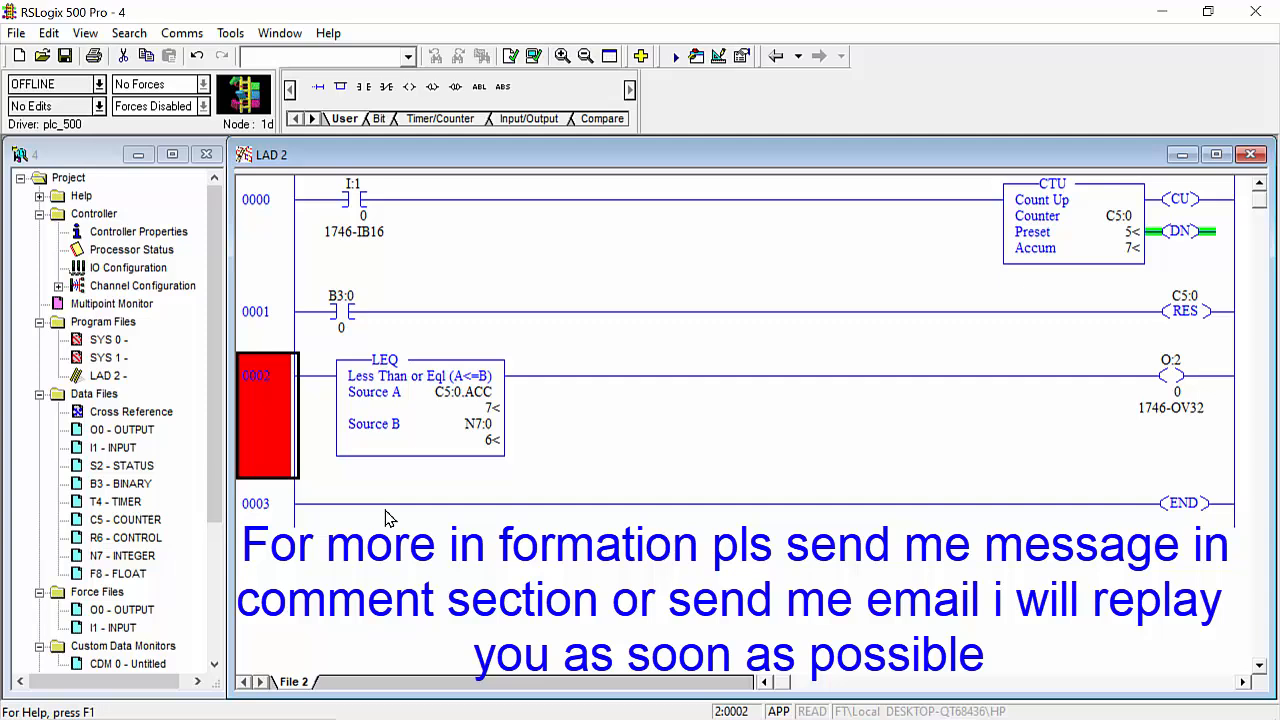
{"action": "mouse_move", "coordinate": [460, 512]}
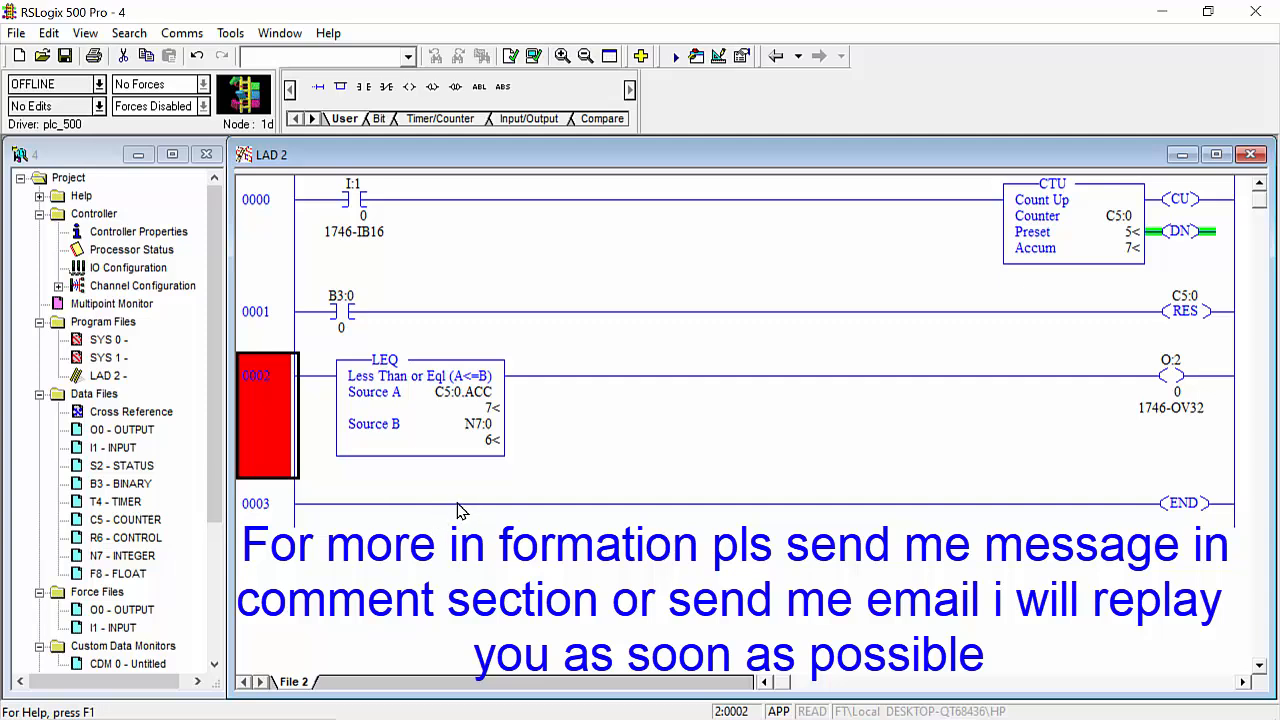
{"action": "mouse_move", "coordinate": [252, 200]}
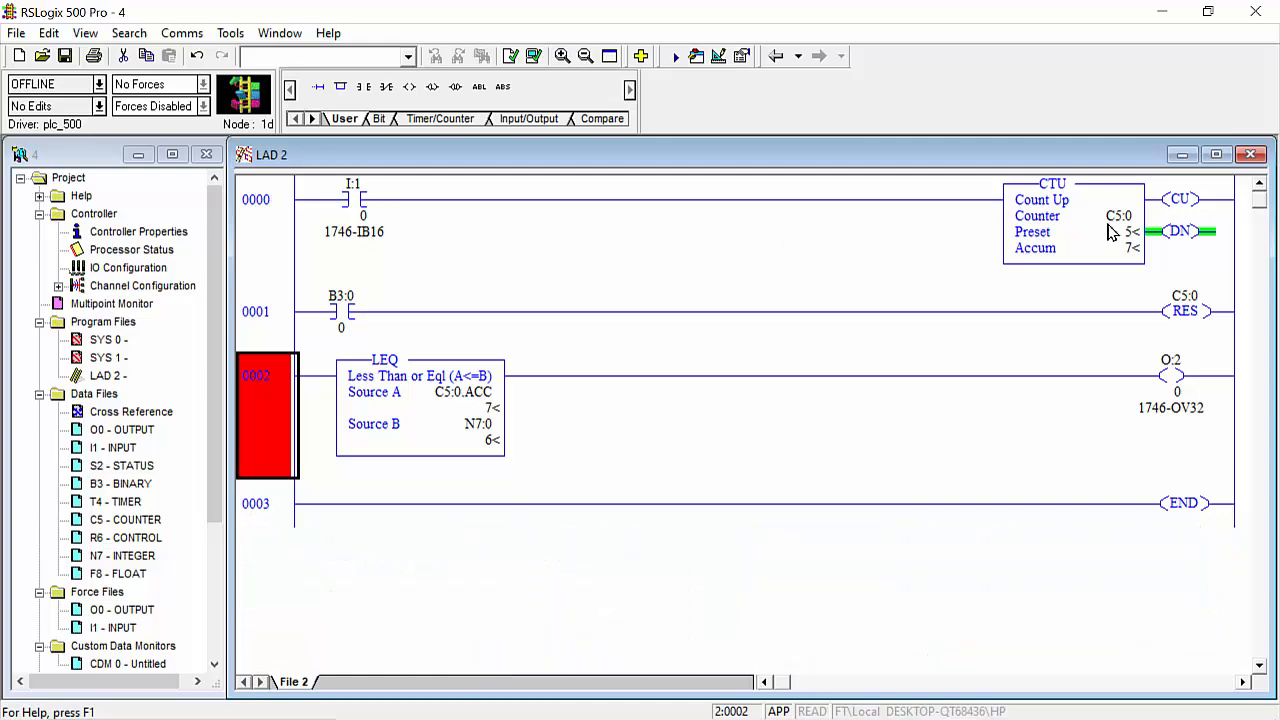
{"action": "mouse_move", "coordinate": [384, 260]}
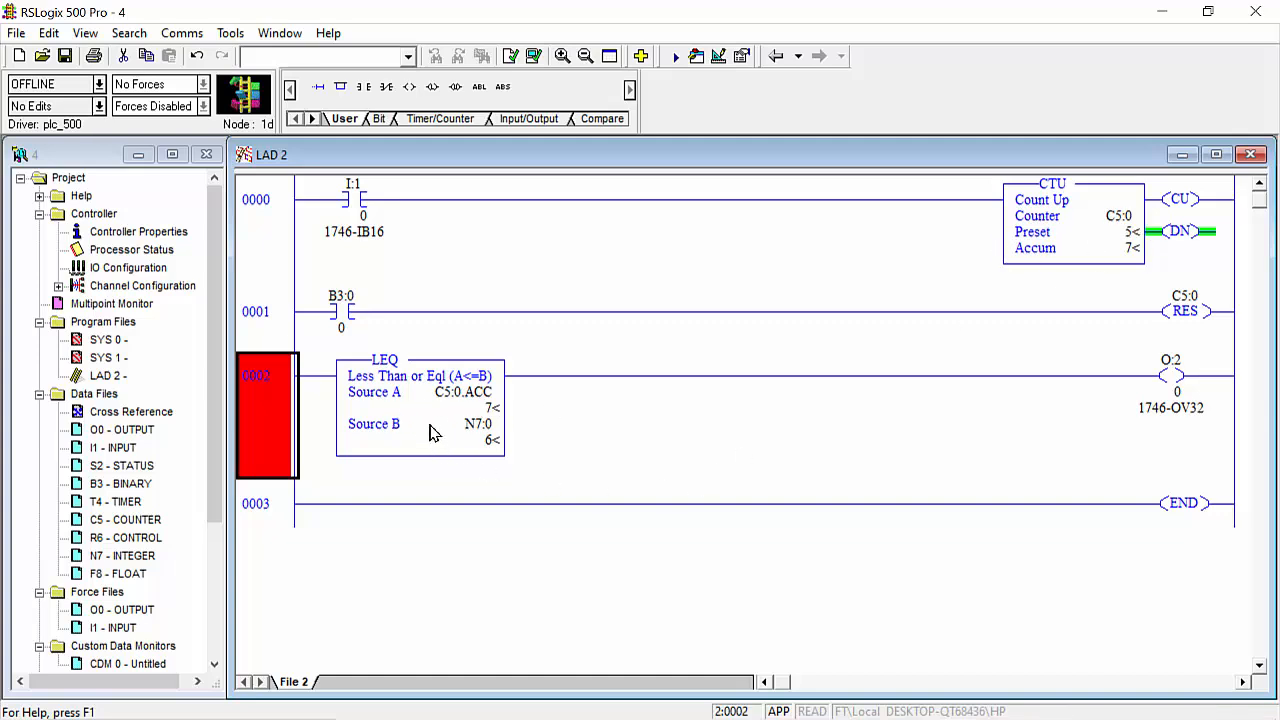
{"action": "mouse_move", "coordinate": [454, 448]}
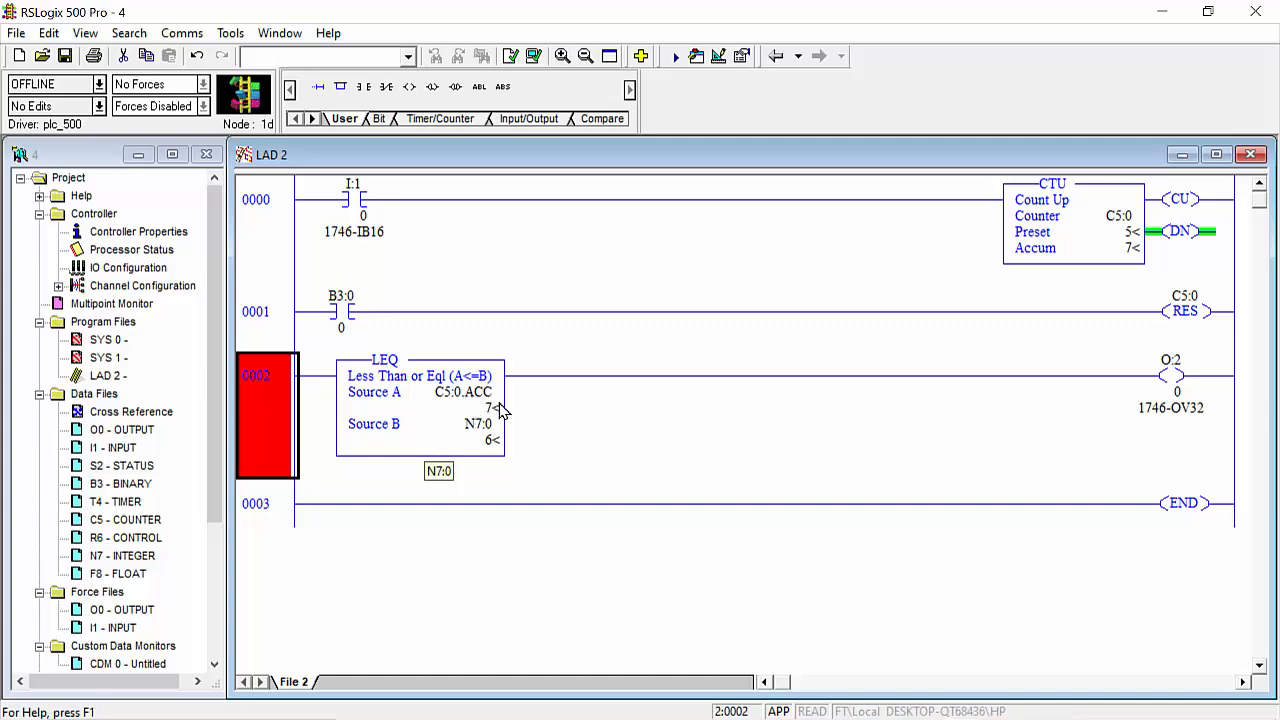
{"action": "mouse_move", "coordinate": [424, 442]}
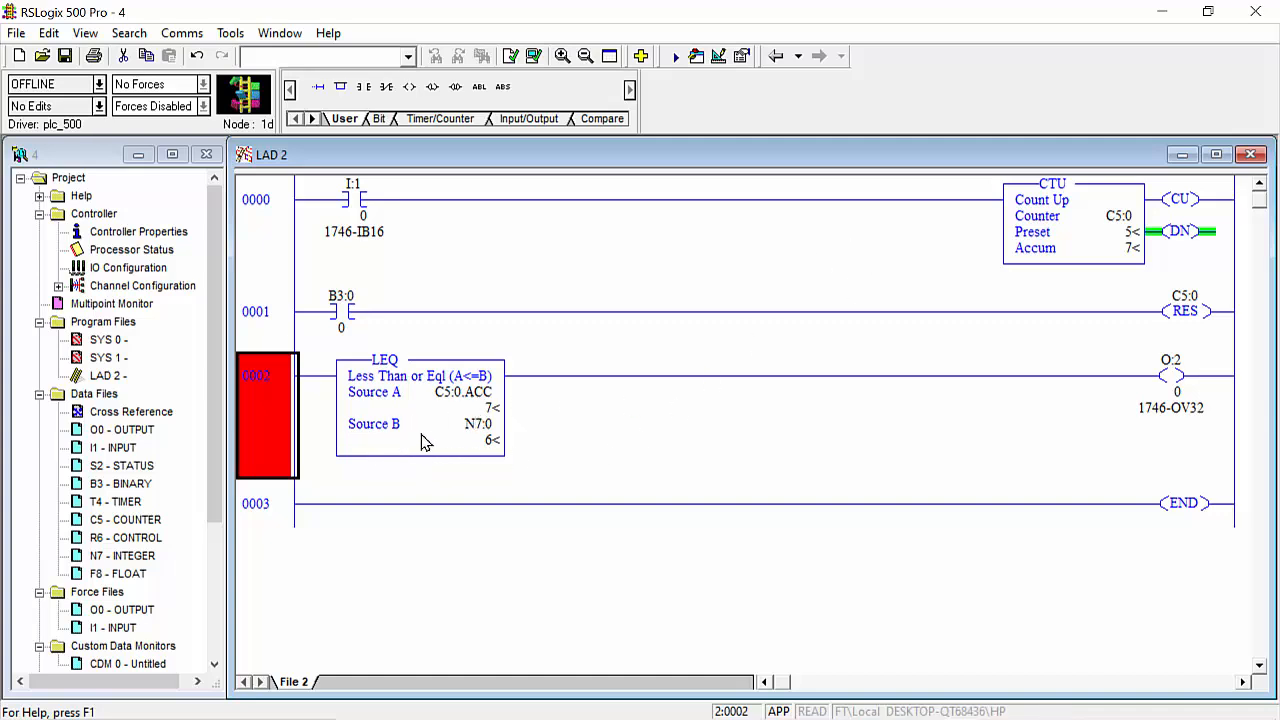
{"action": "mouse_move", "coordinate": [418, 392]}
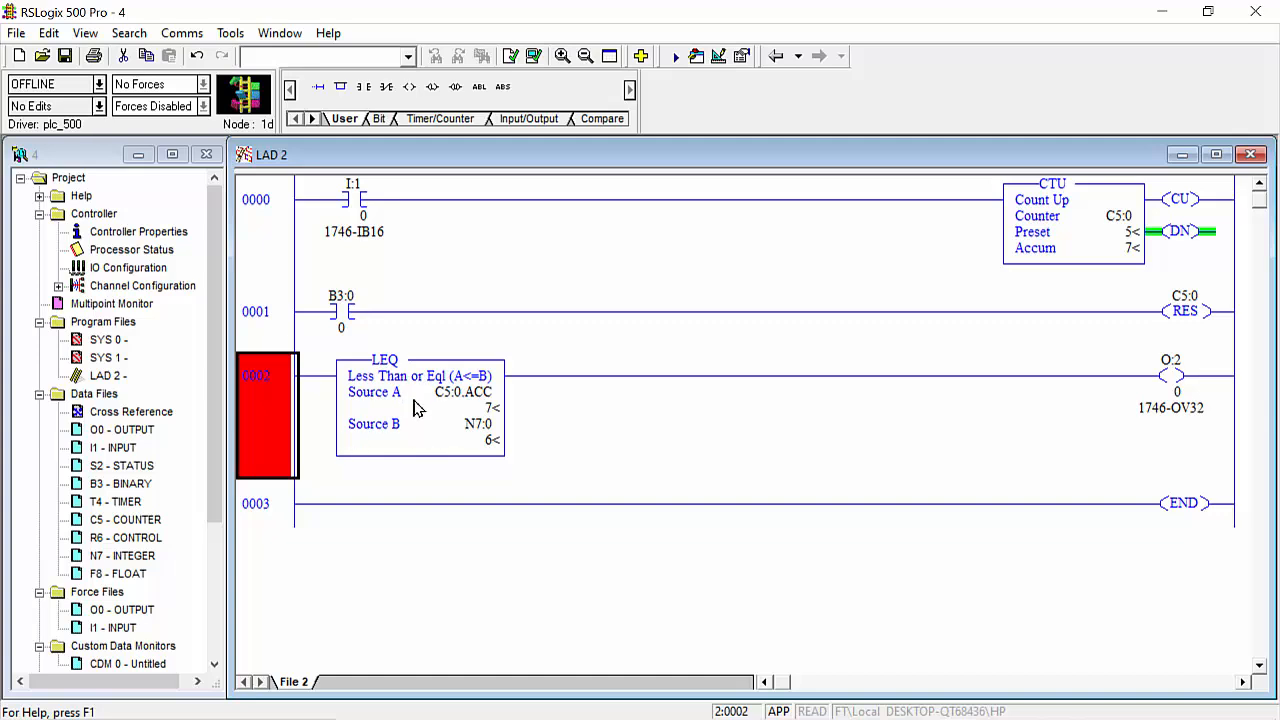
{"action": "mouse_move", "coordinate": [404, 380]}
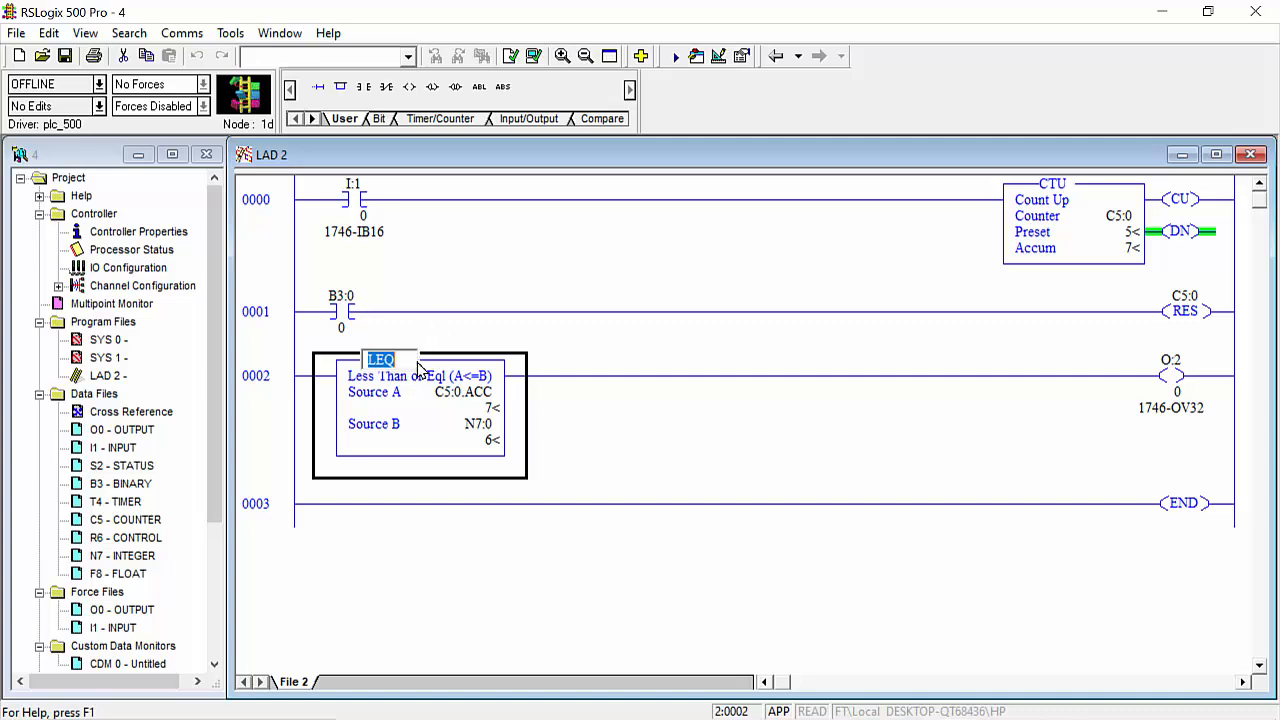
Replace the LEQ mnemonic with GEQ so rung 0002 compares C5:0.ACC >= N7:0.
{"action": "type", "text": "G"}
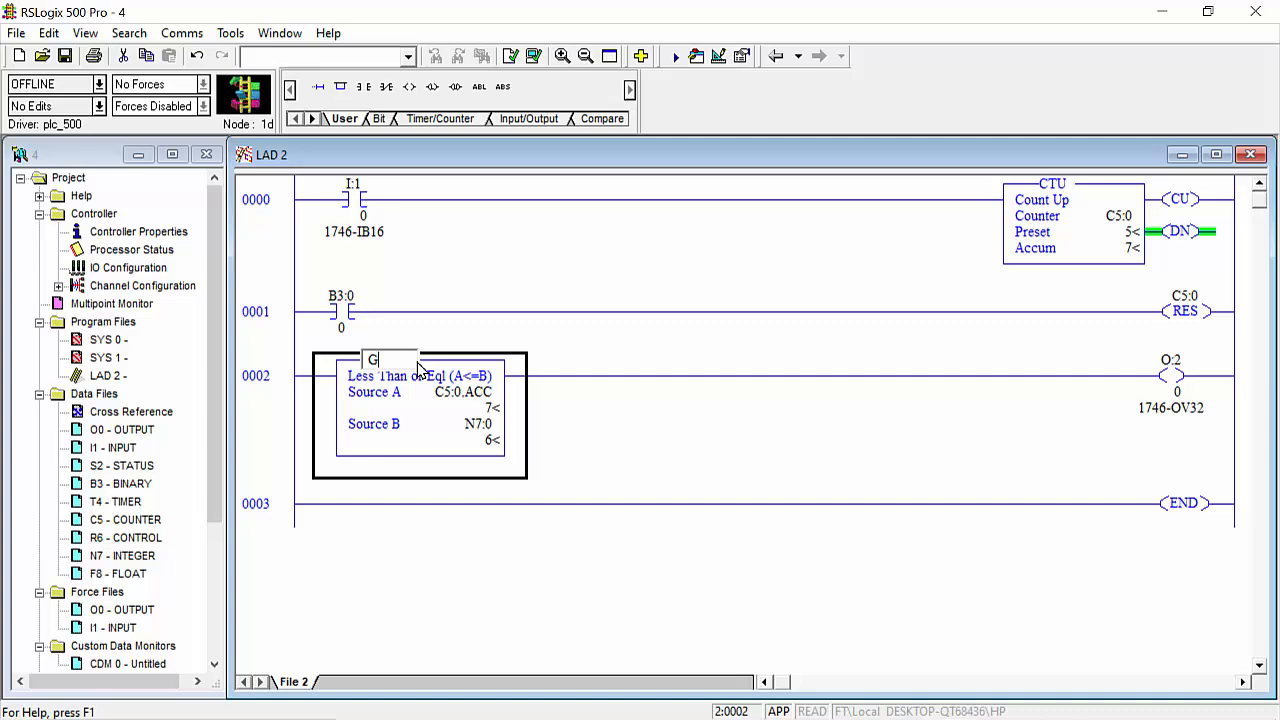
{"action": "type", "text": "R"}
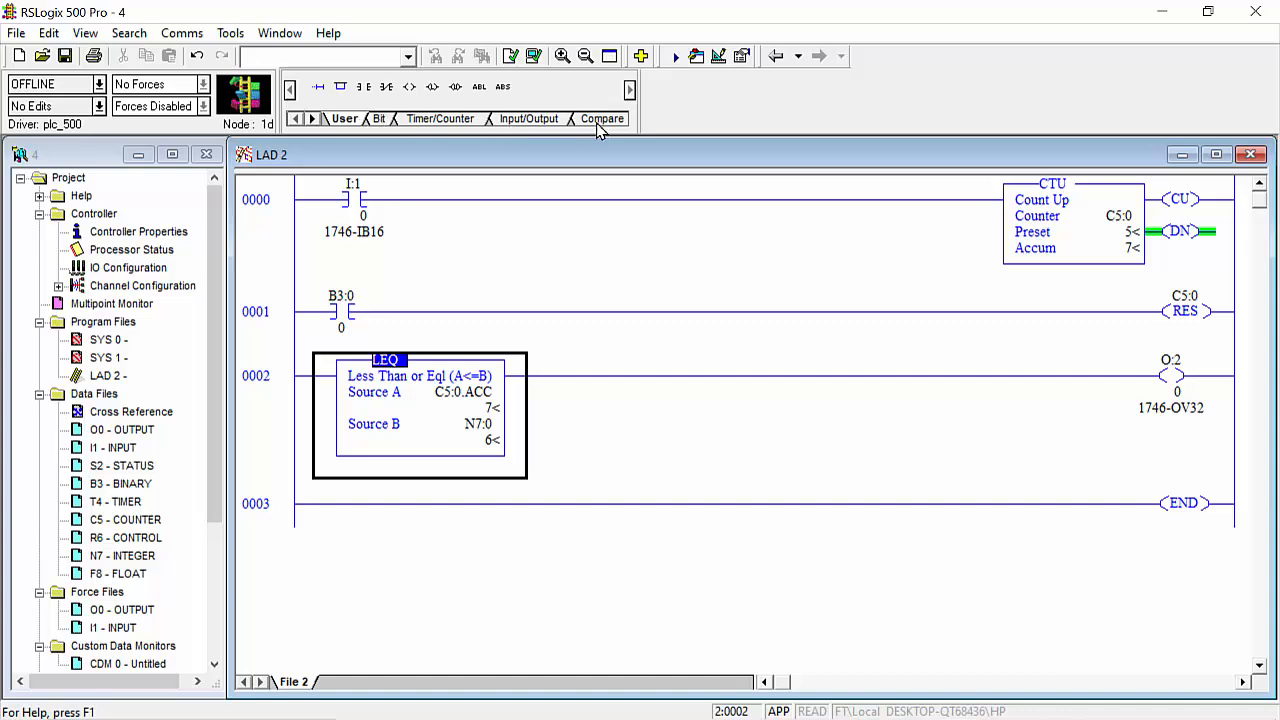
{"action": "left_click", "coordinate": [600, 118]}
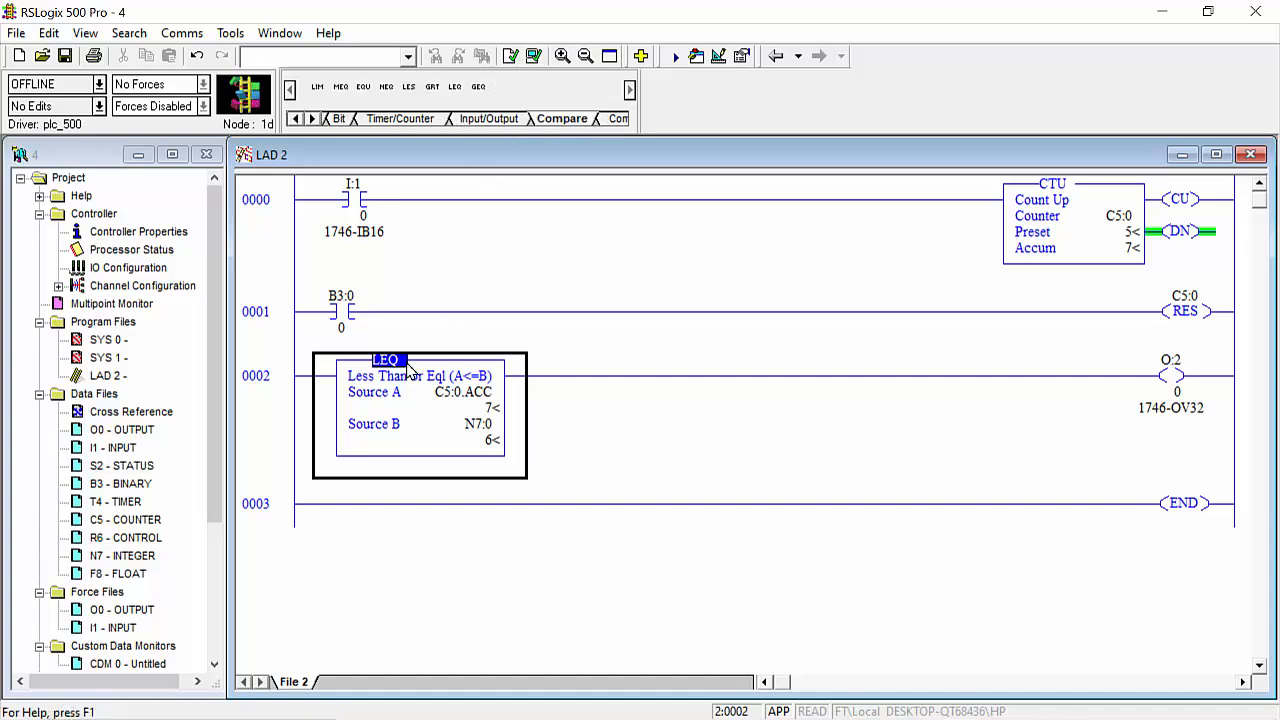
{"action": "type", "text": "G"}
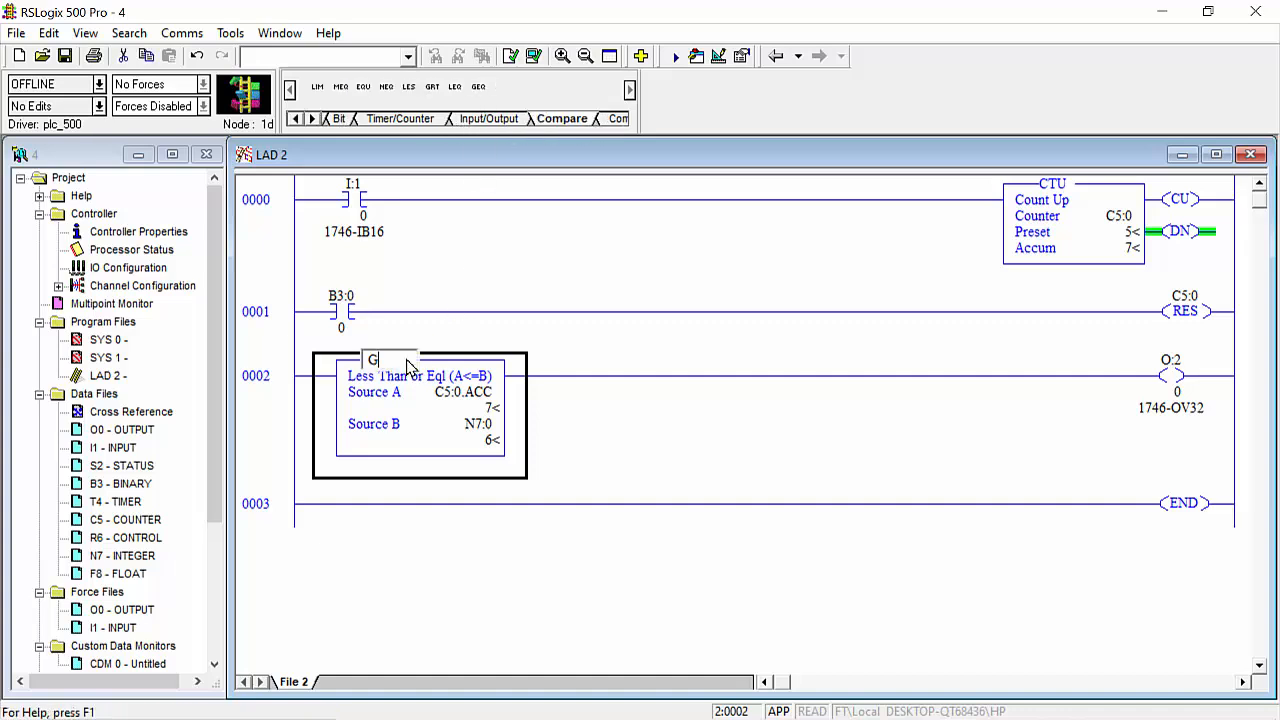
{"action": "type", "text": "EQ"}
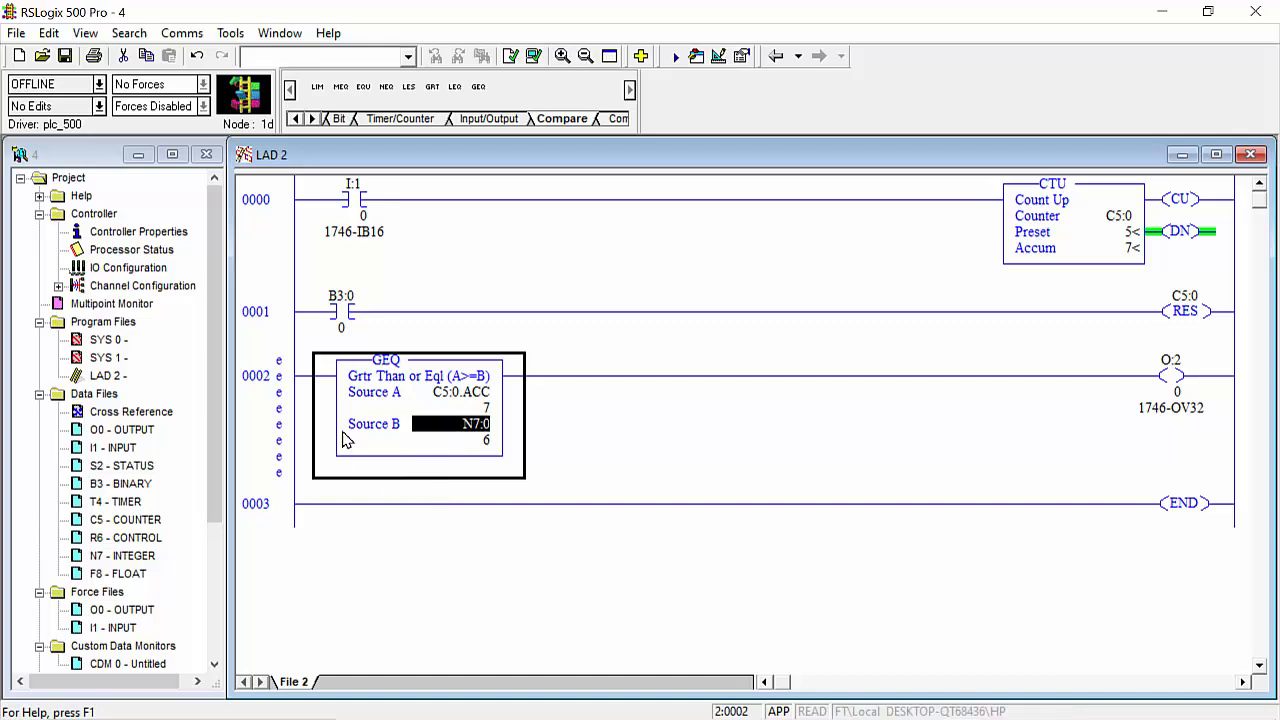
{"action": "mouse_move", "coordinate": [512, 476]}
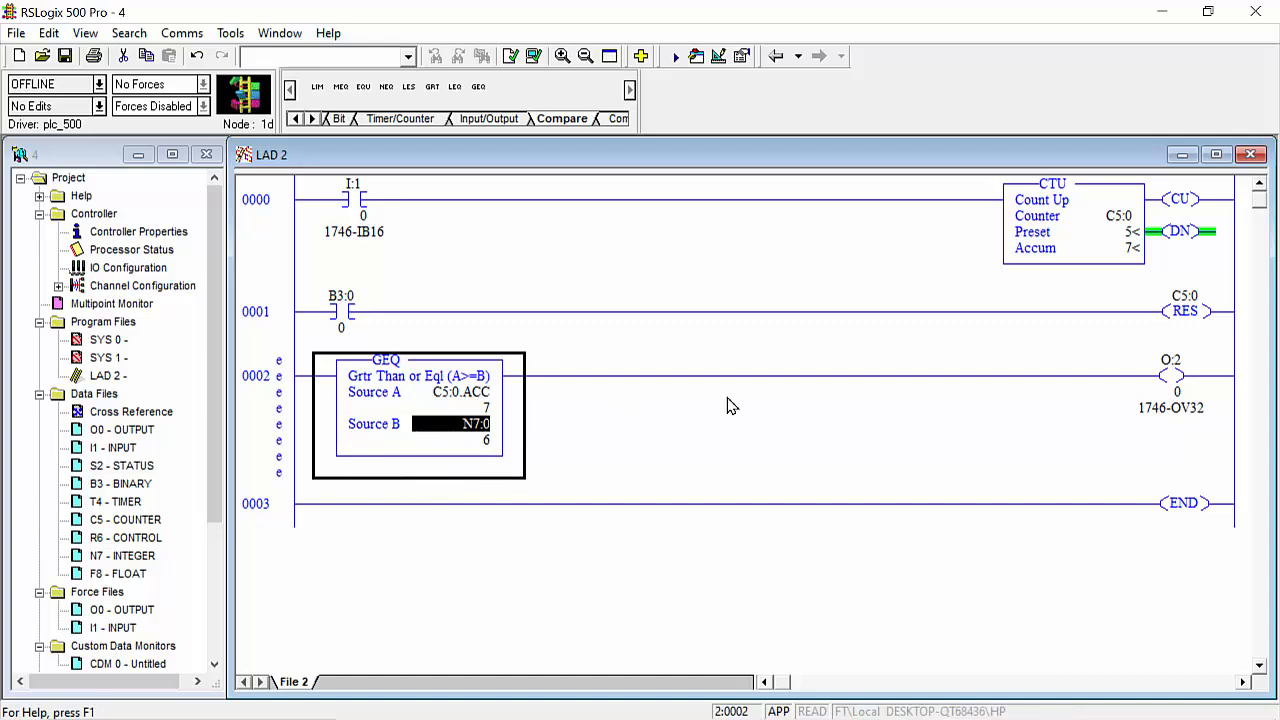
{"action": "mouse_move", "coordinate": [520, 448]}
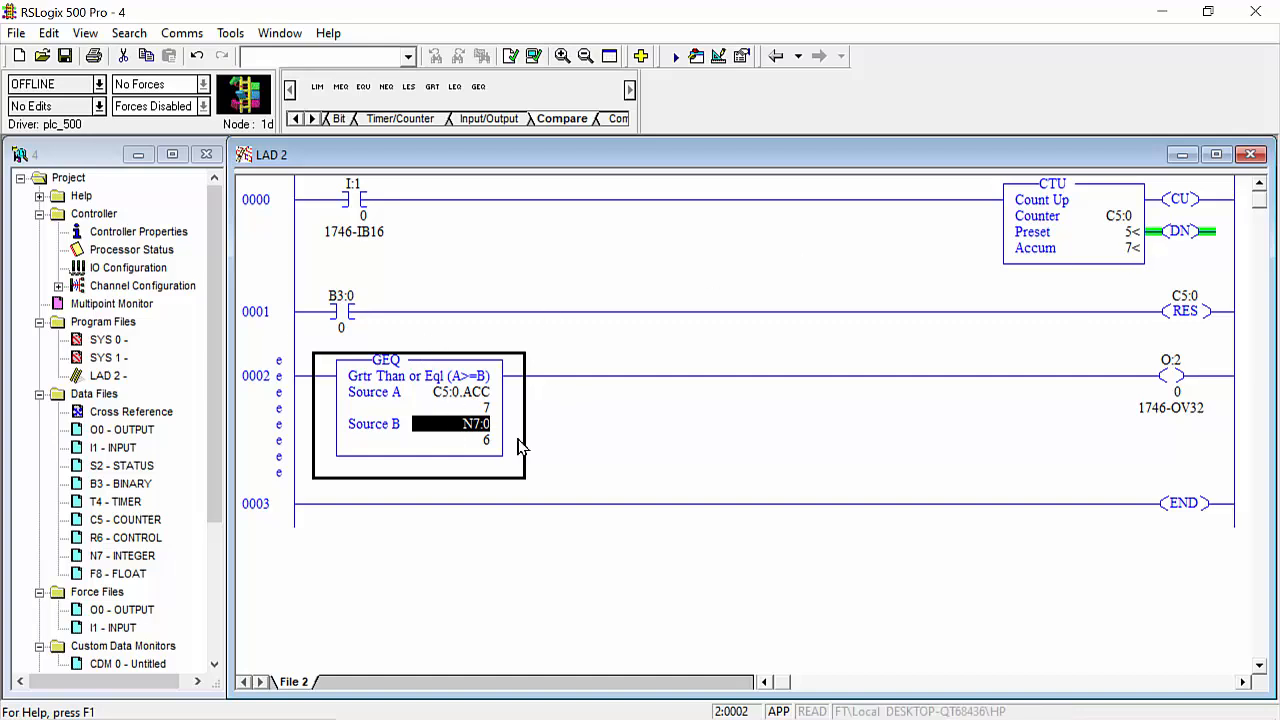
{"action": "mouse_move", "coordinate": [488, 468]}
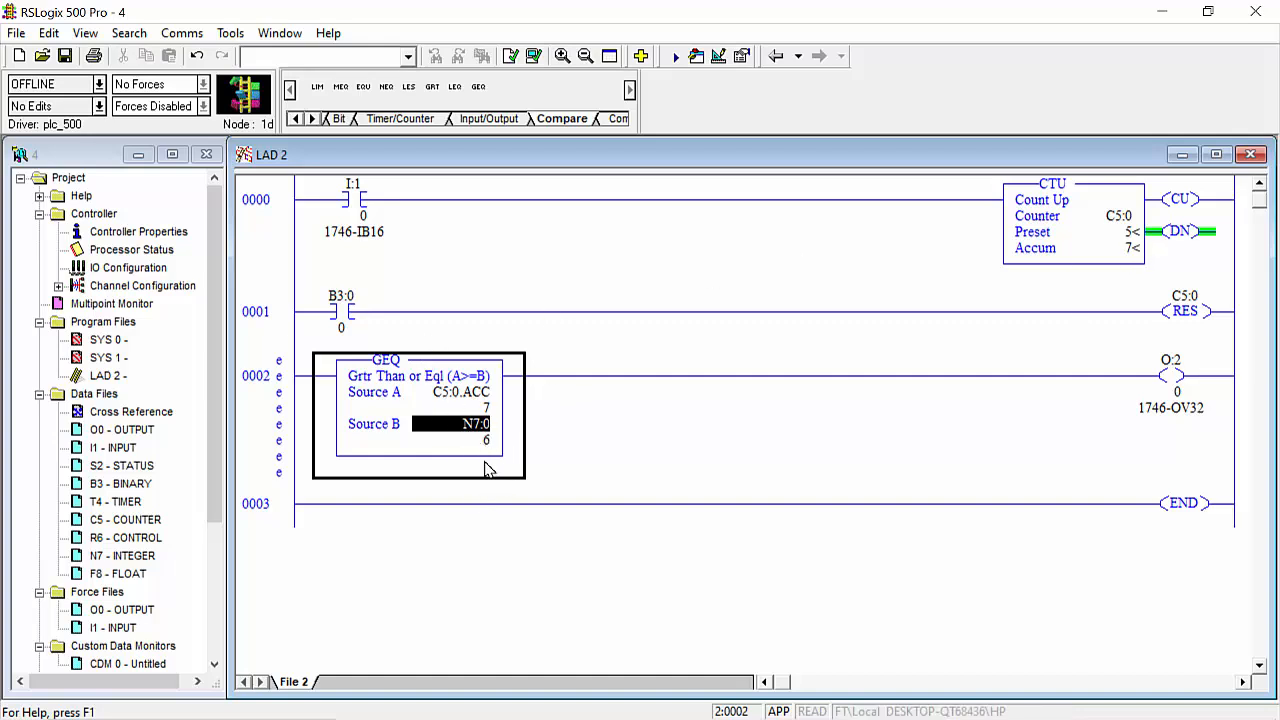
{"action": "mouse_move", "coordinate": [548, 436]}
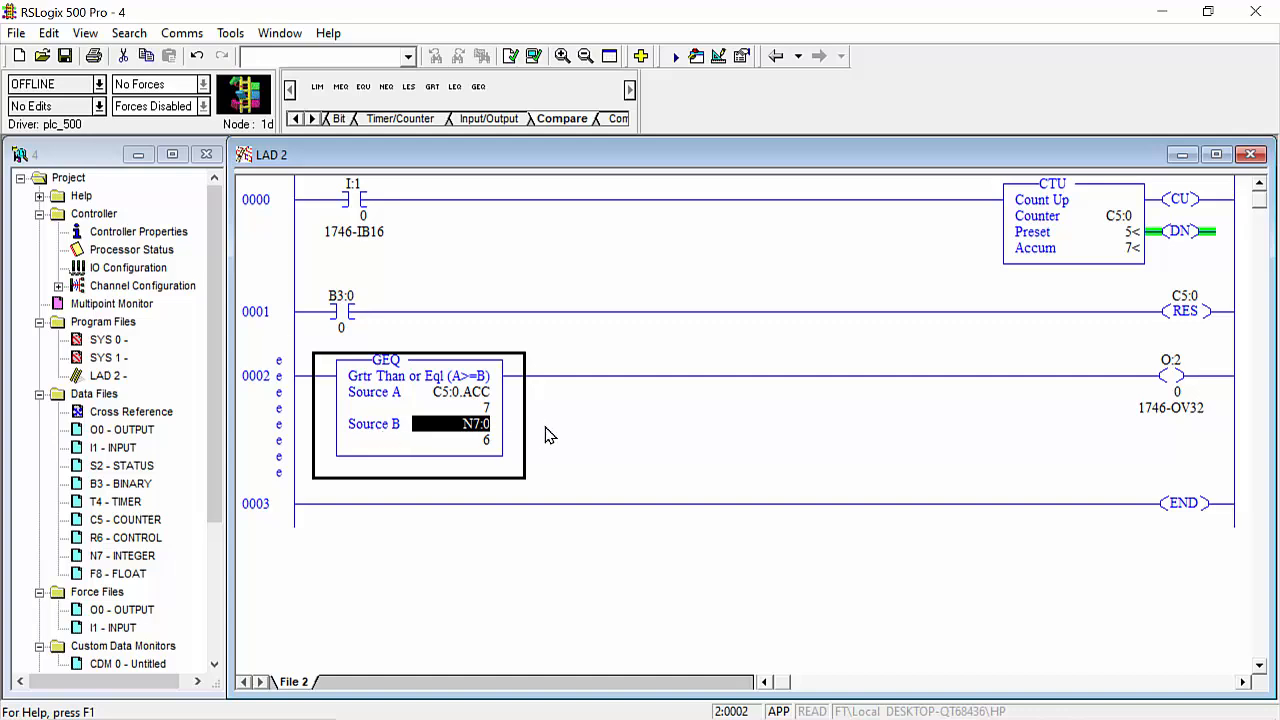
{"action": "mouse_move", "coordinate": [336, 412]}
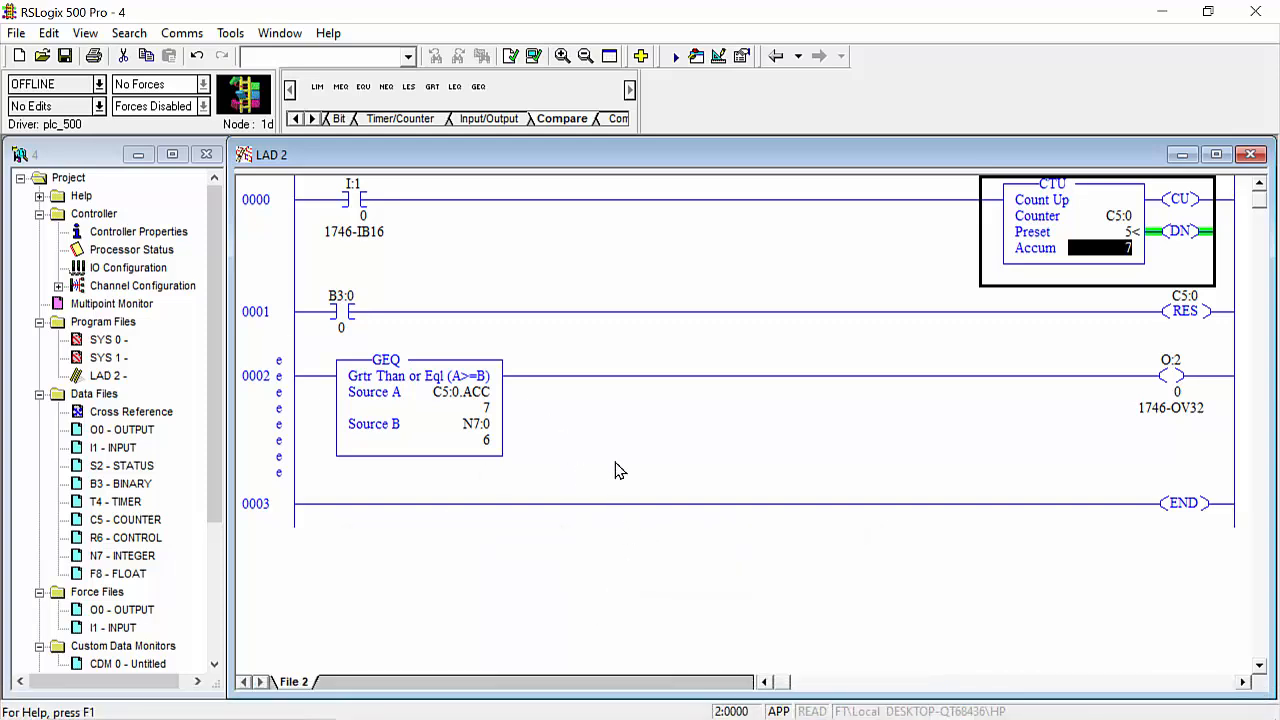
{"action": "mouse_move", "coordinate": [560, 444]}
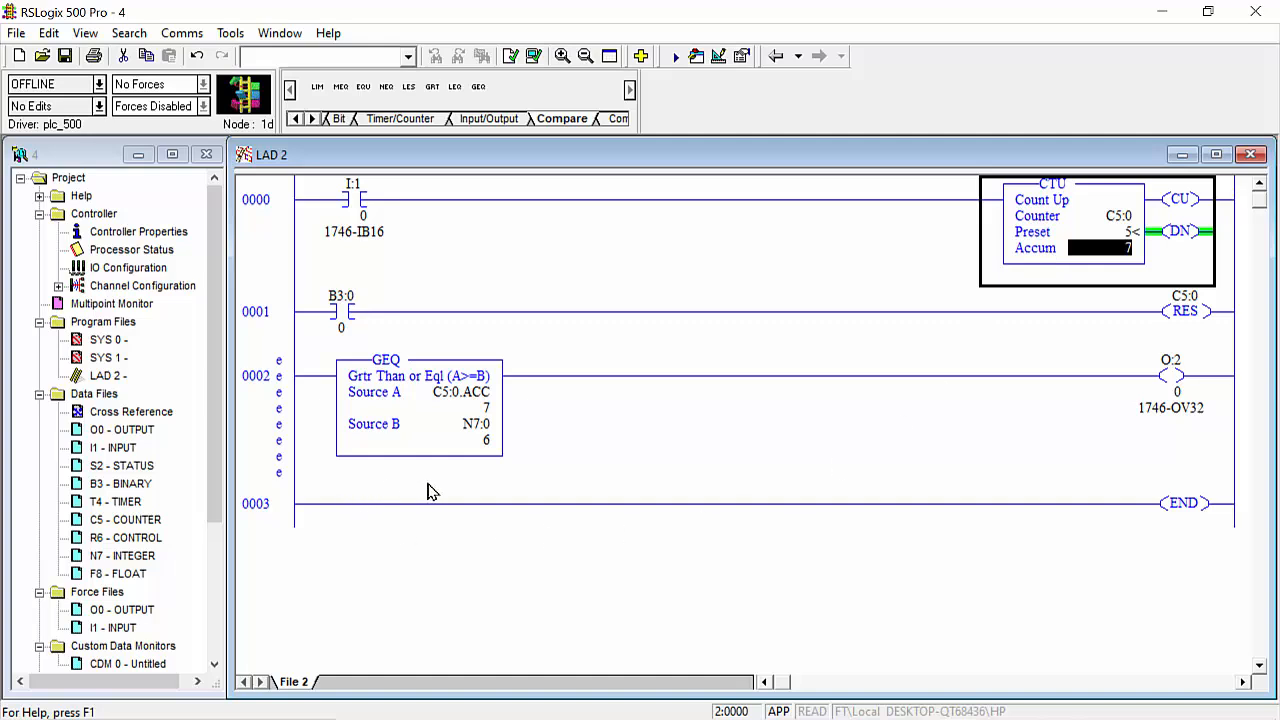
{"action": "mouse_move", "coordinate": [388, 398]}
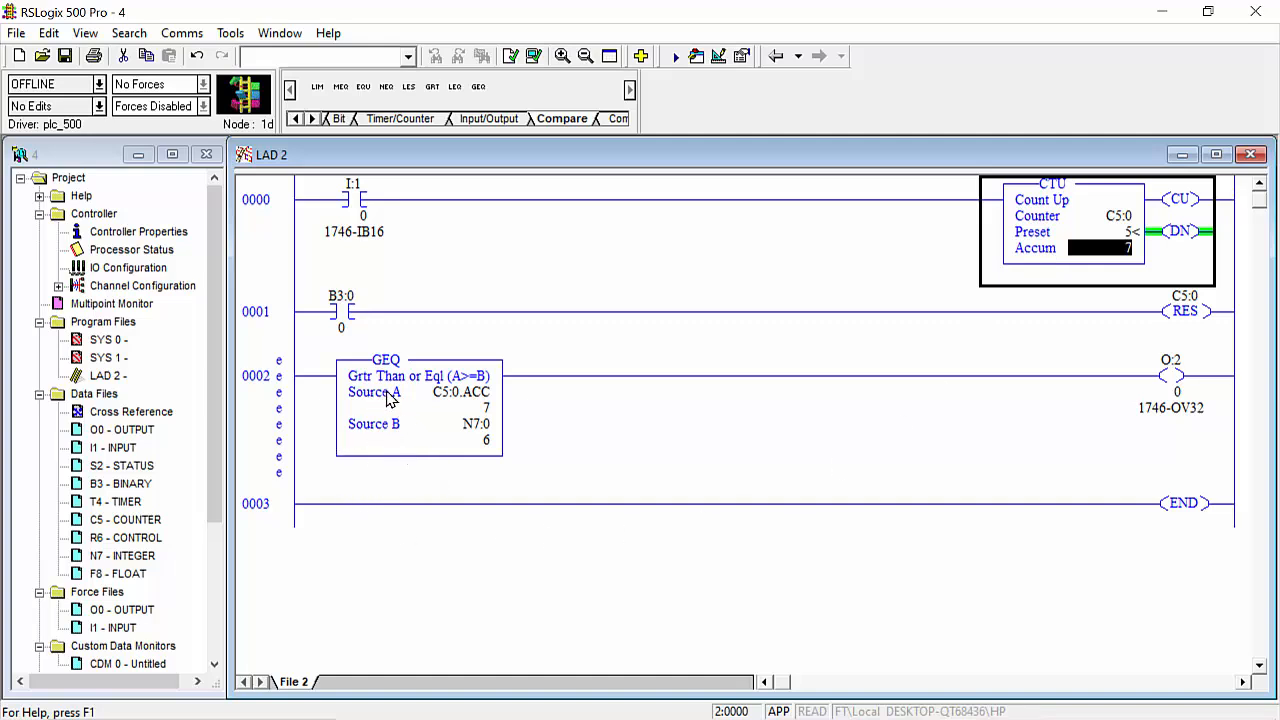
{"action": "mouse_move", "coordinate": [450, 444]}
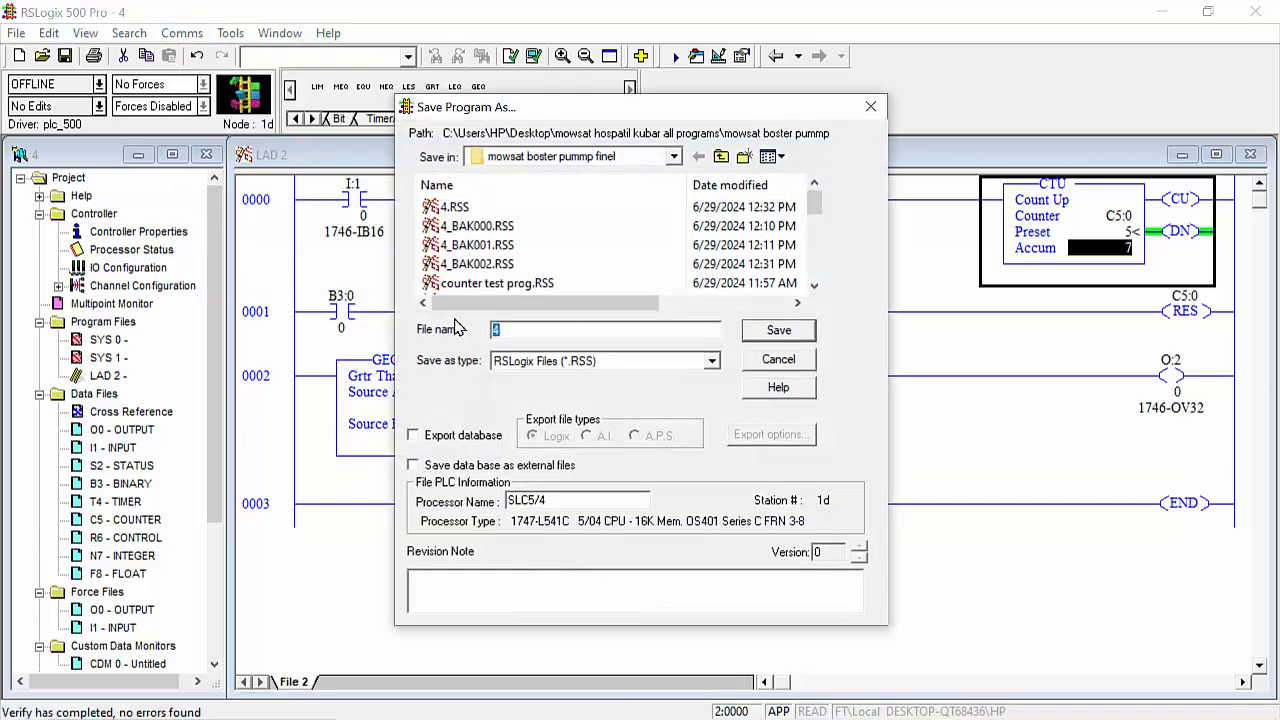
Save the program over the existing file and enter the password to download it.
{"action": "scroll", "scroll_direction": "down", "scroll_amount": 3}
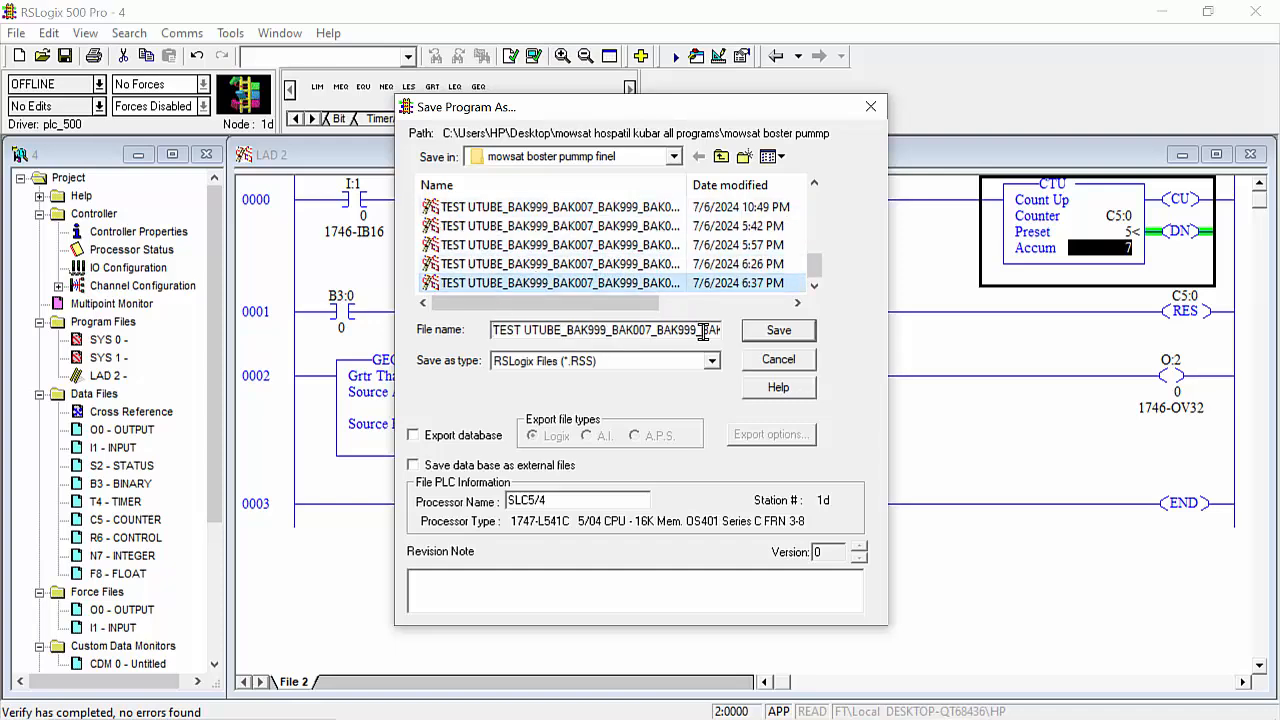
{"action": "left_click", "coordinate": [778, 330]}
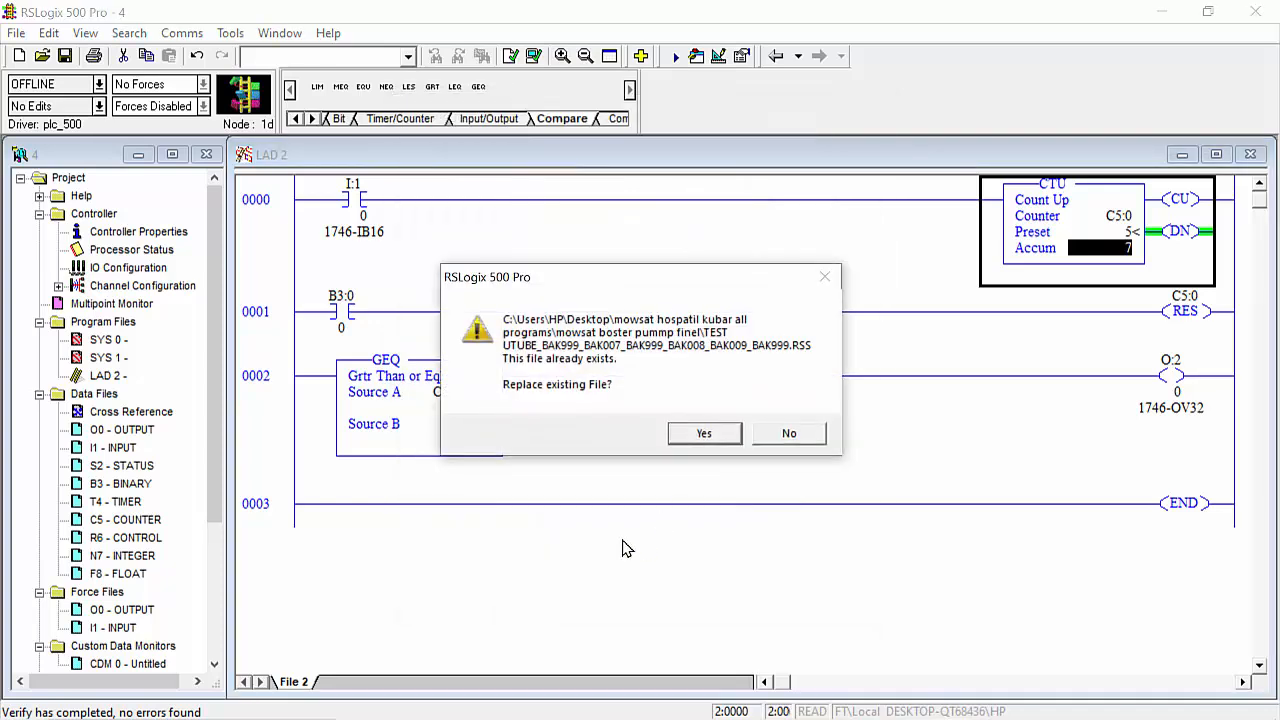
{"action": "left_click", "coordinate": [704, 432]}
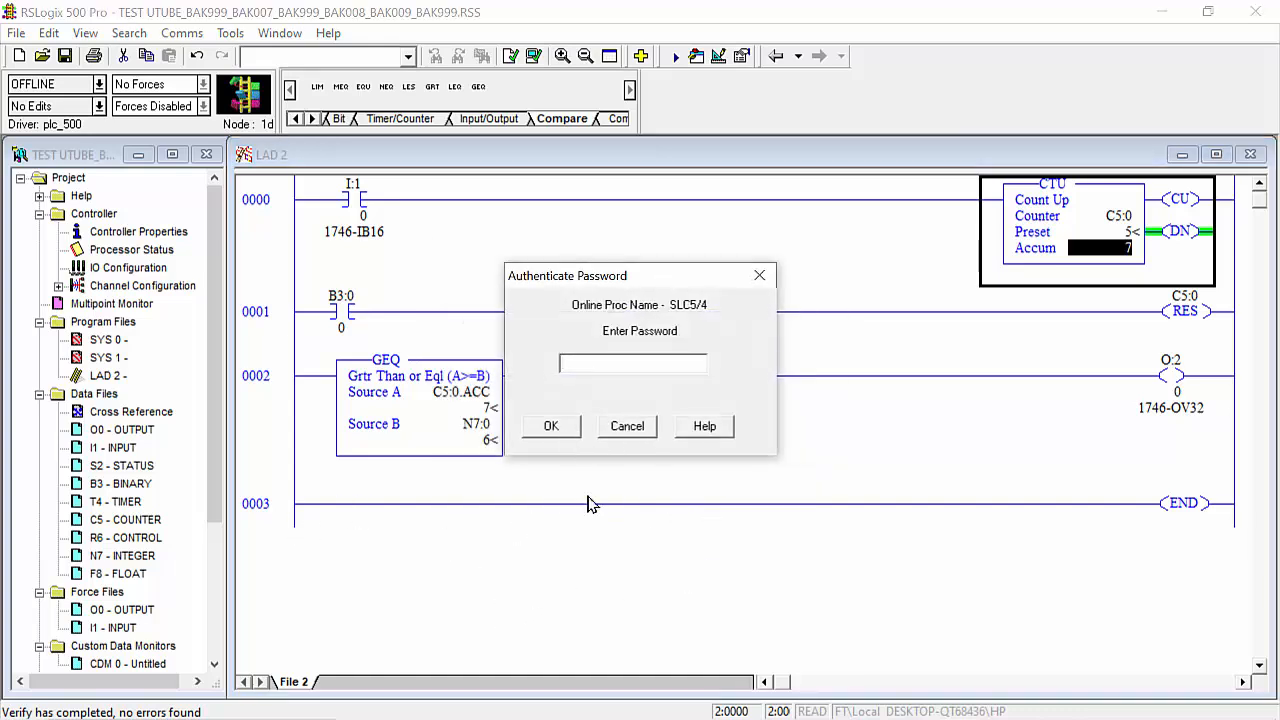
{"action": "type", "text": "****"}
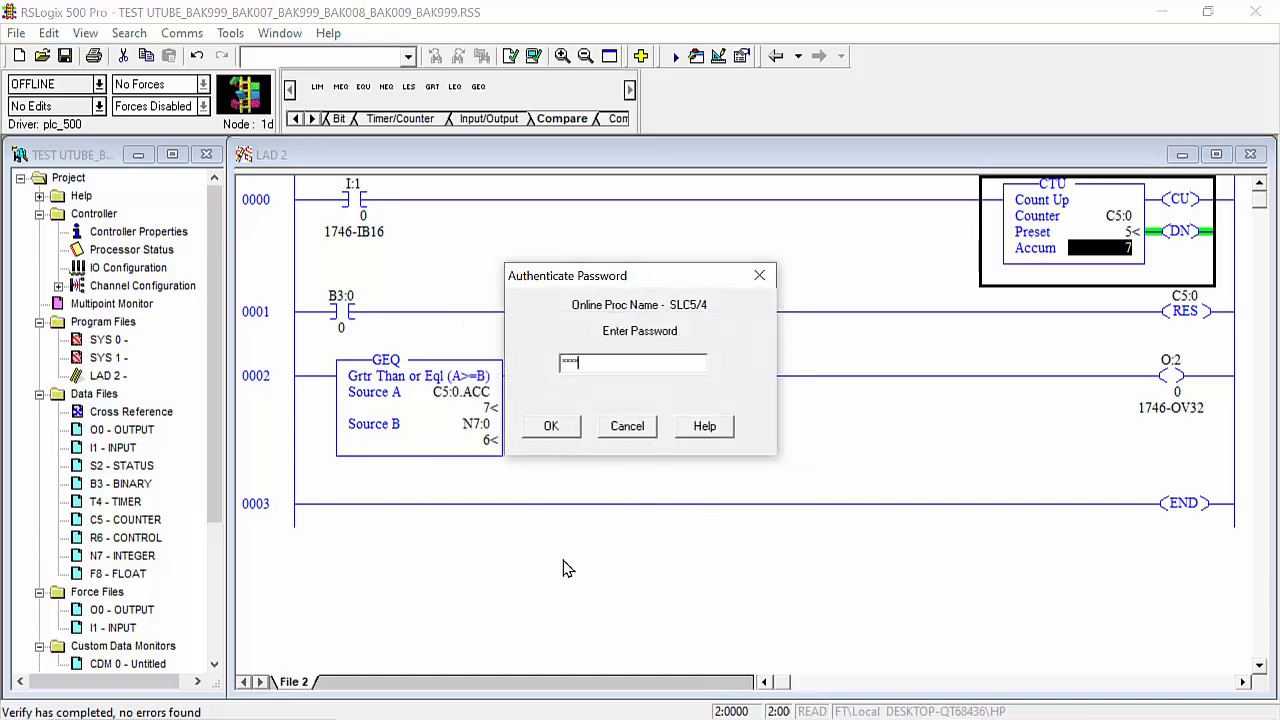
{"action": "left_click", "coordinate": [550, 426]}
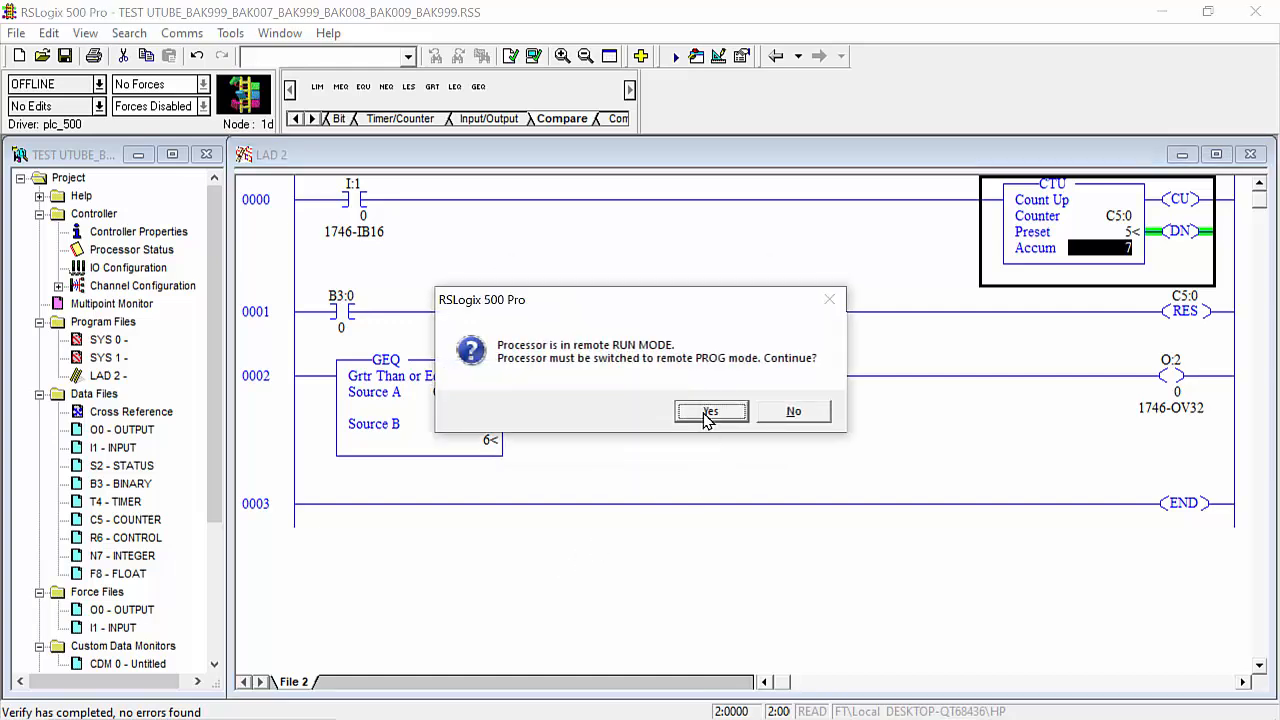
Allow PROG mode for the download, then return to Run mode and go online.
{"action": "left_click", "coordinate": [708, 412]}
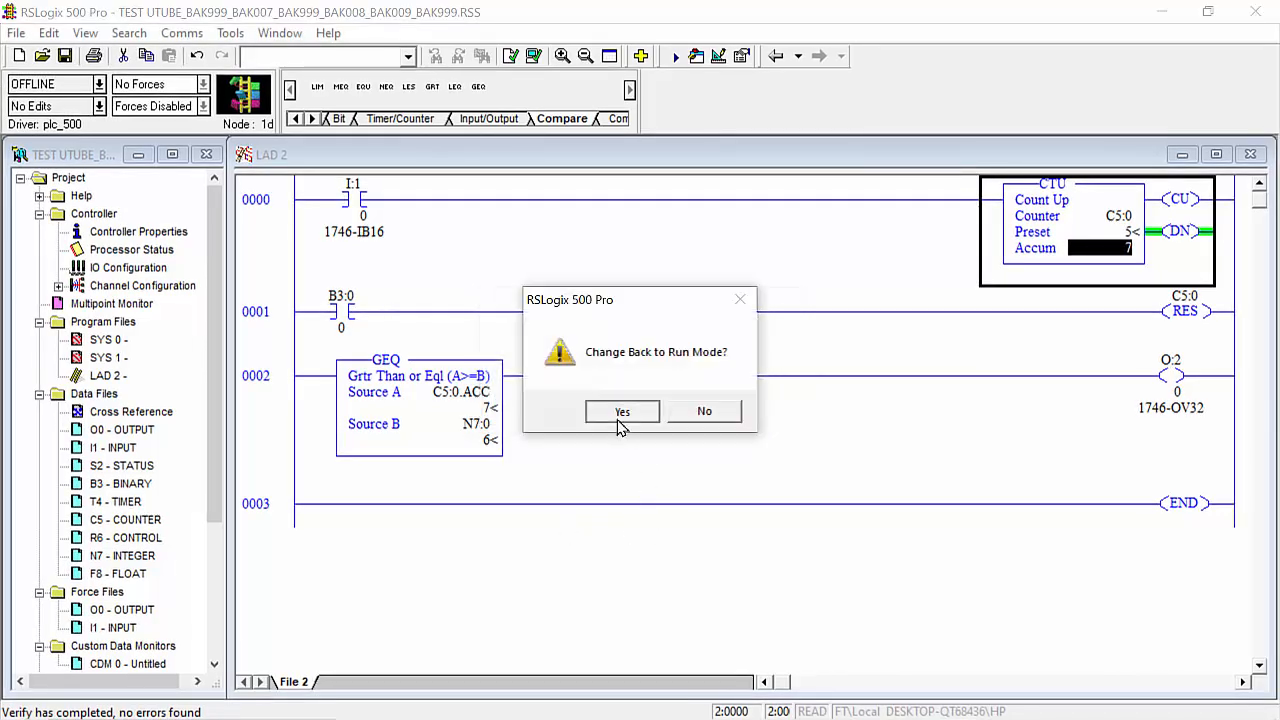
{"action": "left_click", "coordinate": [620, 412]}
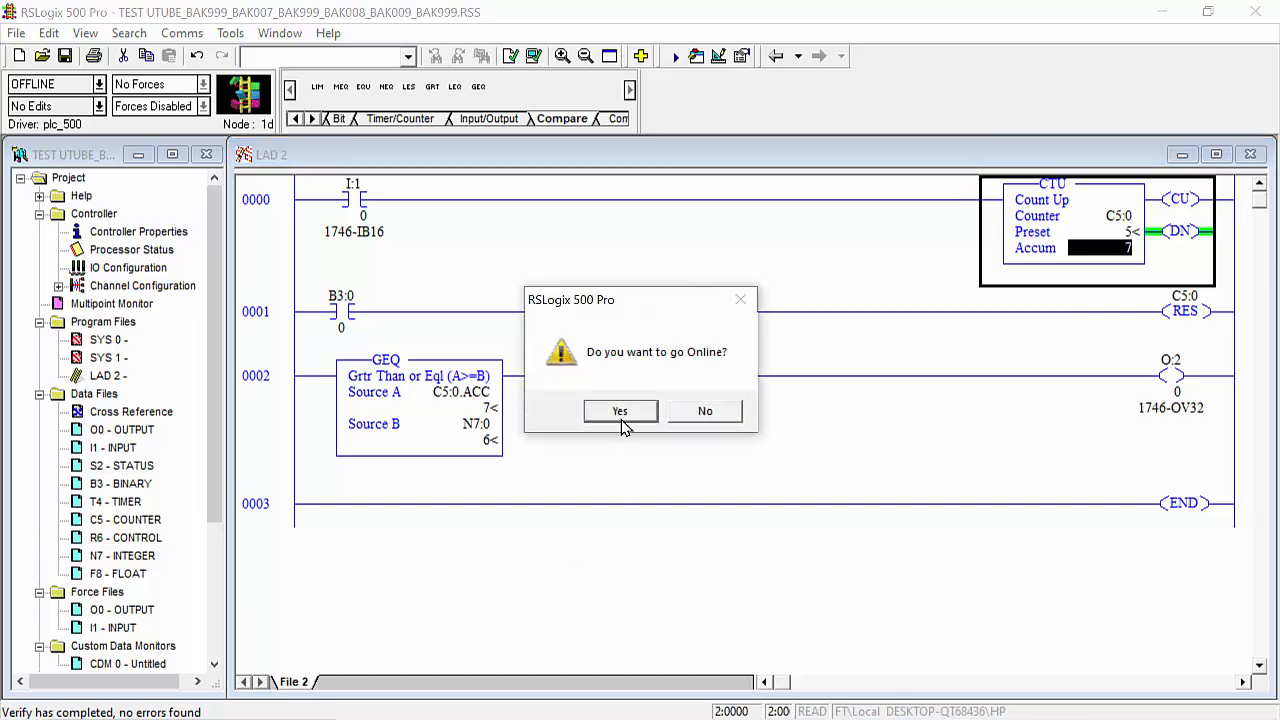
{"action": "left_click", "coordinate": [620, 412]}
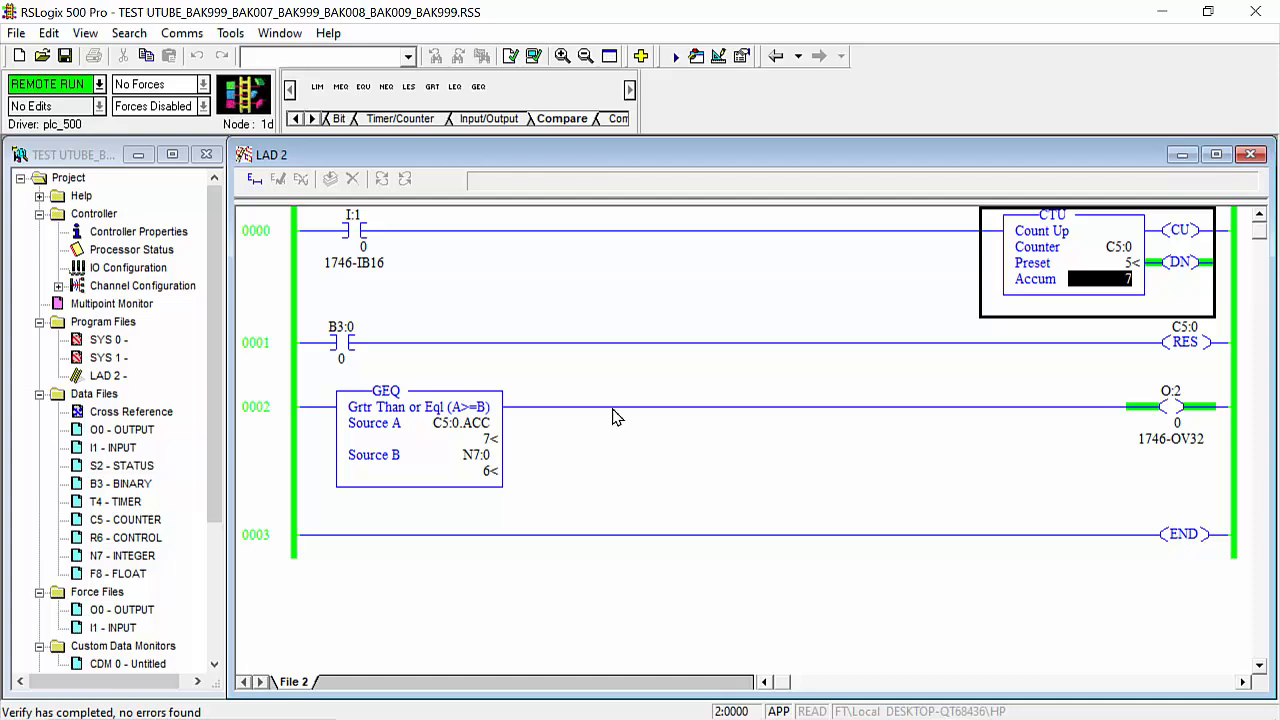
{"action": "mouse_move", "coordinate": [880, 522]}
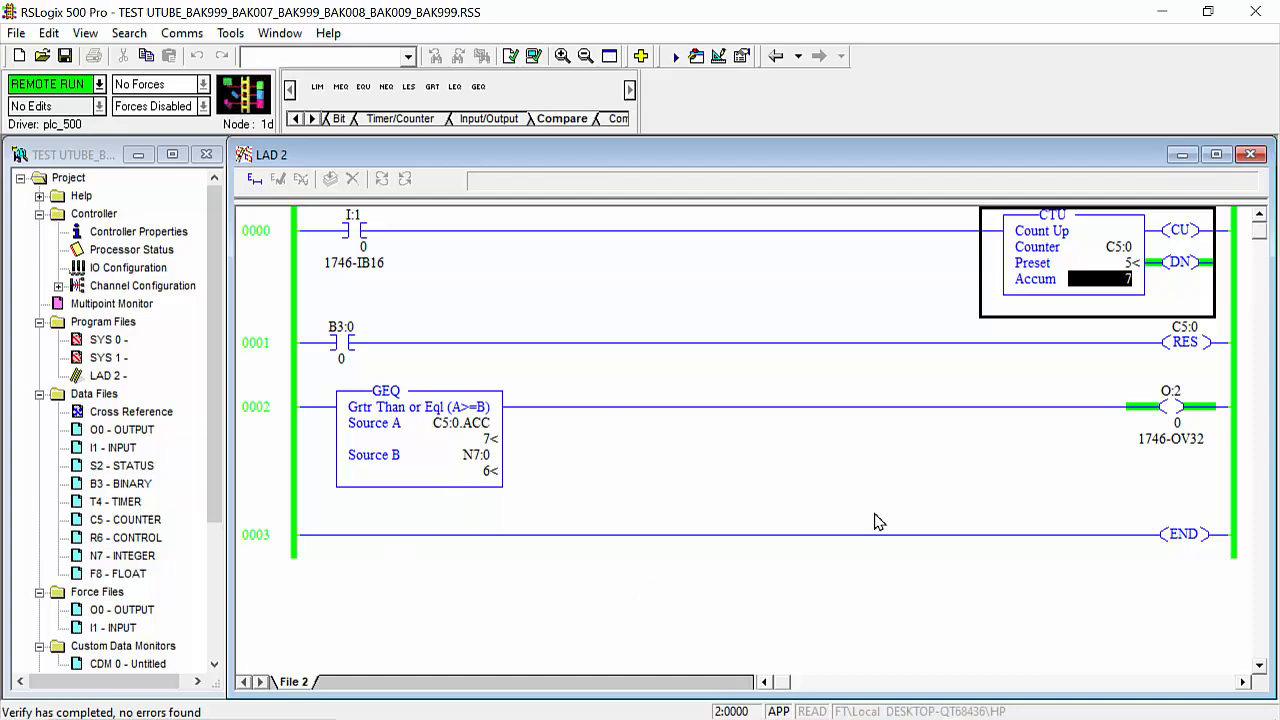
{"action": "mouse_move", "coordinate": [1128, 288]}
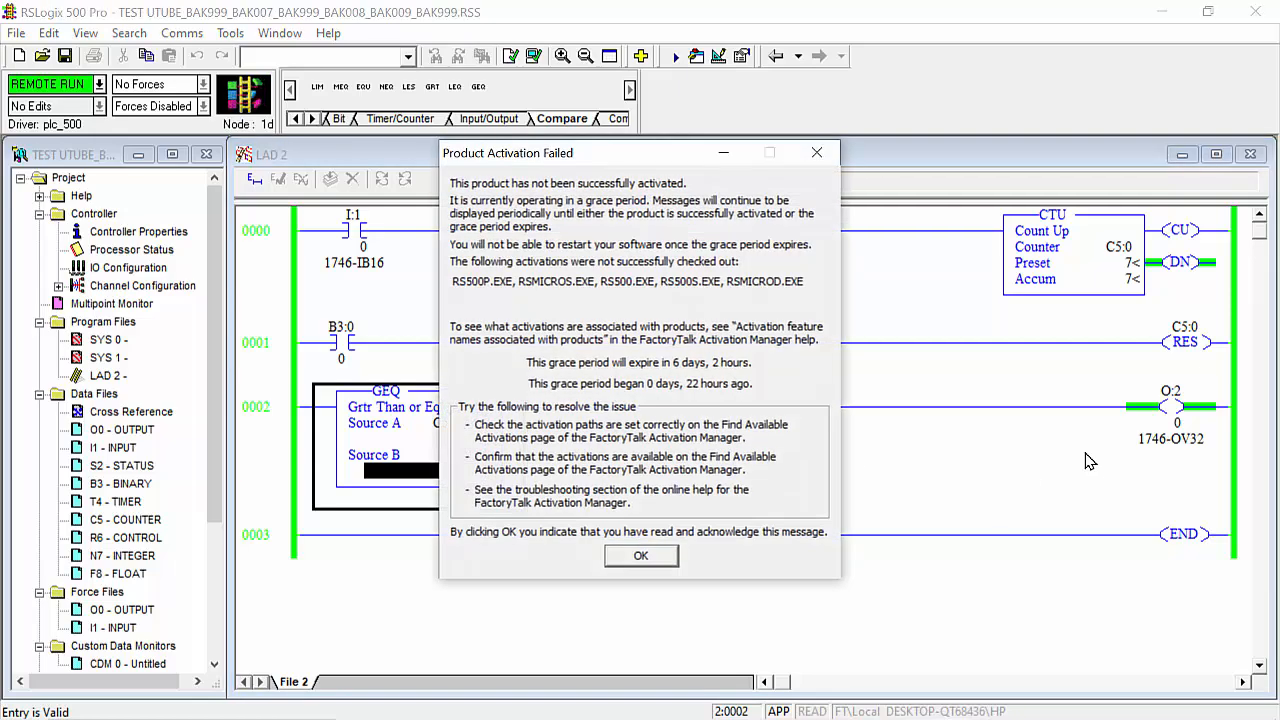
Dismiss the activation warning and force input contact I:1/0 so counter C5:0 accumulates.
{"action": "left_click", "coordinate": [640, 556]}
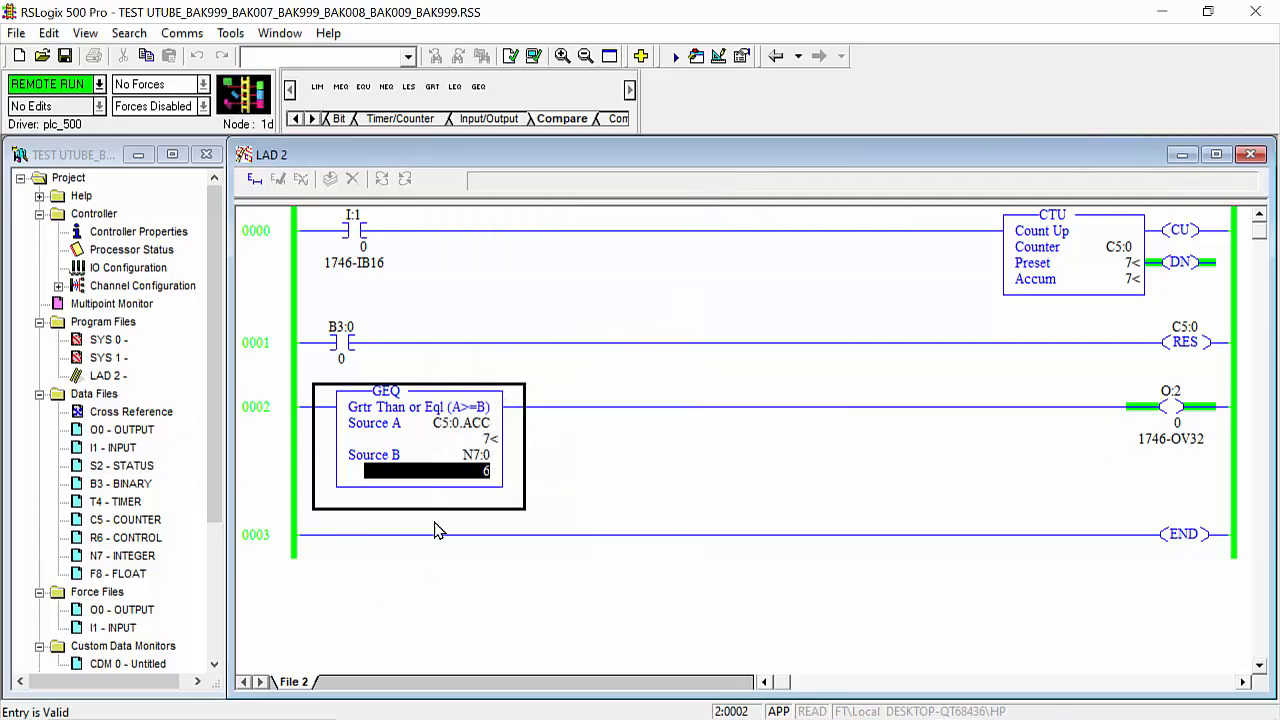
{"action": "right_click", "coordinate": [352, 222]}
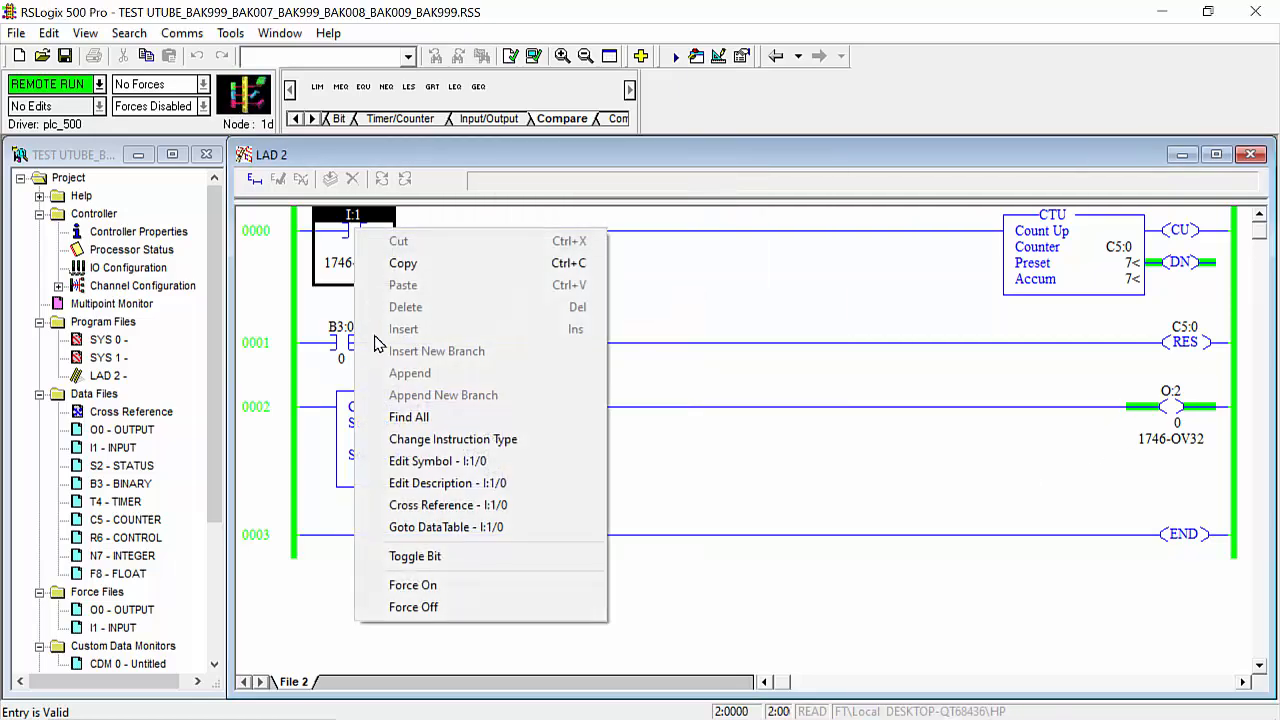
{"action": "mouse_move", "coordinate": [412, 608]}
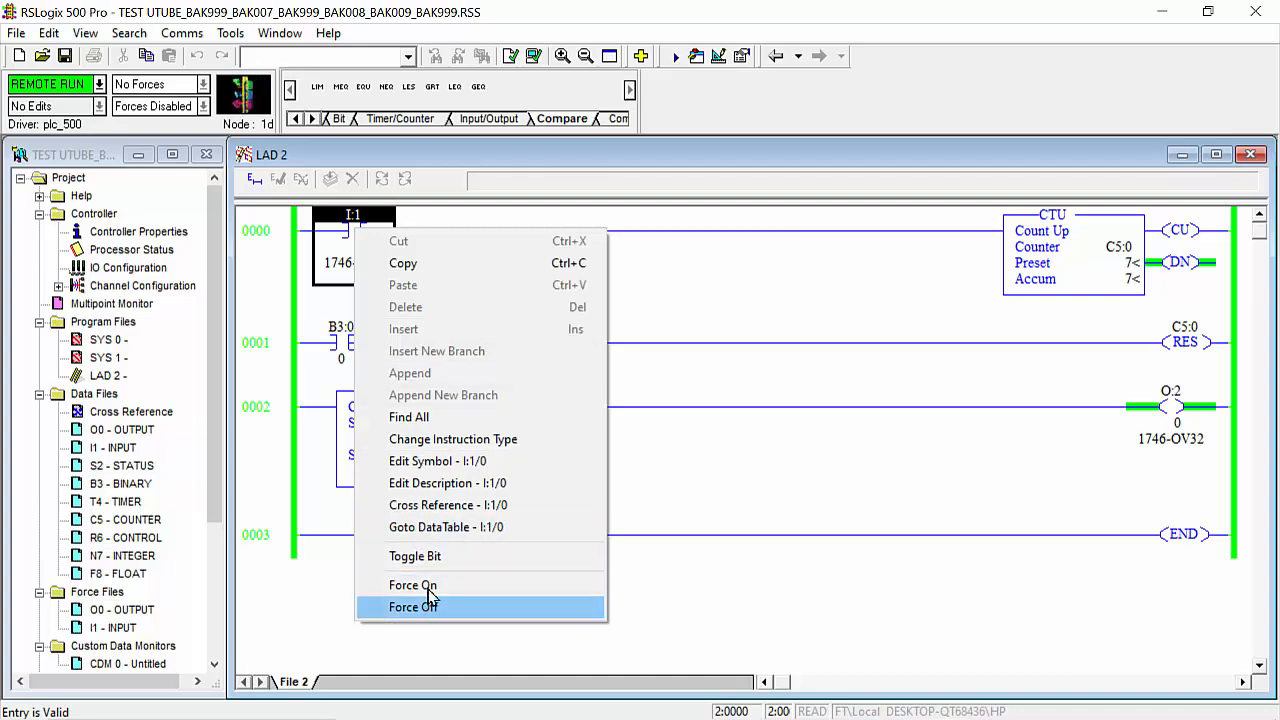
{"action": "left_click", "coordinate": [414, 606]}
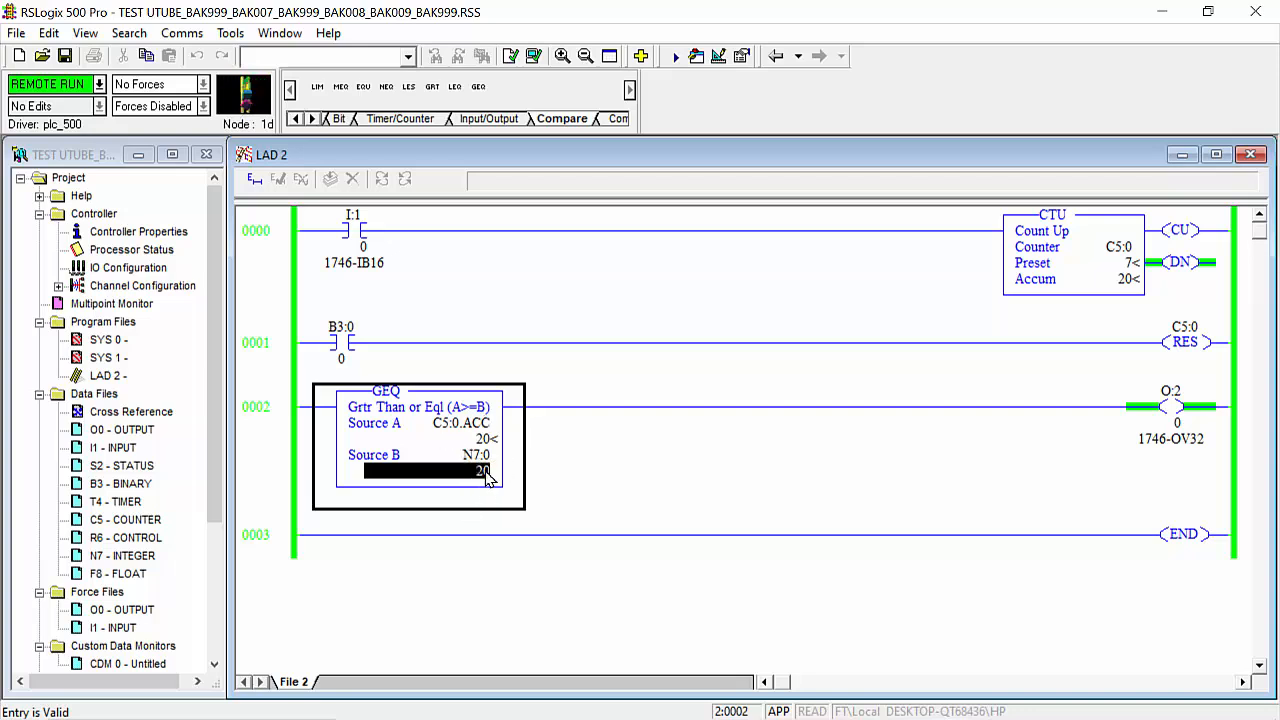
{"action": "mouse_move", "coordinate": [476, 490]}
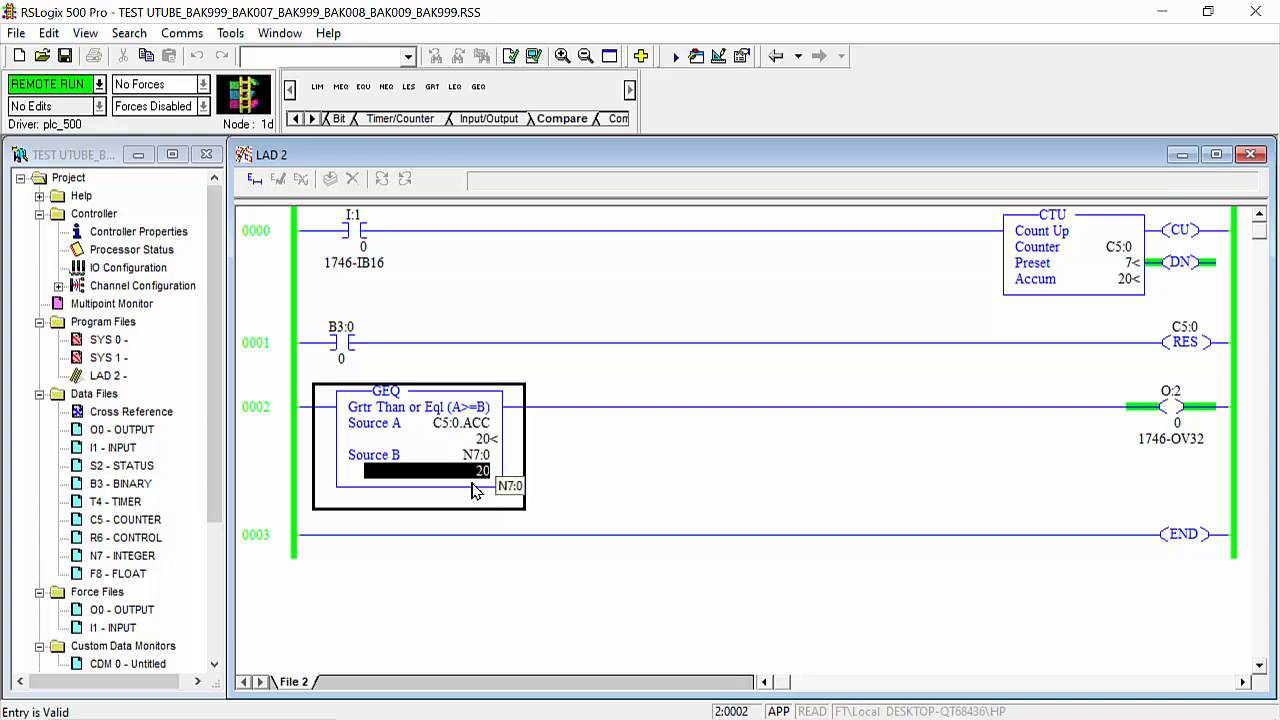
{"action": "mouse_move", "coordinate": [444, 490]}
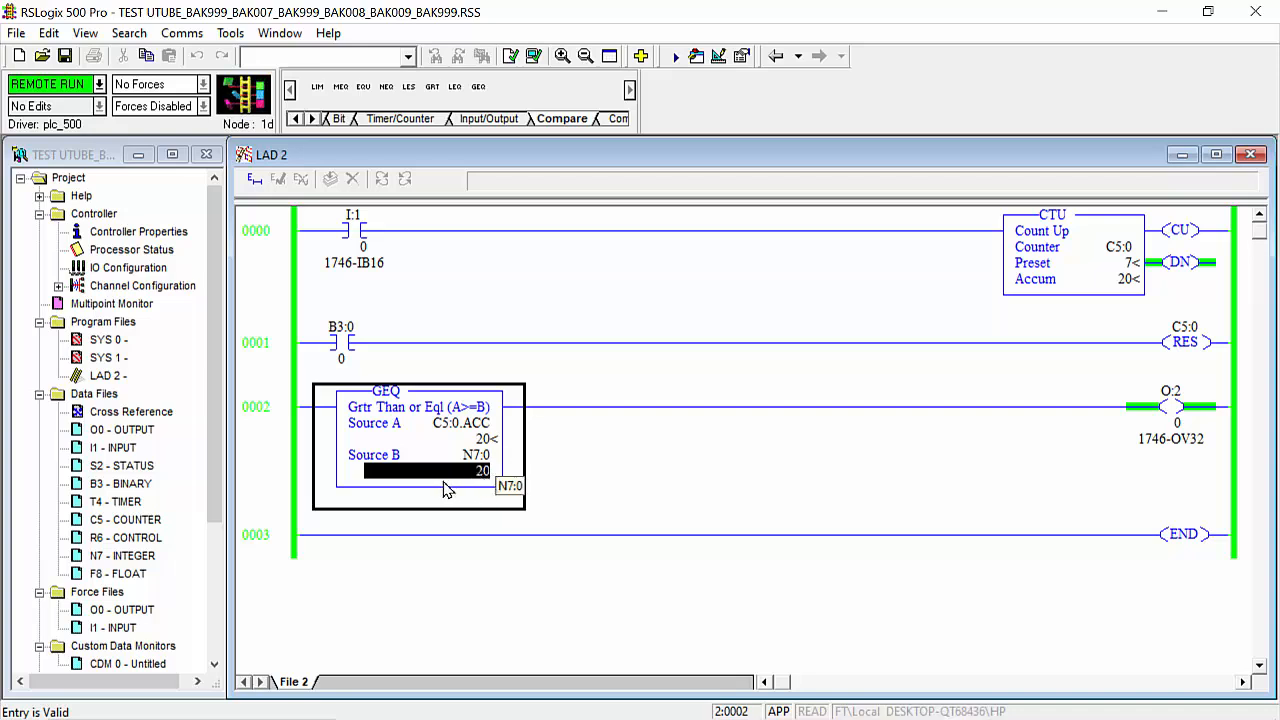
{"action": "mouse_move", "coordinate": [468, 490]}
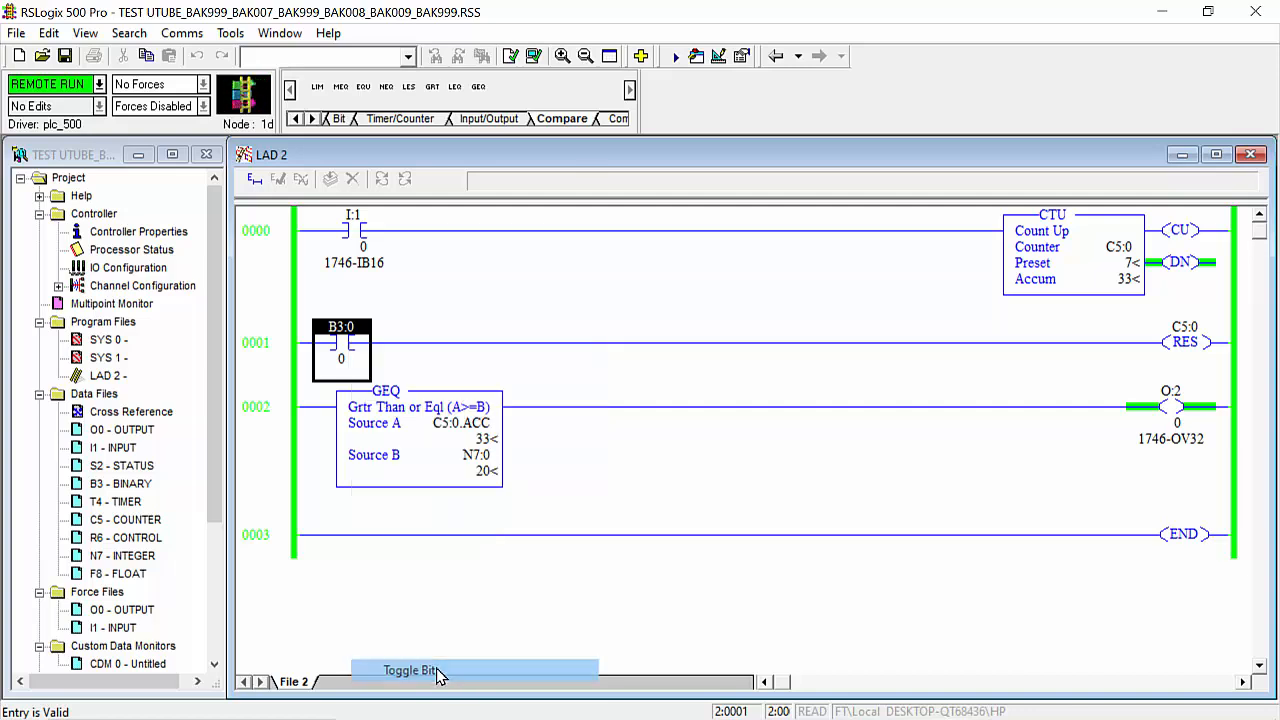
Toggle bit B3:0 on then off to reset counter C5:0, and begin editing the N7:0 value.
{"action": "left_click", "coordinate": [410, 668]}
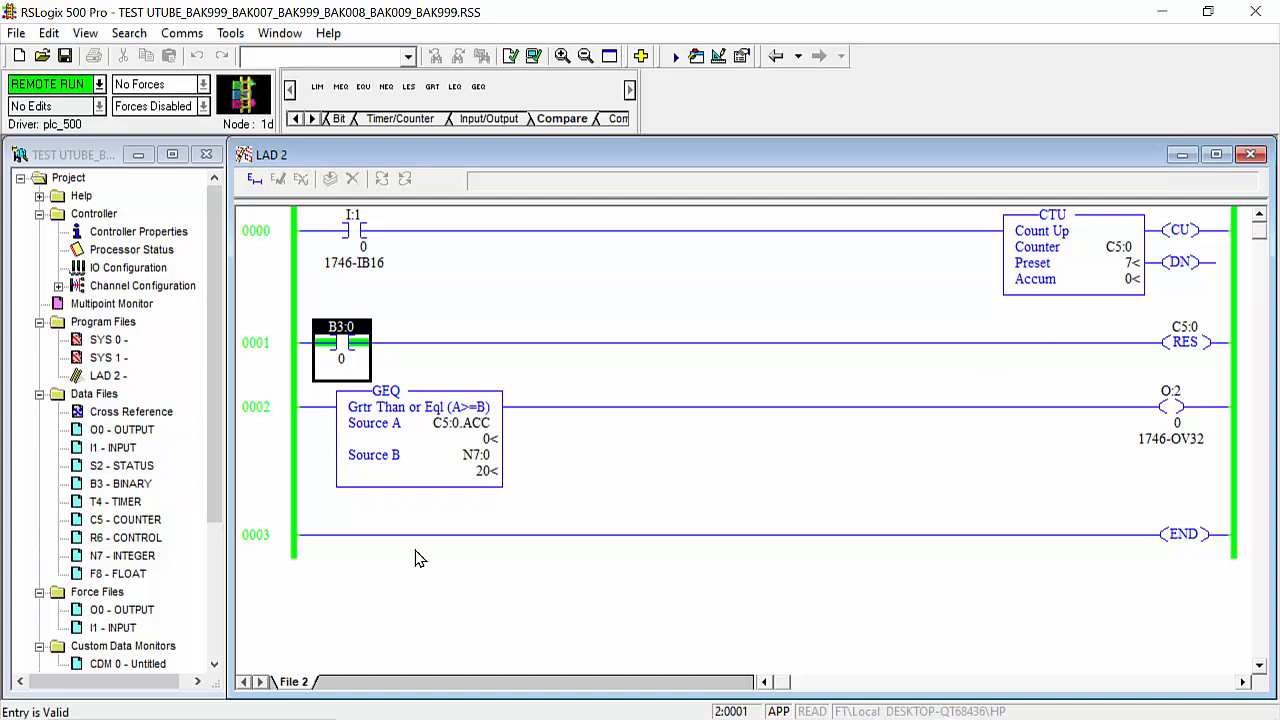
{"action": "mouse_move", "coordinate": [484, 486]}
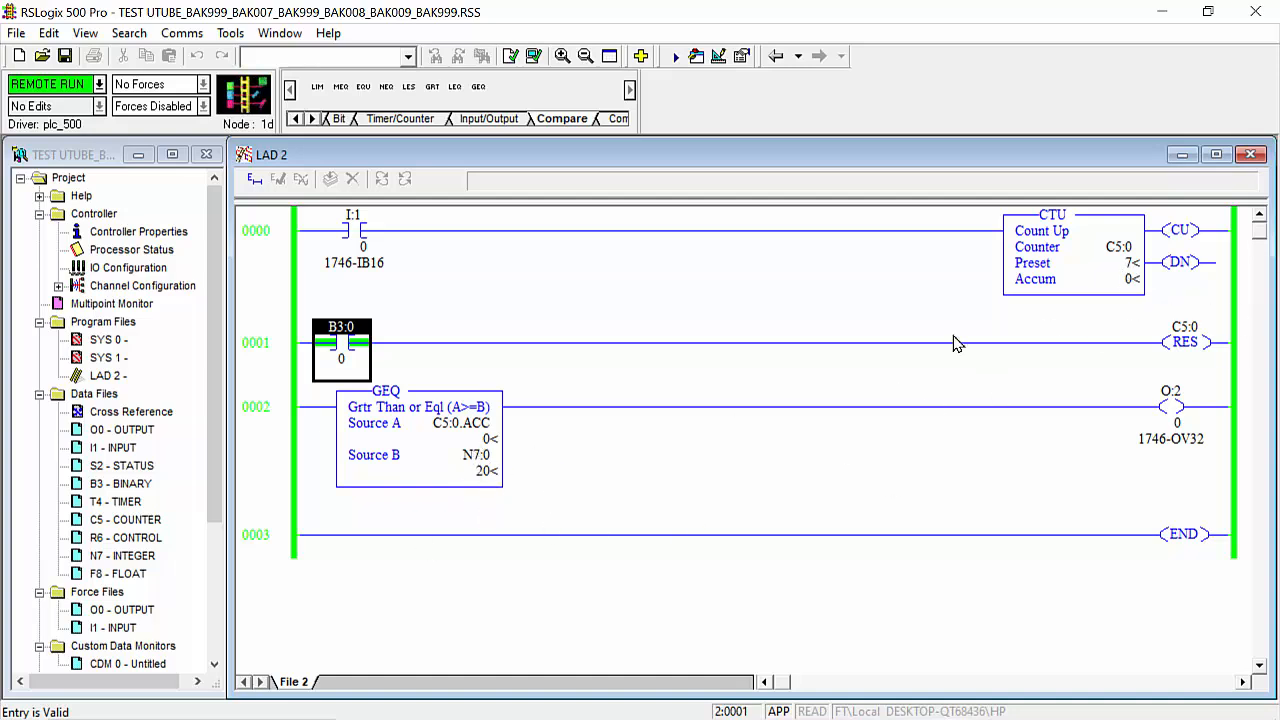
{"action": "mouse_move", "coordinate": [470, 482]}
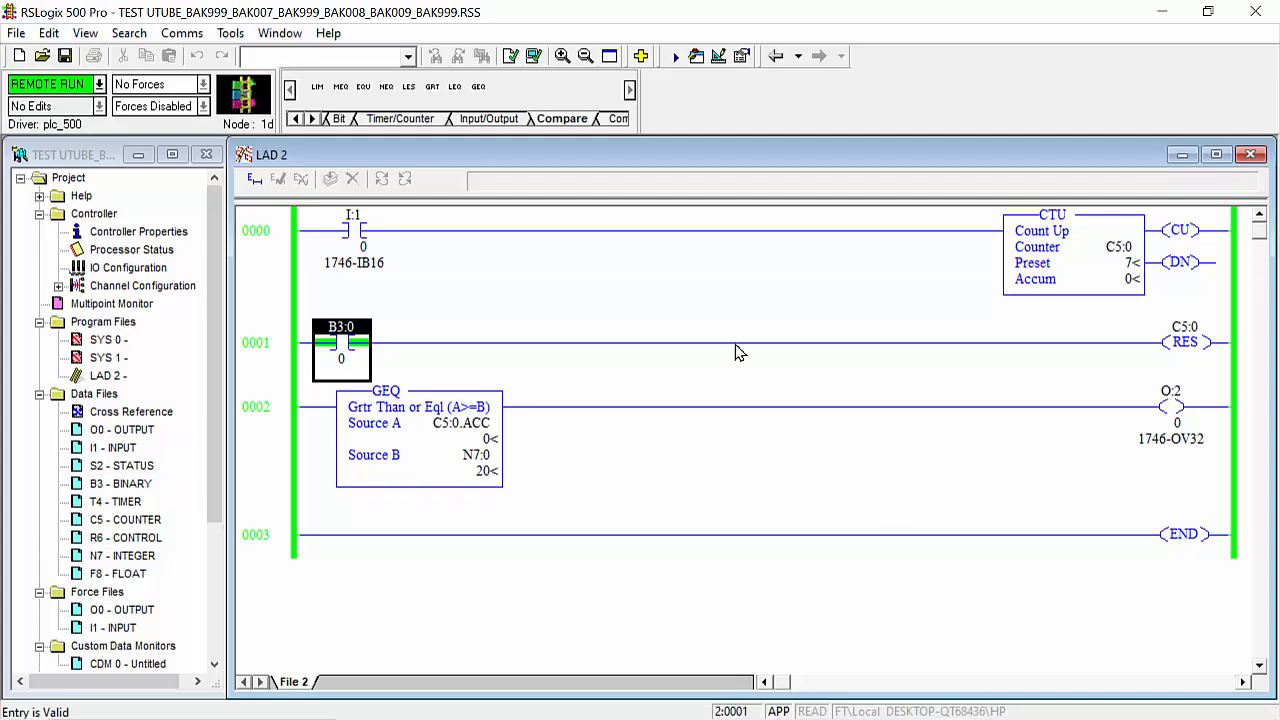
{"action": "mouse_move", "coordinate": [1110, 298]}
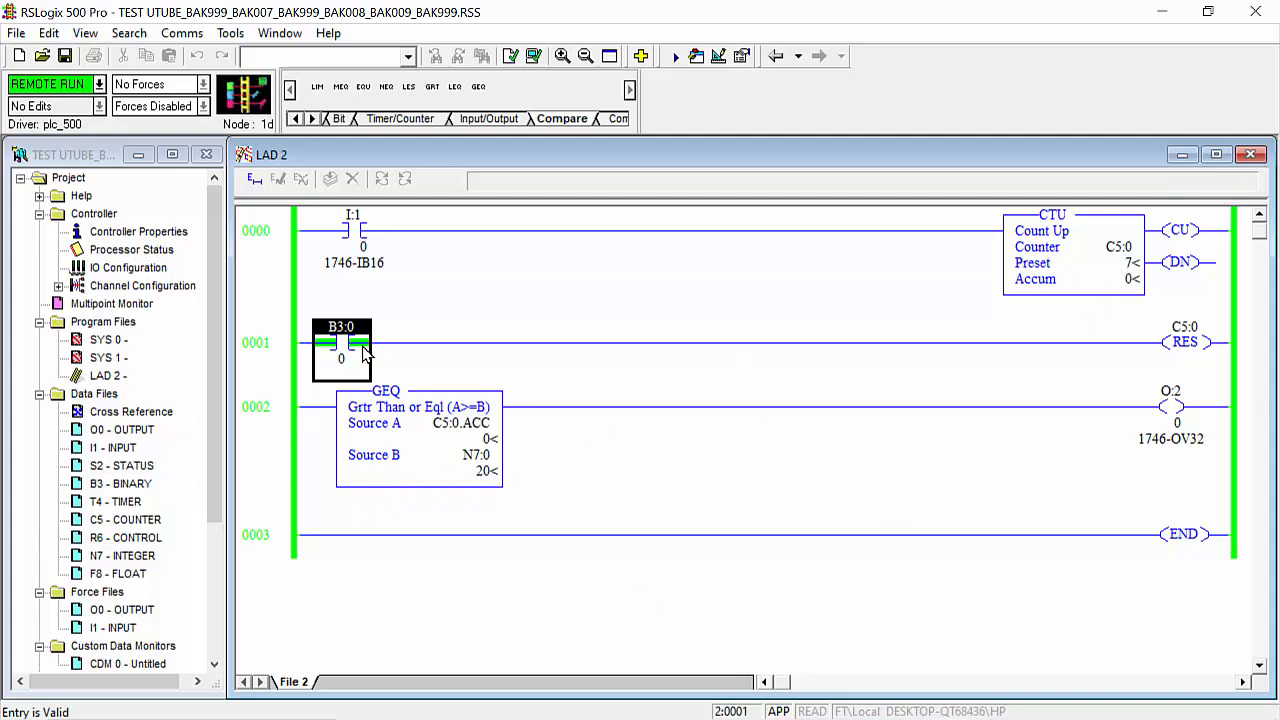
{"action": "right_click", "coordinate": [344, 344]}
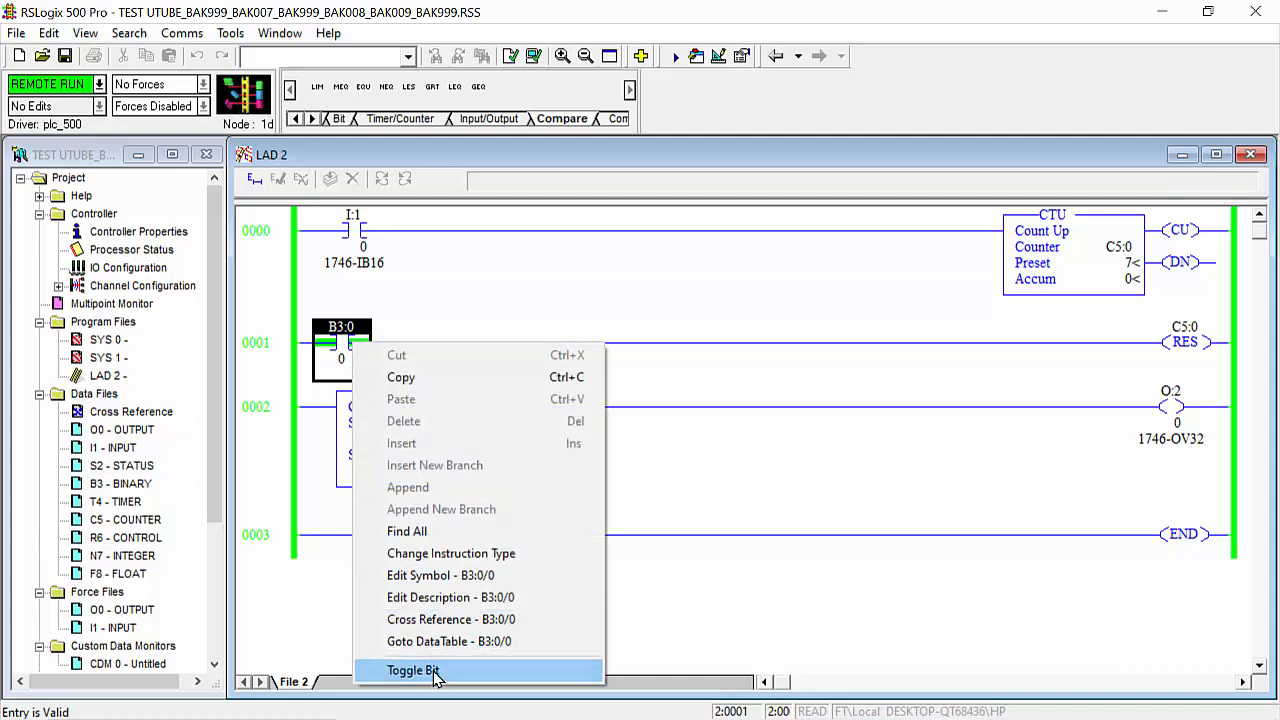
{"action": "left_click", "coordinate": [414, 668]}
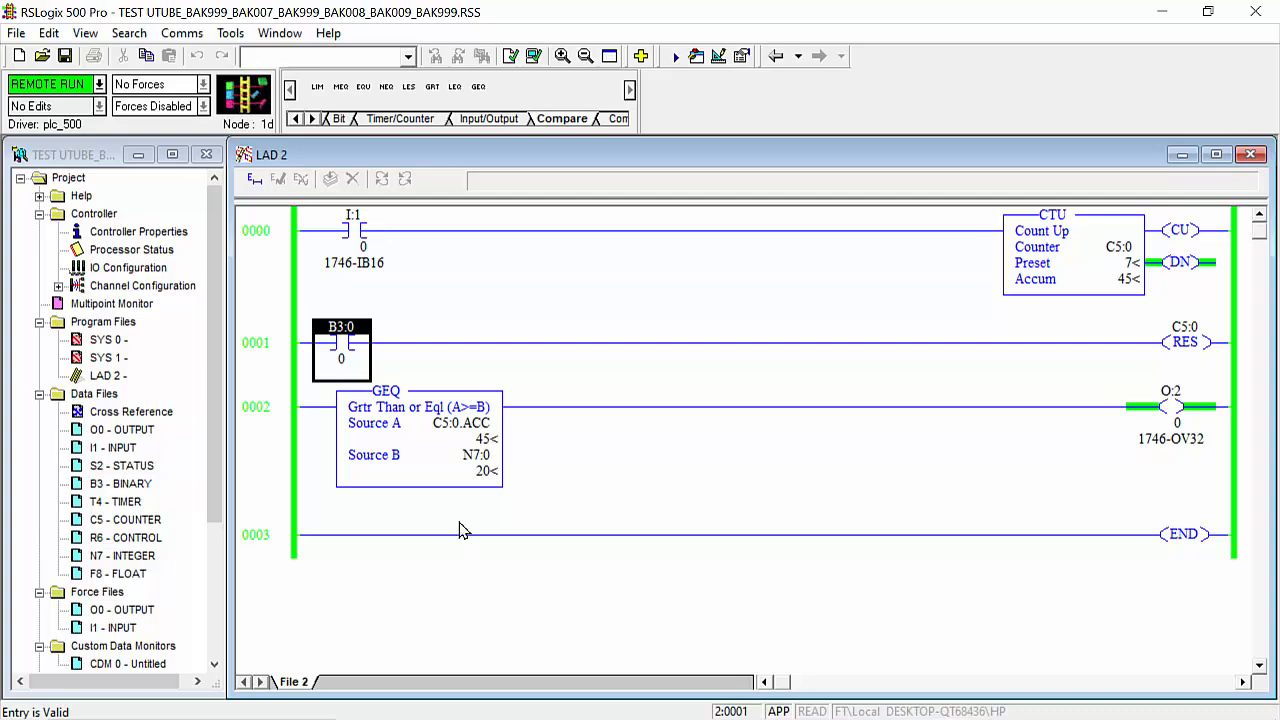
{"action": "double_click", "coordinate": [472, 472]}
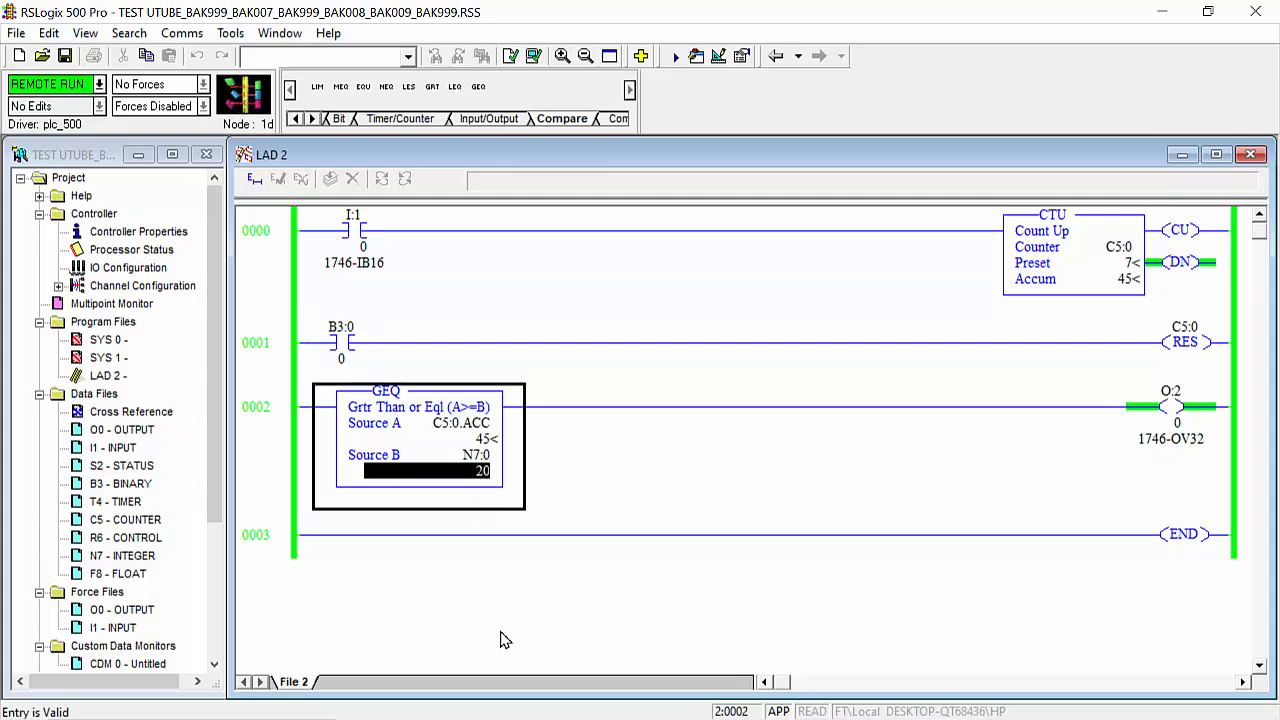
Enter 50 as the GEQ's N7:0 Source B value while online.
{"action": "type", "text": "5"}
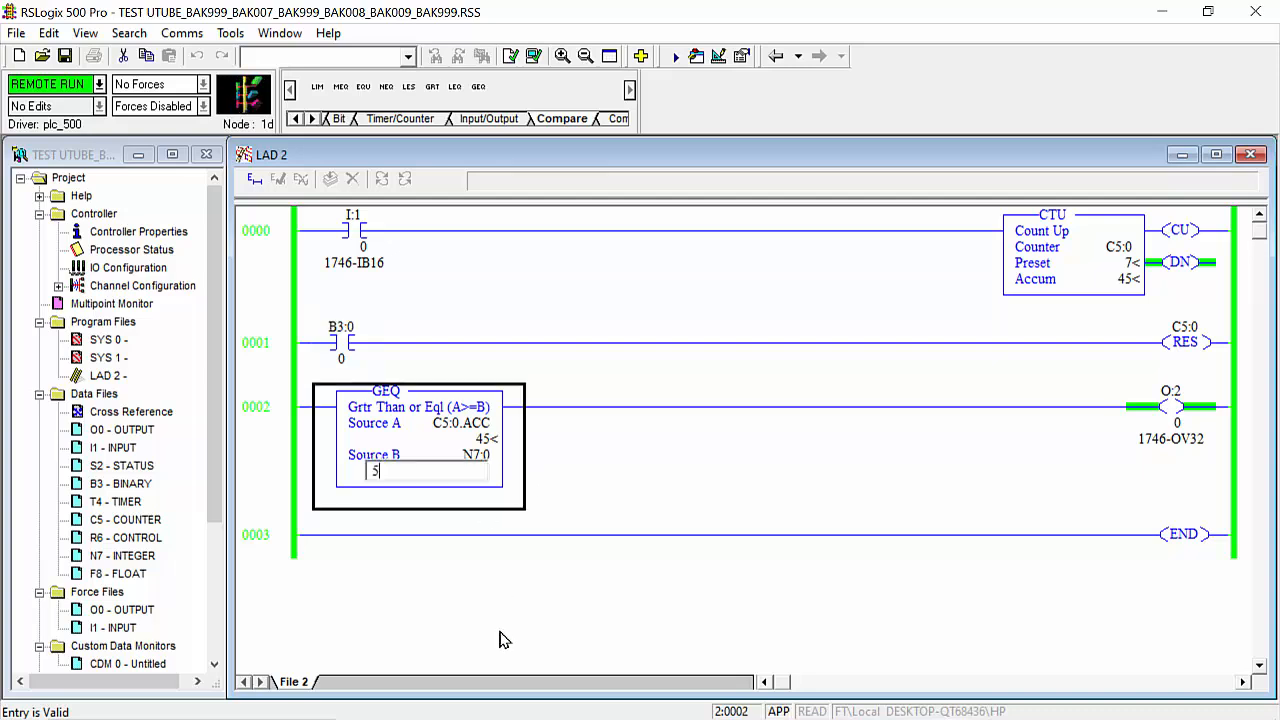
{"action": "type", "text": "50"}
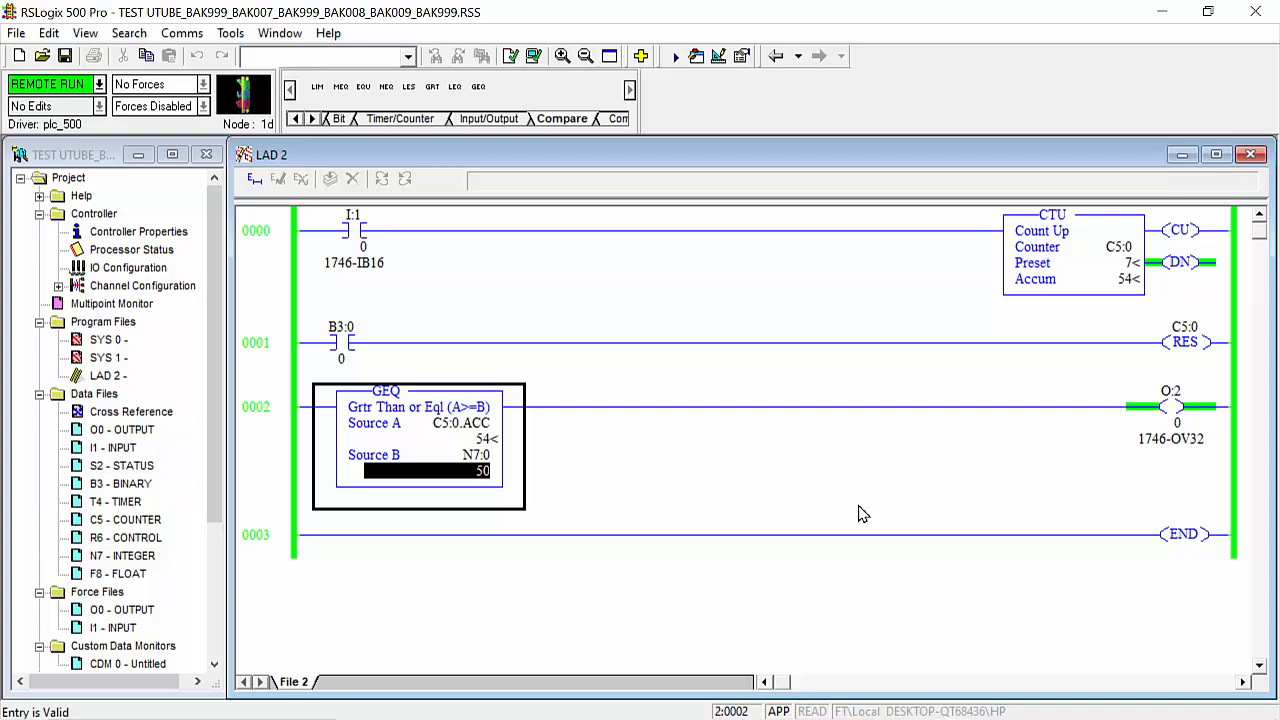
{"action": "mouse_move", "coordinate": [1102, 288]}
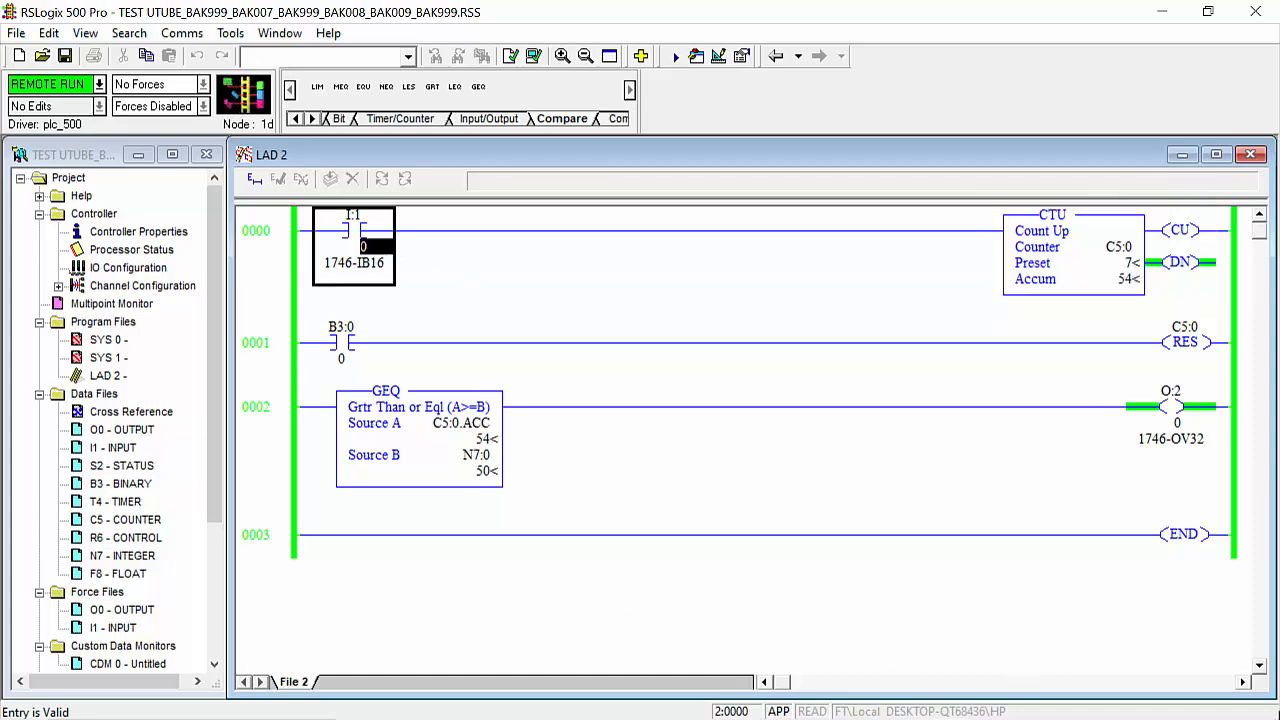
Clear the processor memory via Comms, discarding unsaved changes and confirming the password.
{"action": "left_click", "coordinate": [180, 32]}
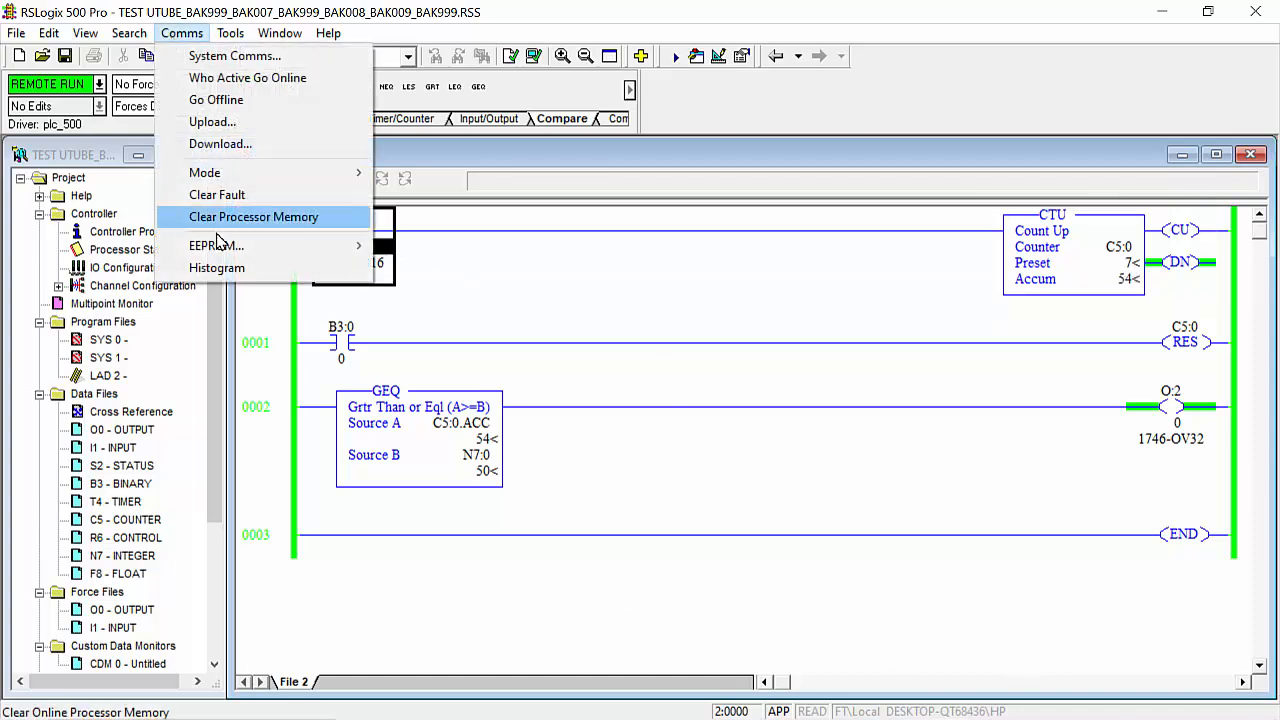
{"action": "mouse_move", "coordinate": [204, 172]}
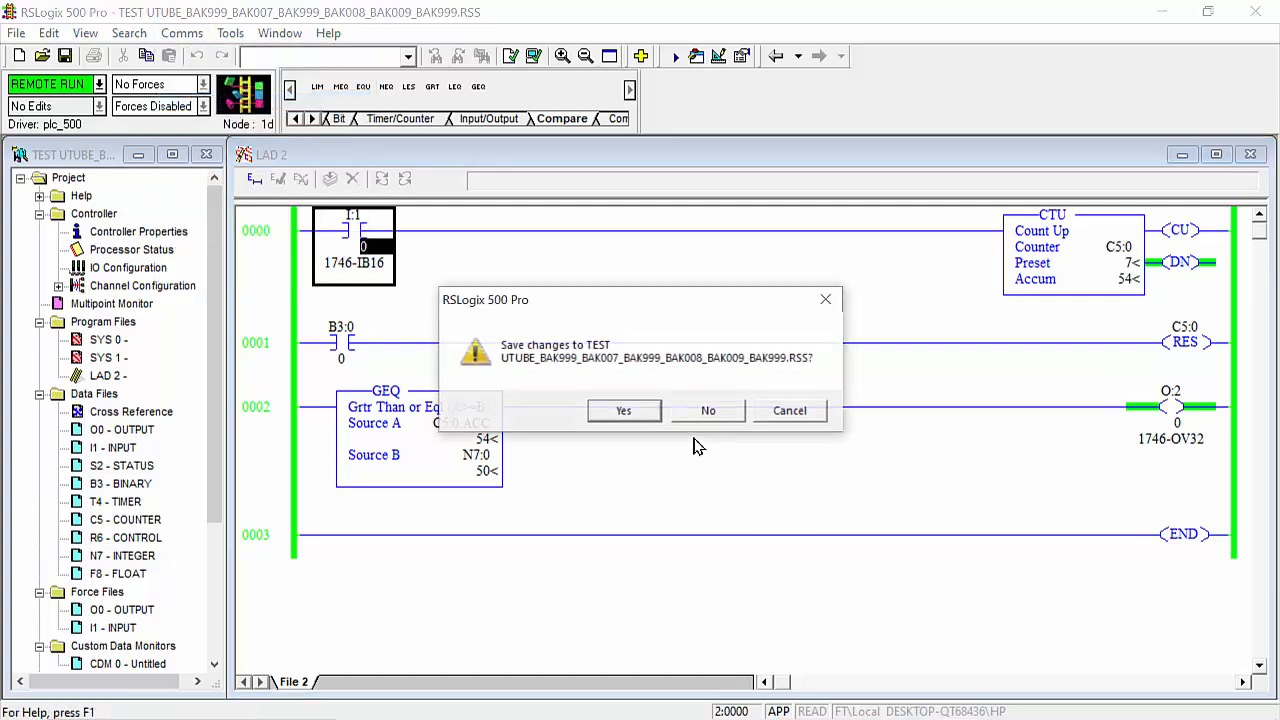
{"action": "left_click", "coordinate": [708, 410]}
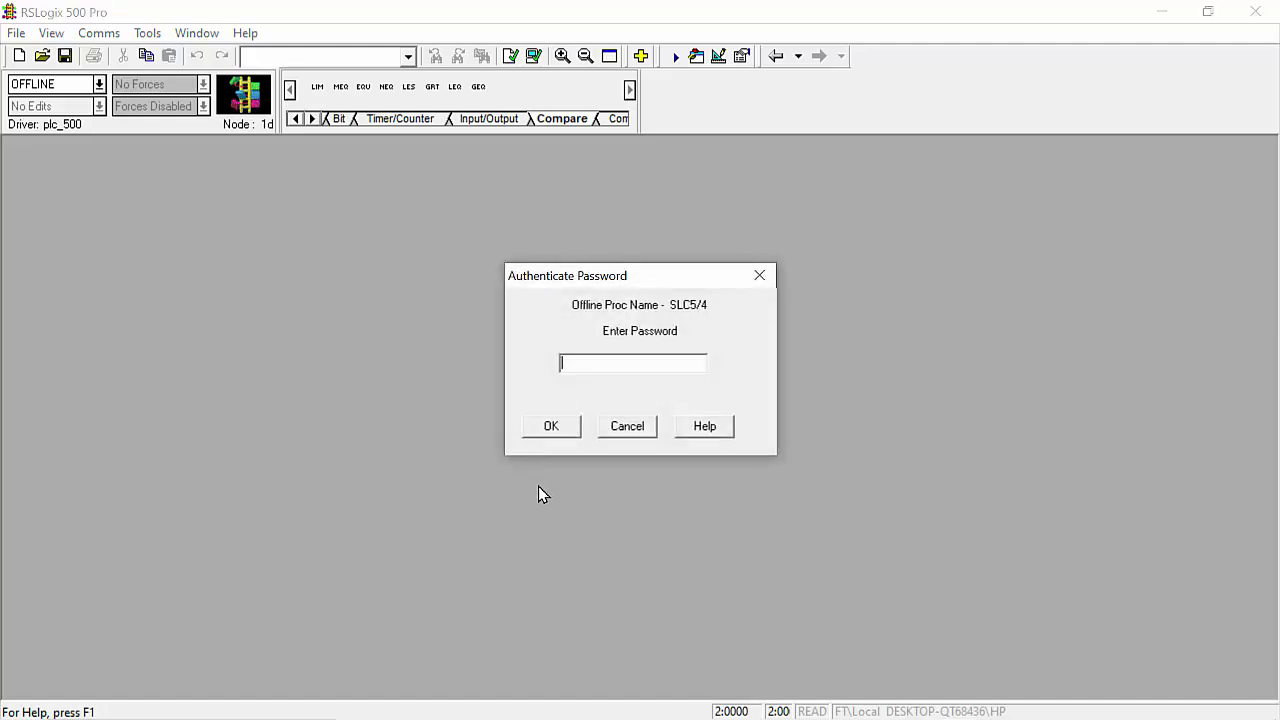
{"action": "type", "text": "****"}
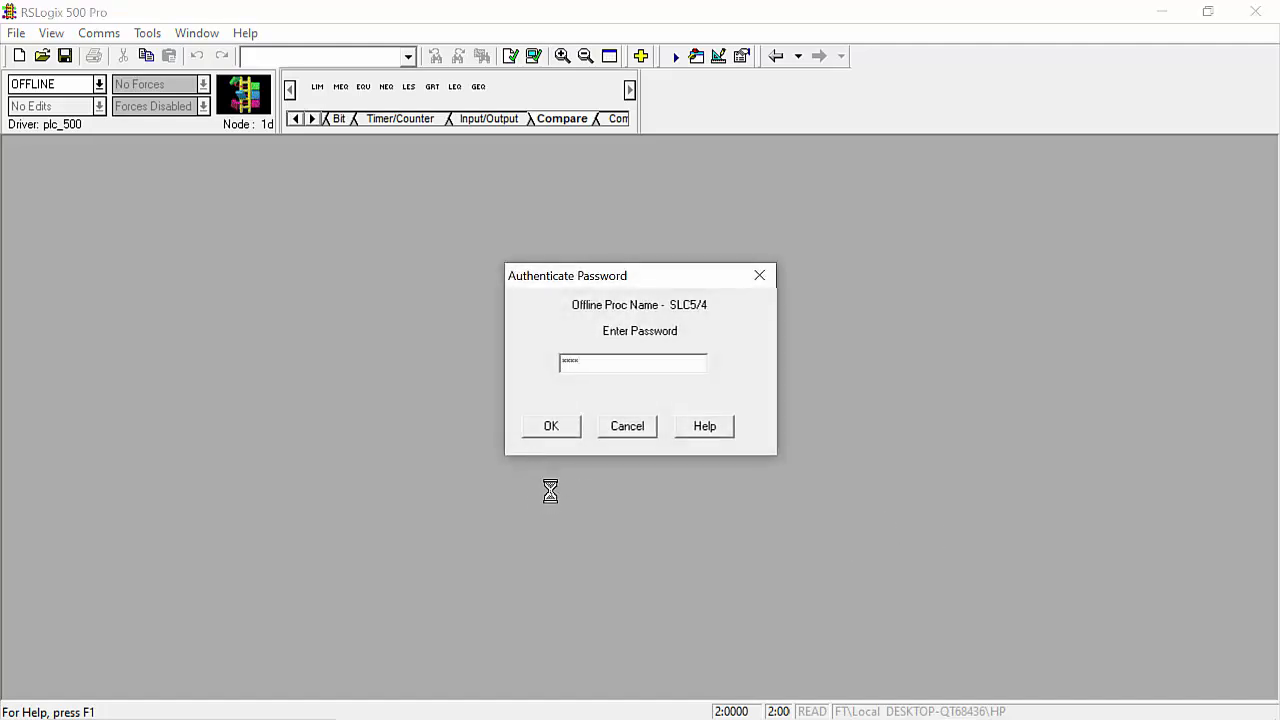
{"action": "left_click", "coordinate": [550, 426]}
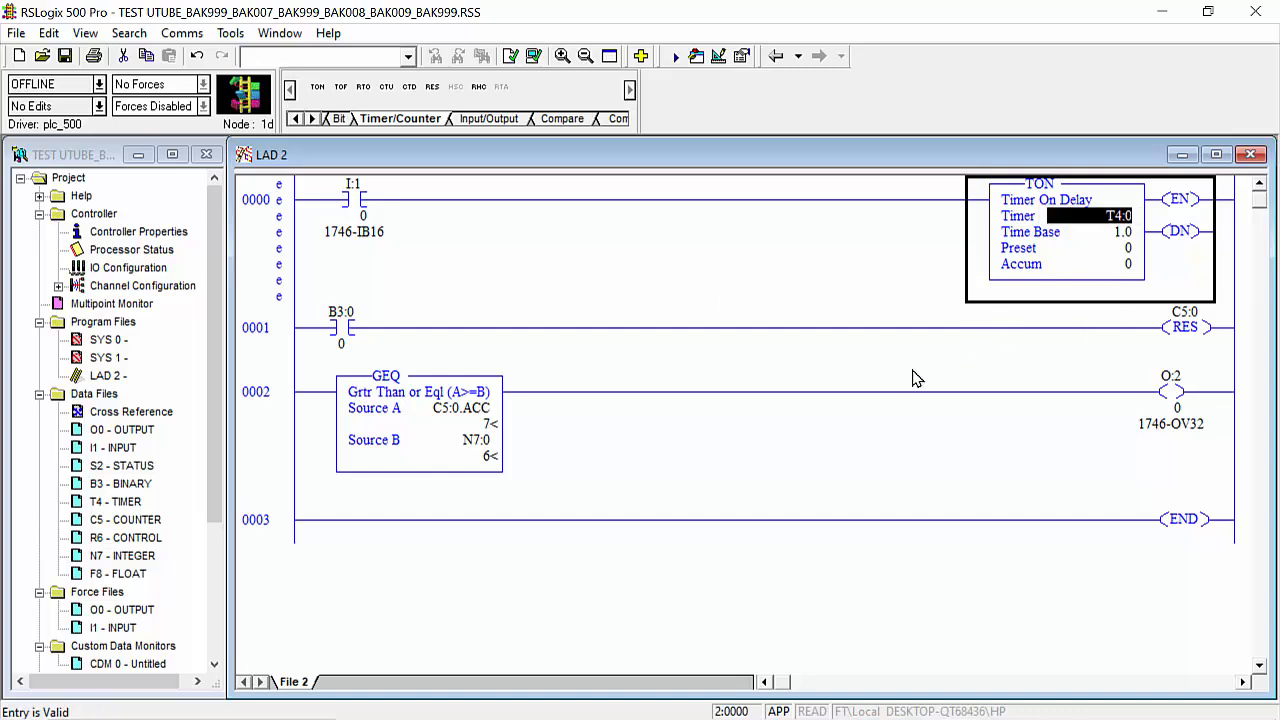
{"action": "mouse_move", "coordinate": [448, 444]}
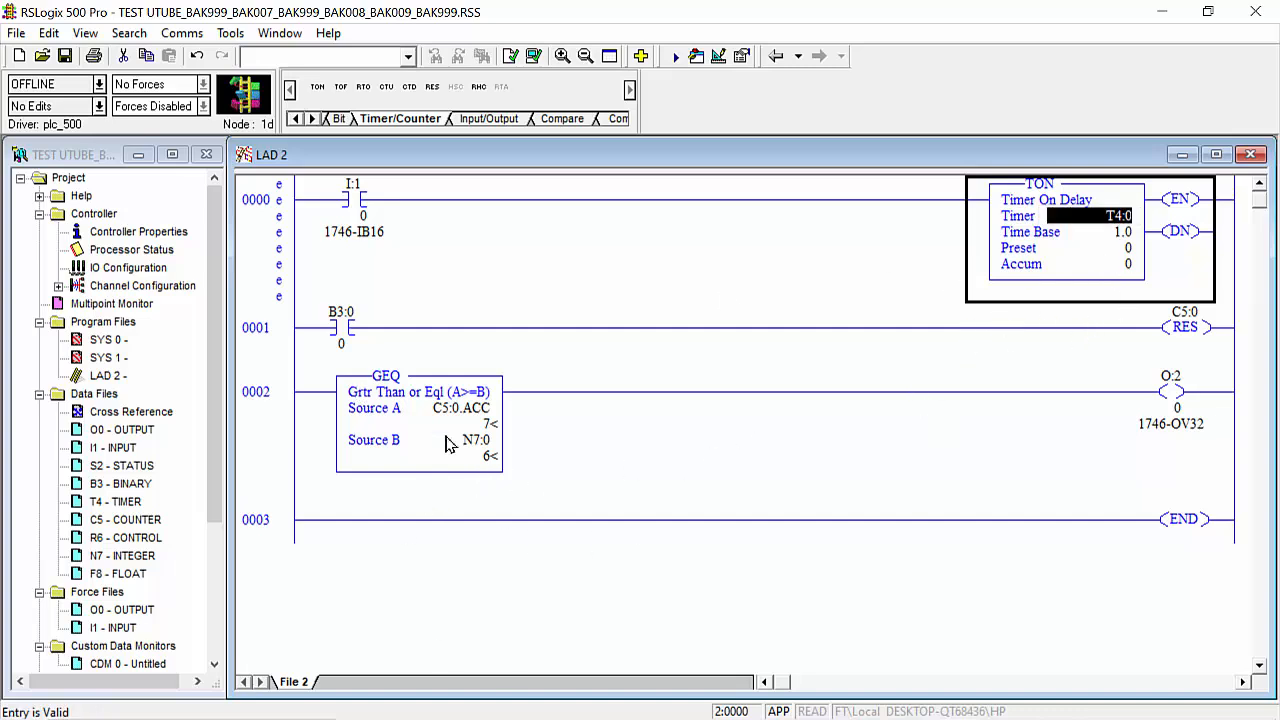
Set the GEQ's Source A to timer accumulator T4:0.ACC.
{"action": "left_click", "coordinate": [452, 408]}
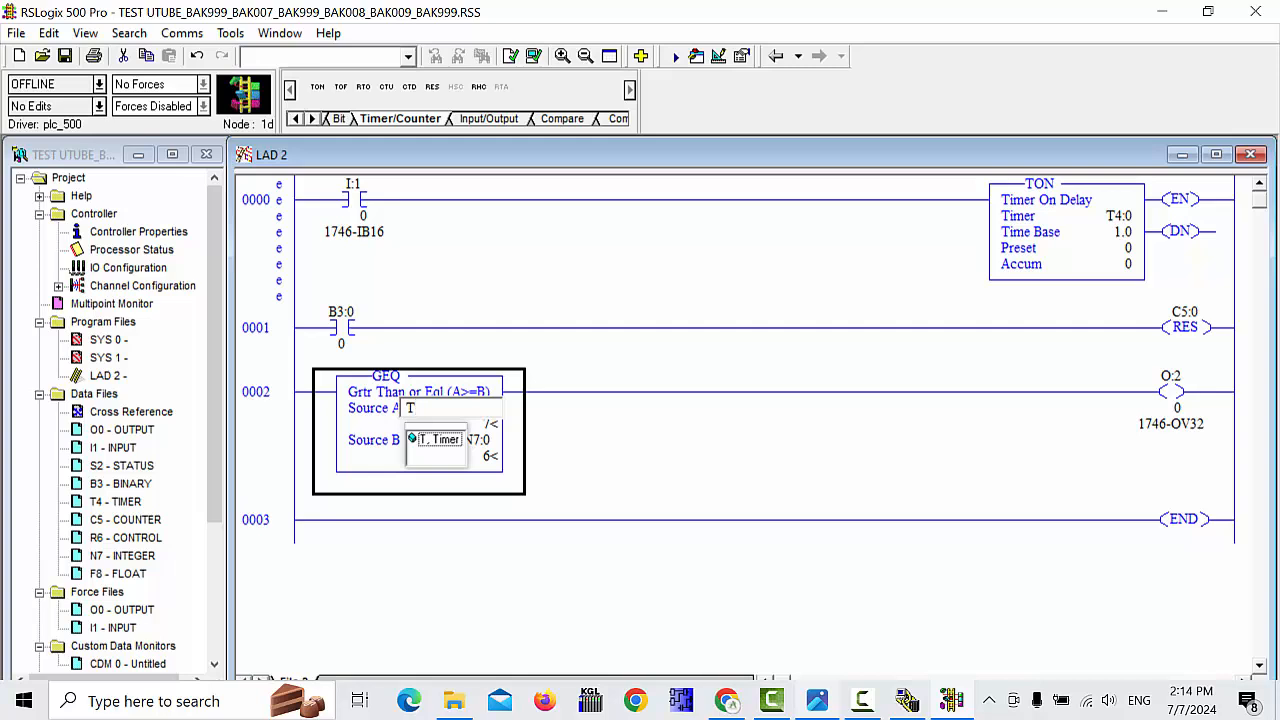
{"action": "type", "text": "T4:"}
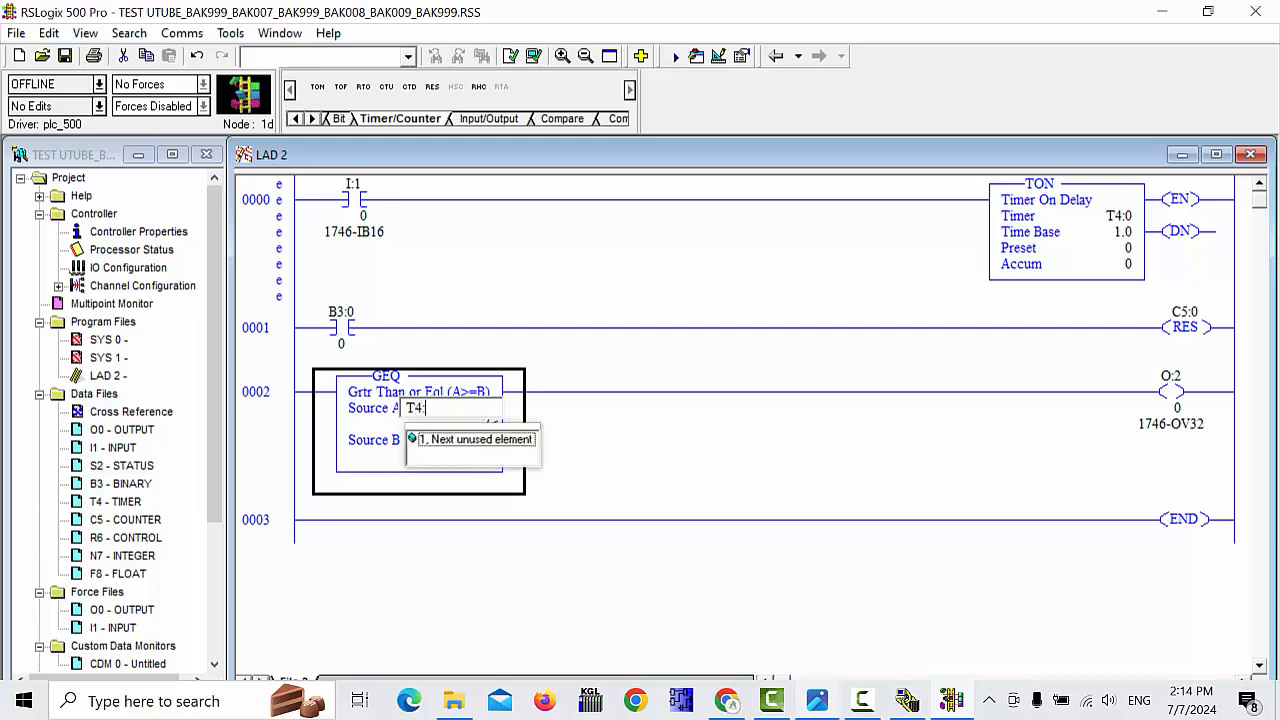
{"action": "type", "text": ".ACC"}
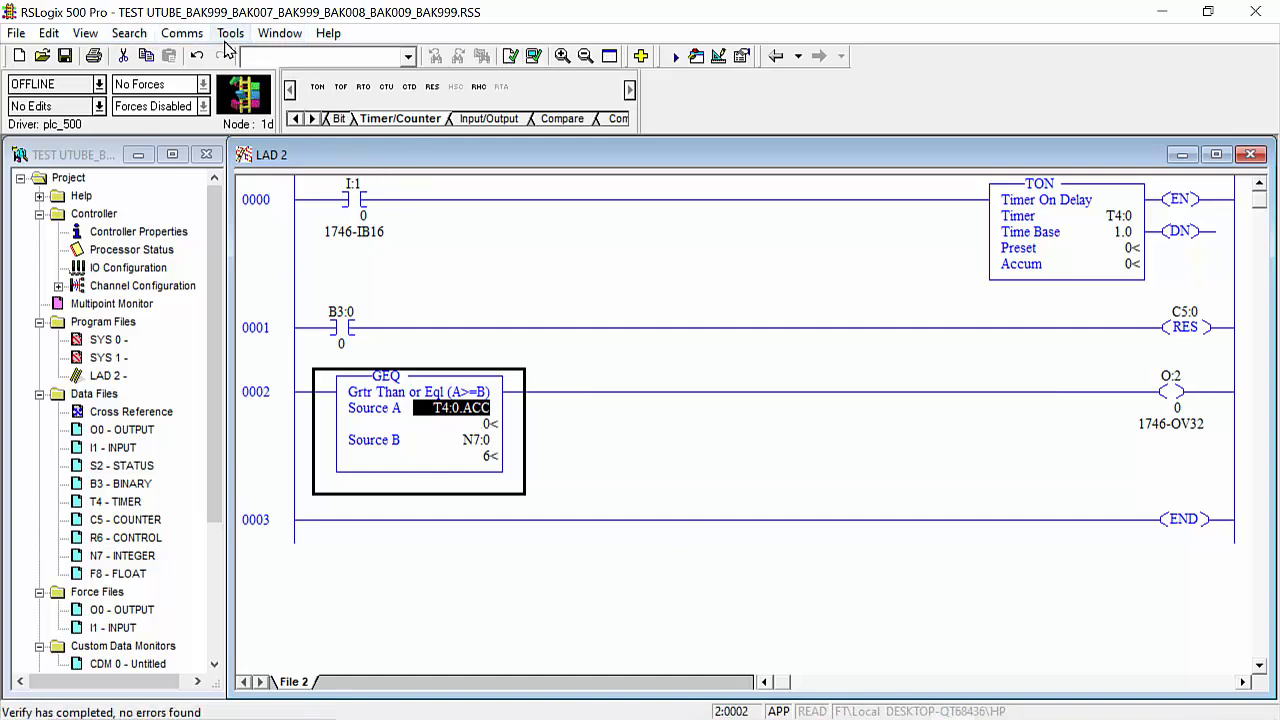
Download the program with the password confirmed, return the processor to Run mode and go online.
{"action": "left_click", "coordinate": [180, 32]}
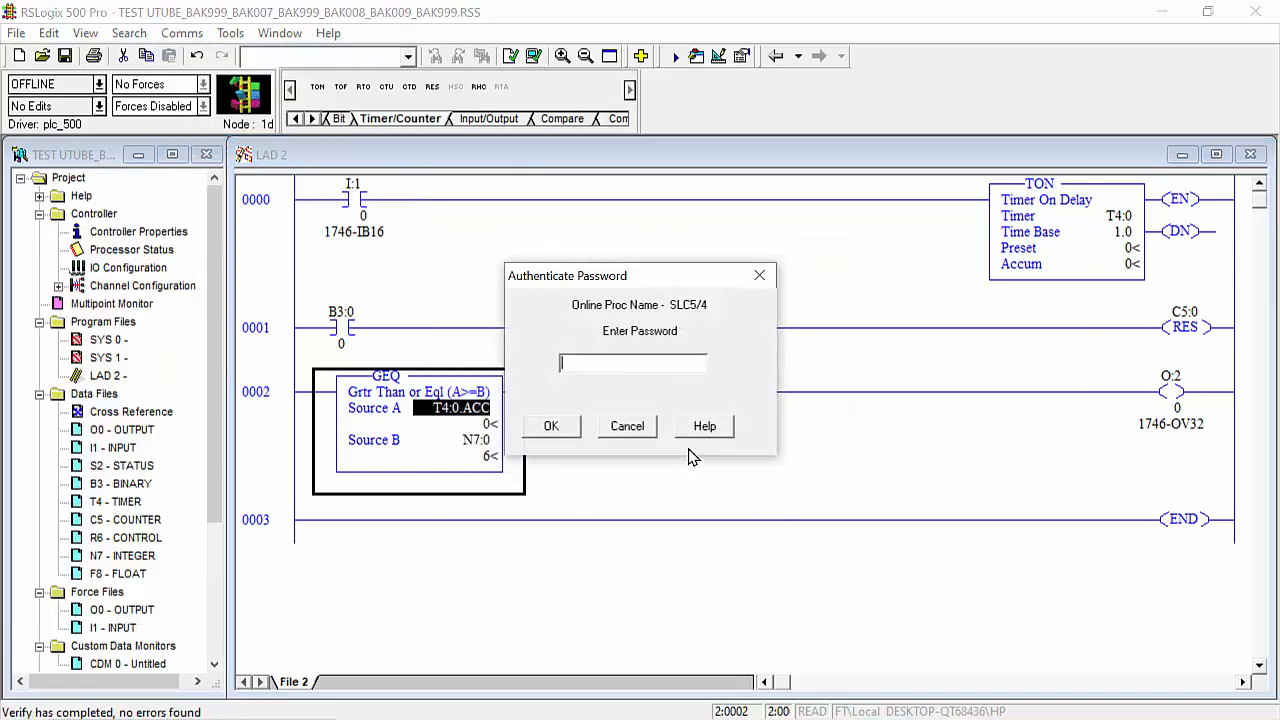
{"action": "type", "text": "***"}
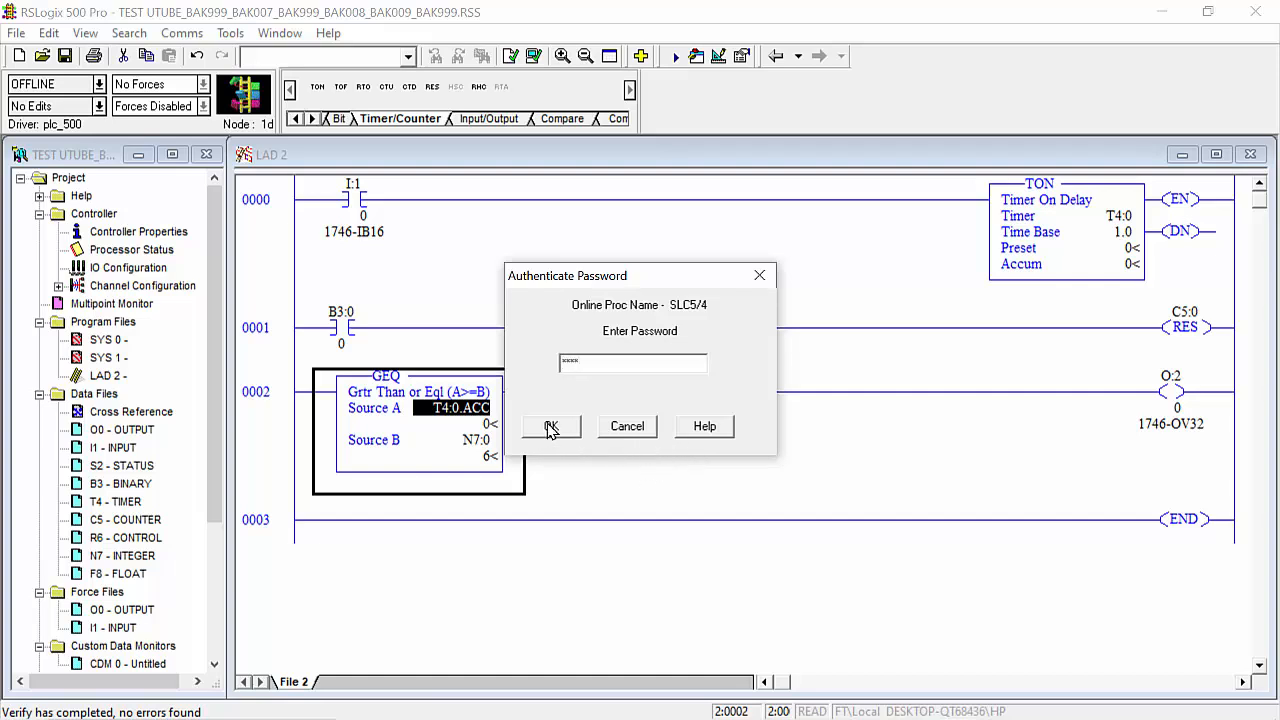
{"action": "left_click", "coordinate": [550, 426]}
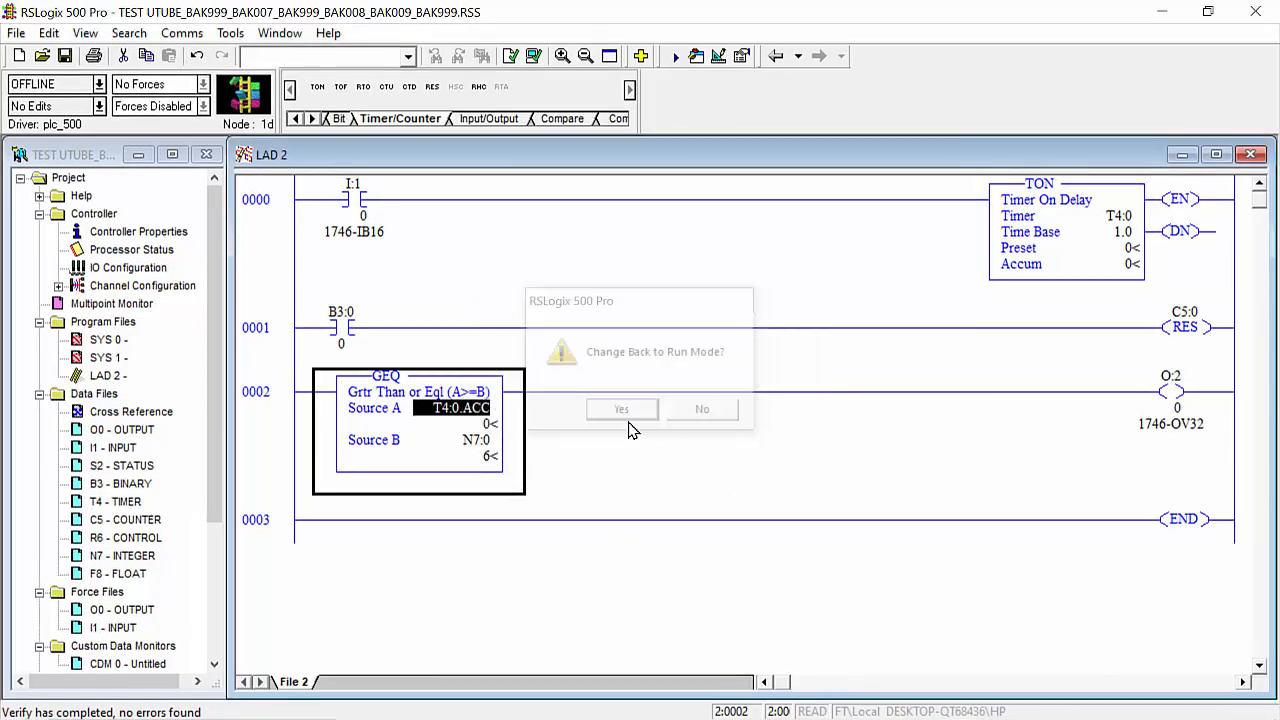
{"action": "left_click", "coordinate": [620, 408]}
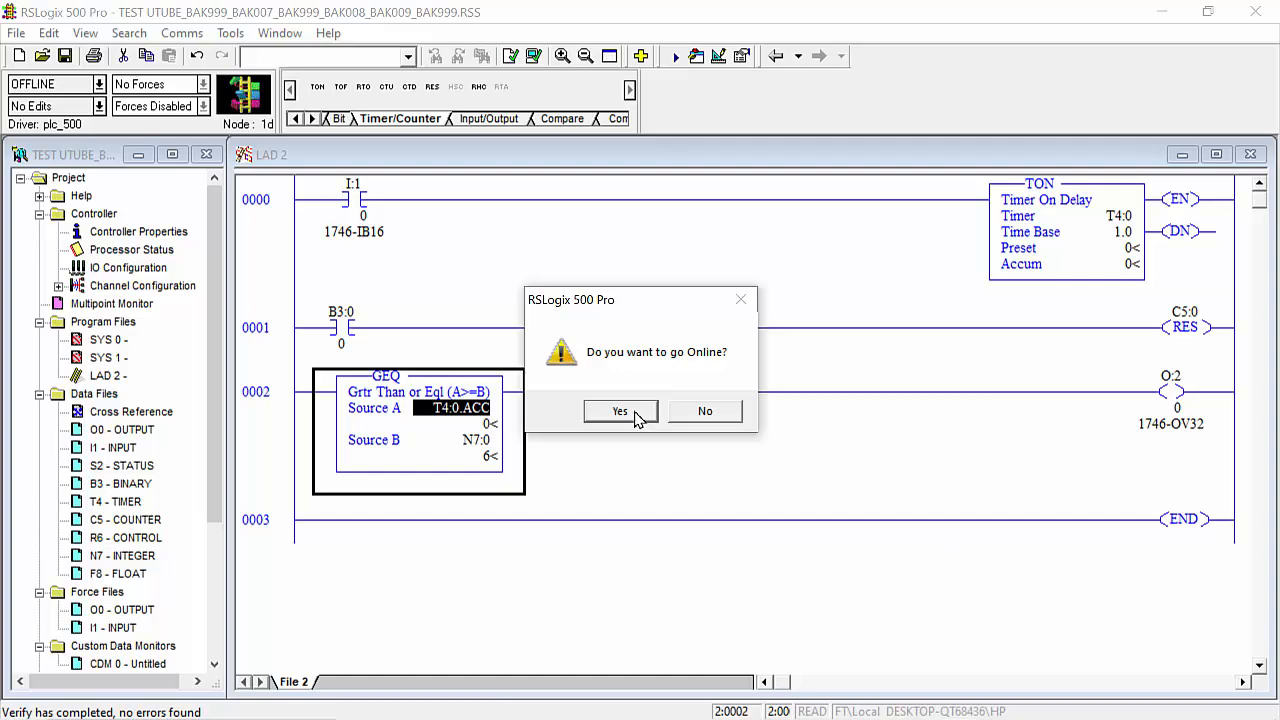
{"action": "left_click", "coordinate": [620, 412]}
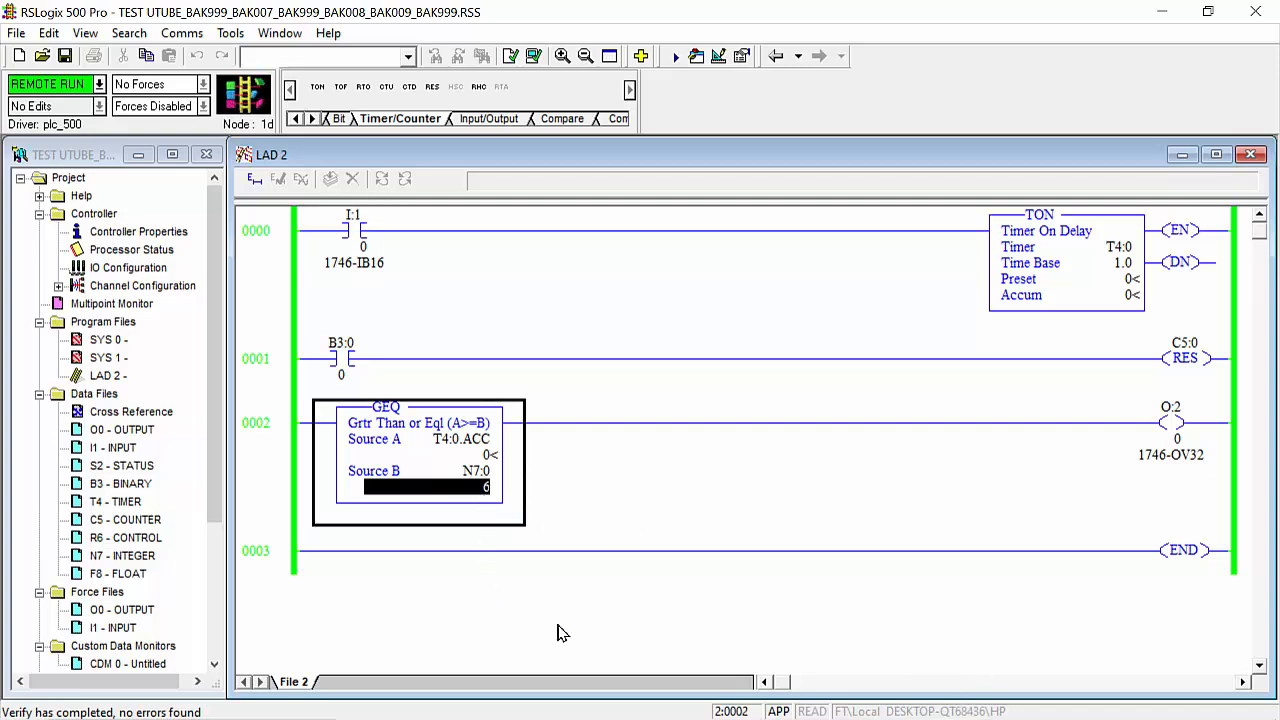
Enter 10 into N7:0, the GEQ Source B value, in the running processor.
{"action": "type", "text": "1"}
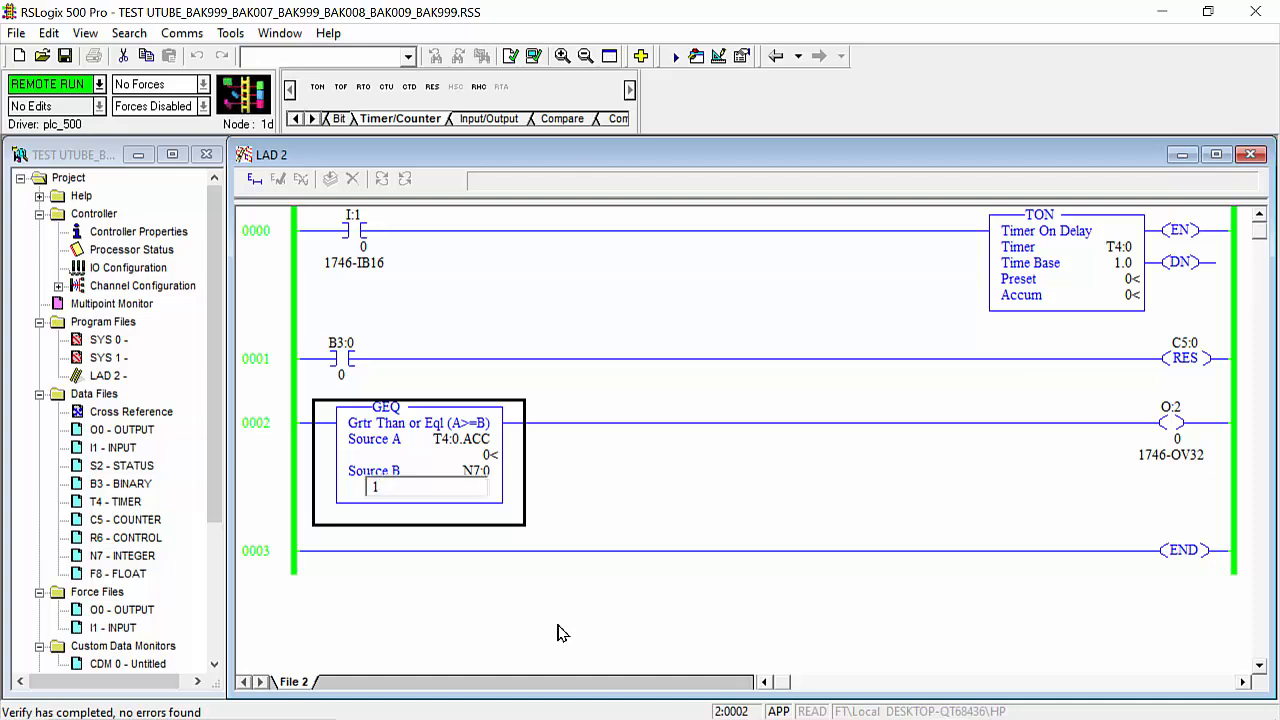
{"action": "type", "text": "10"}
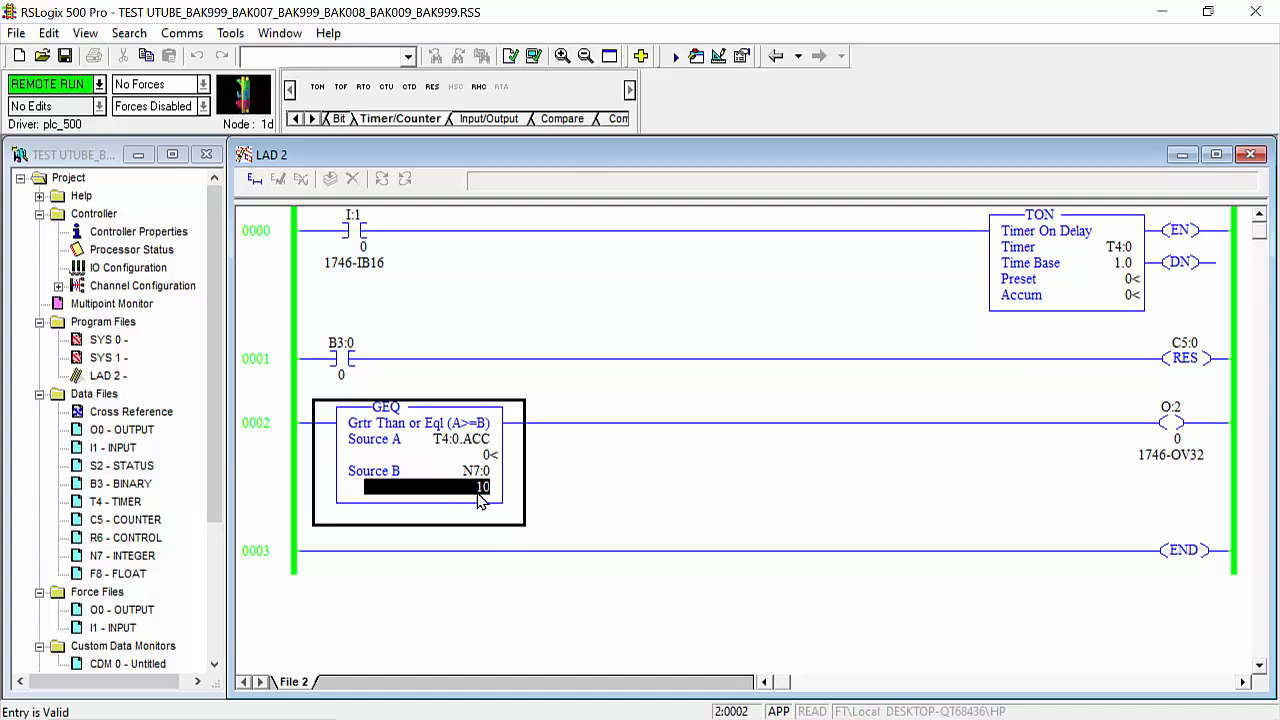
{"action": "mouse_move", "coordinate": [438, 440]}
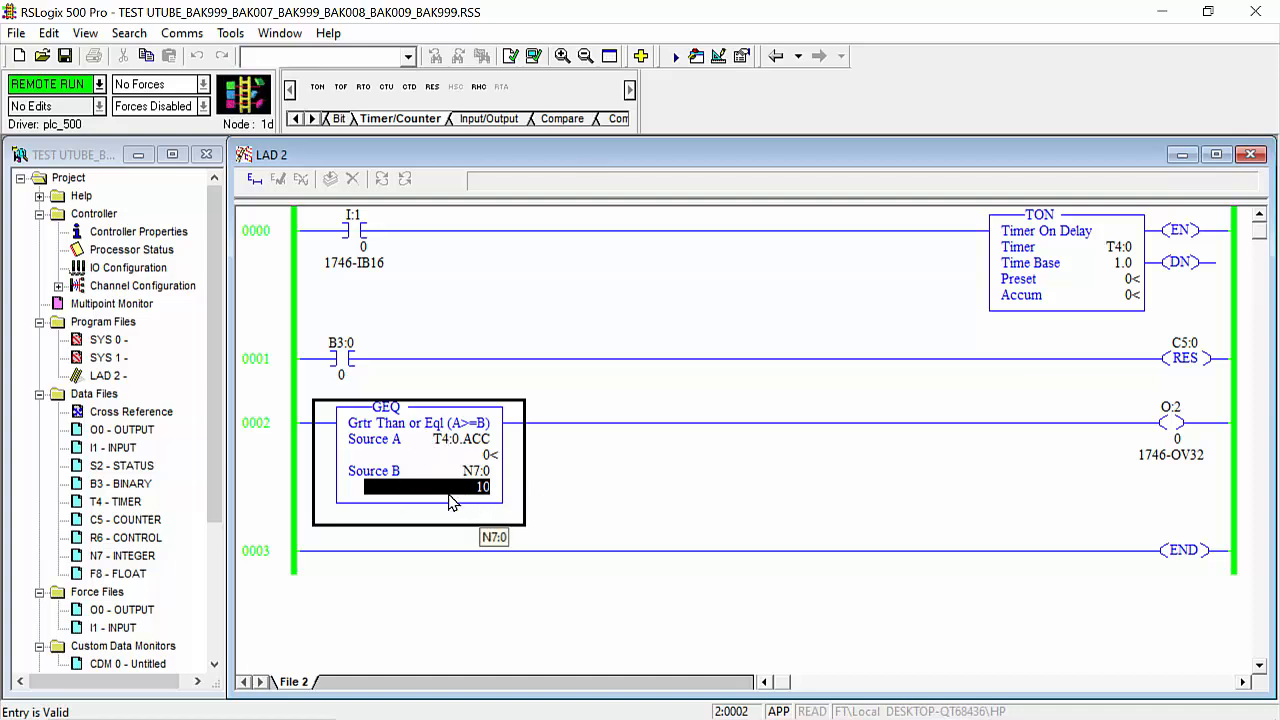
{"action": "mouse_move", "coordinate": [476, 492]}
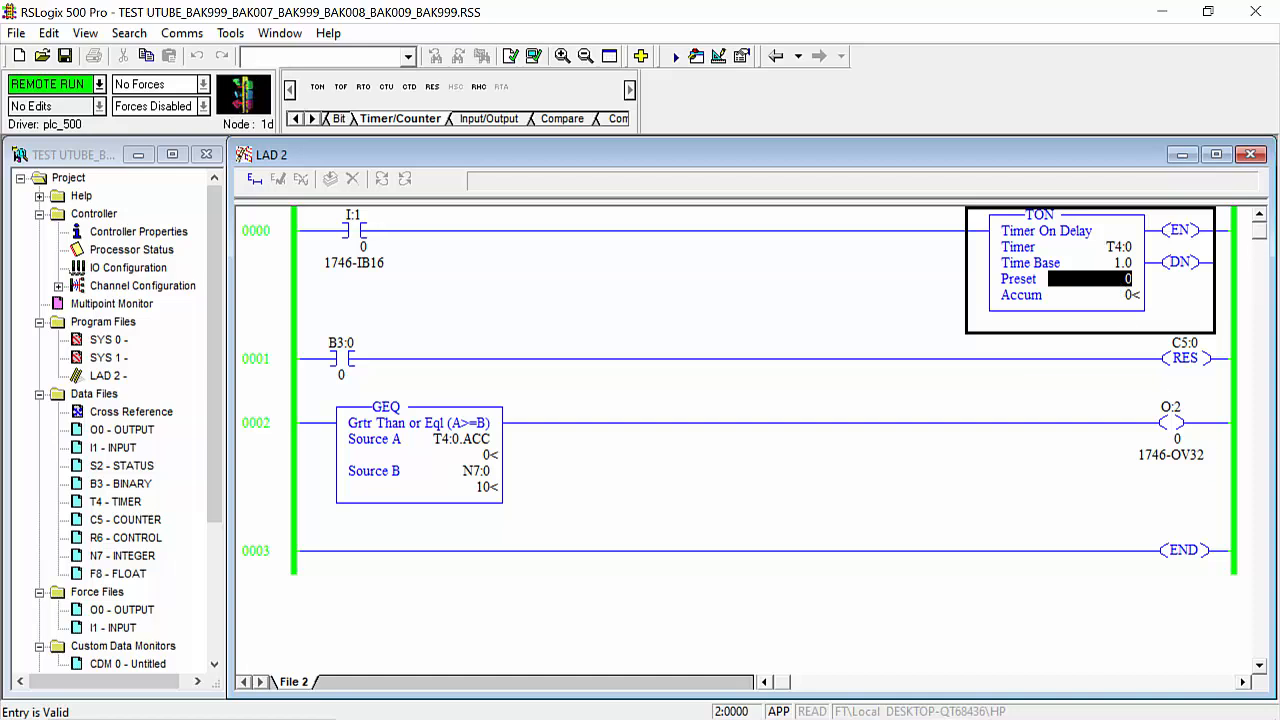
Enter 10 as timer T4:0's Preset so it matches the N7:0 threshold.
{"action": "type", "text": "1"}
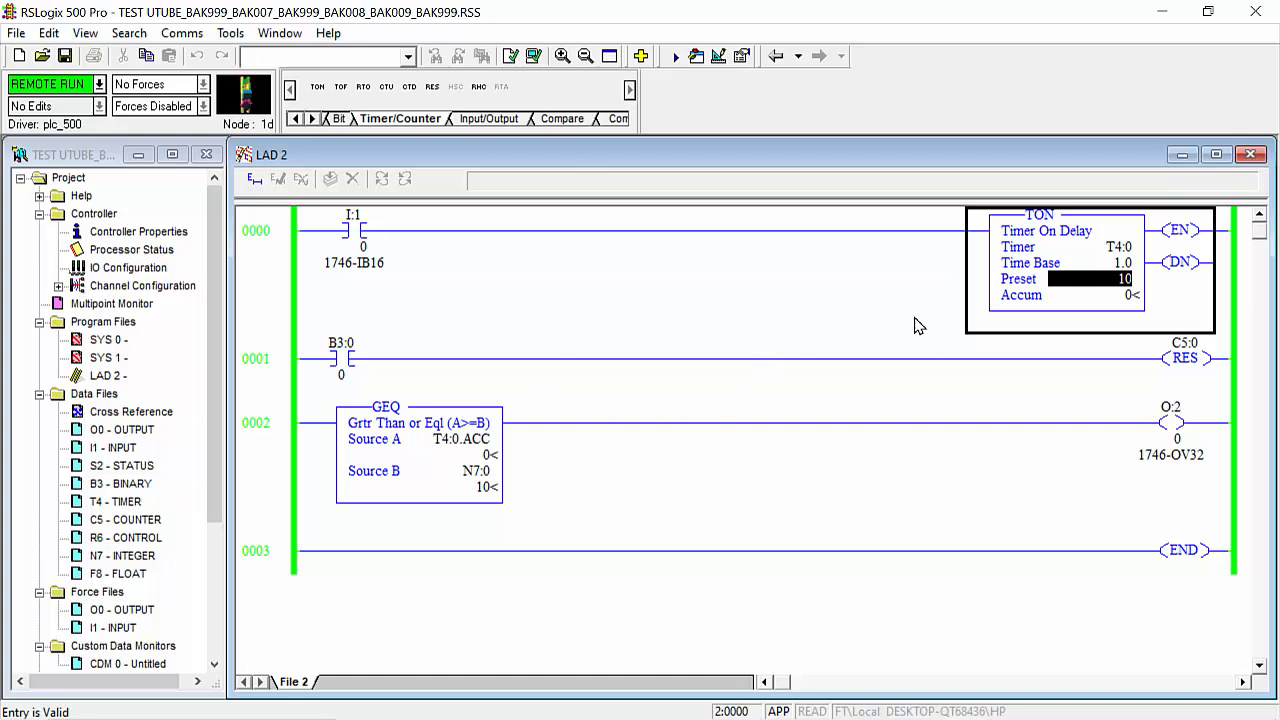
{"action": "mouse_move", "coordinate": [390, 446]}
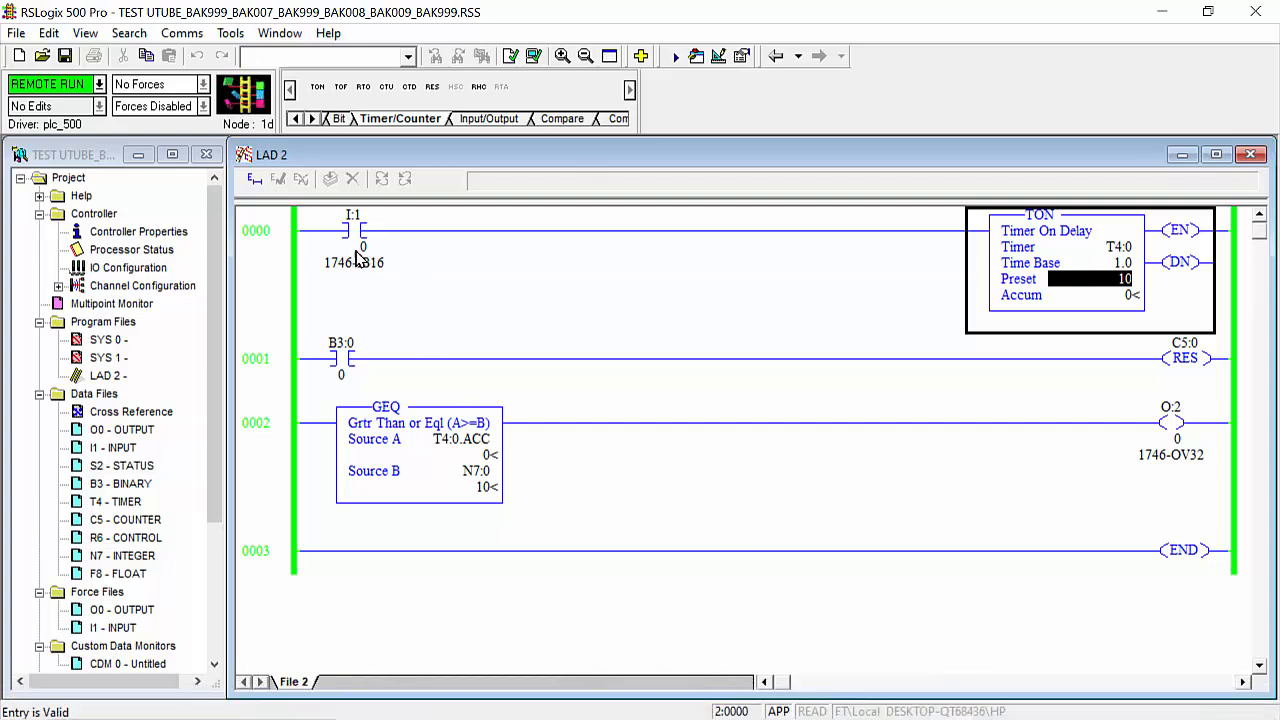
{"action": "mouse_move", "coordinate": [366, 226]}
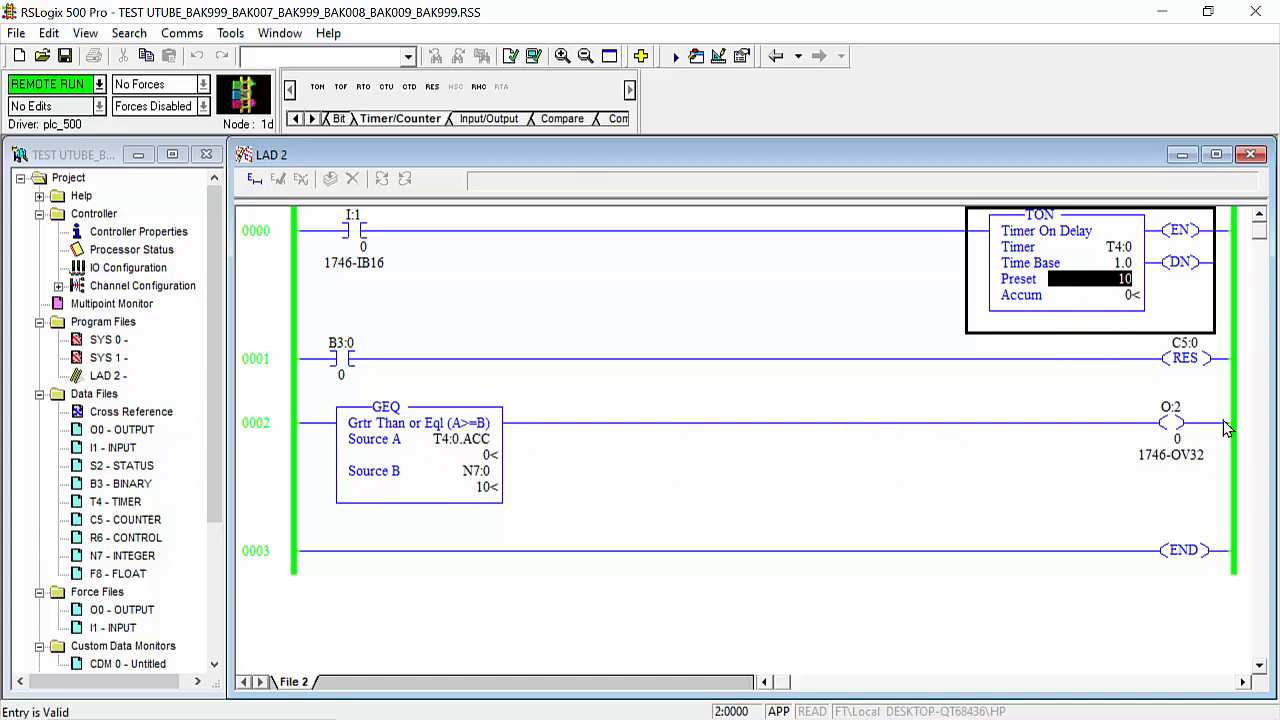
{"action": "mouse_move", "coordinate": [1106, 464]}
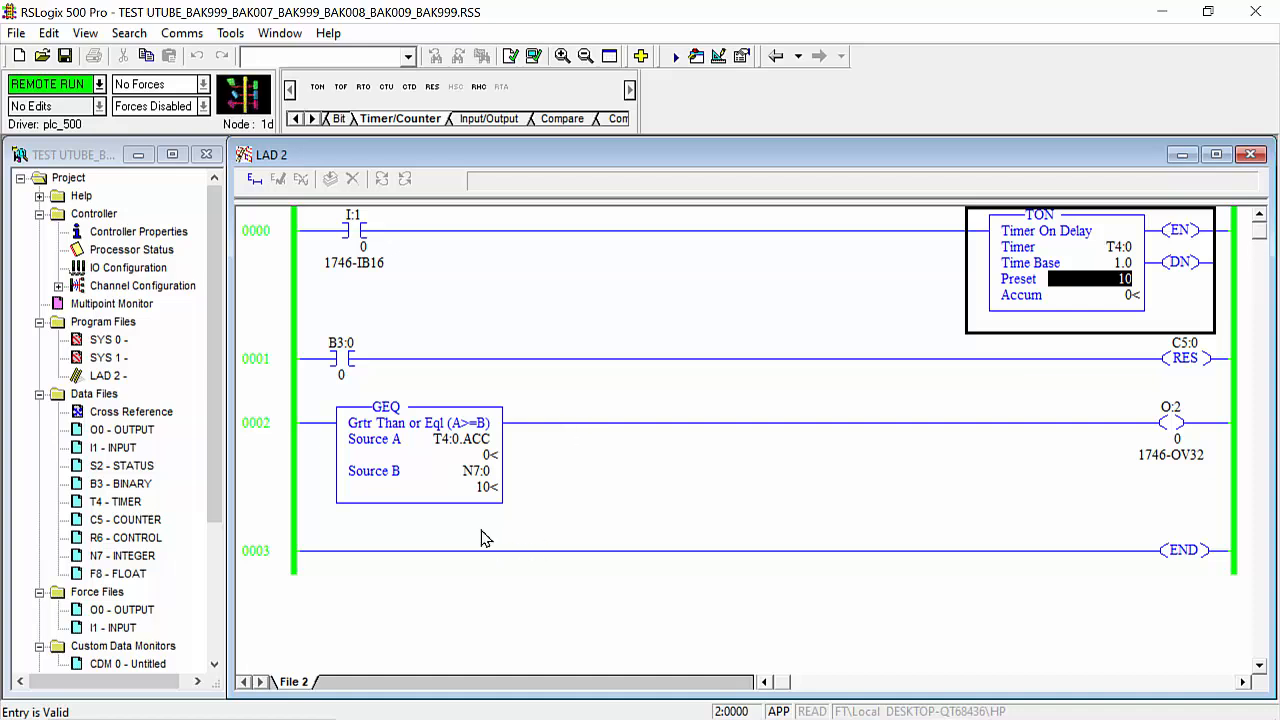
{"action": "mouse_move", "coordinate": [436, 444]}
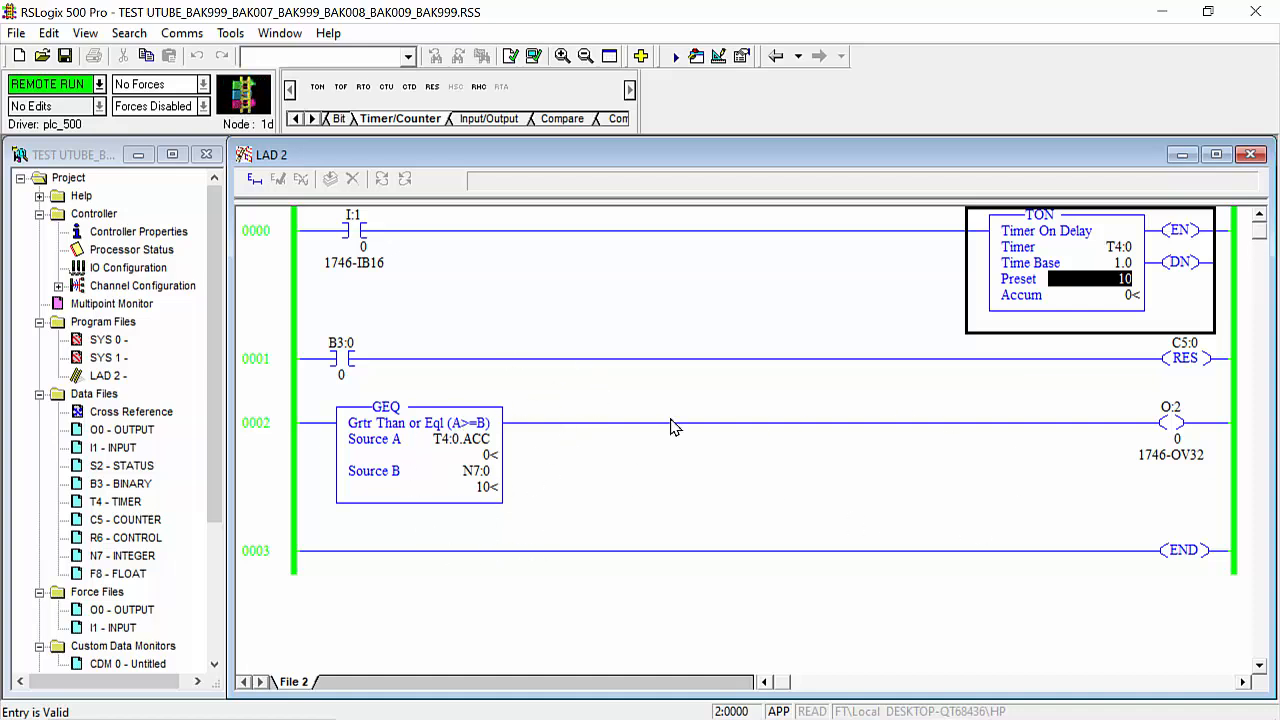
{"action": "mouse_move", "coordinate": [396, 482]}
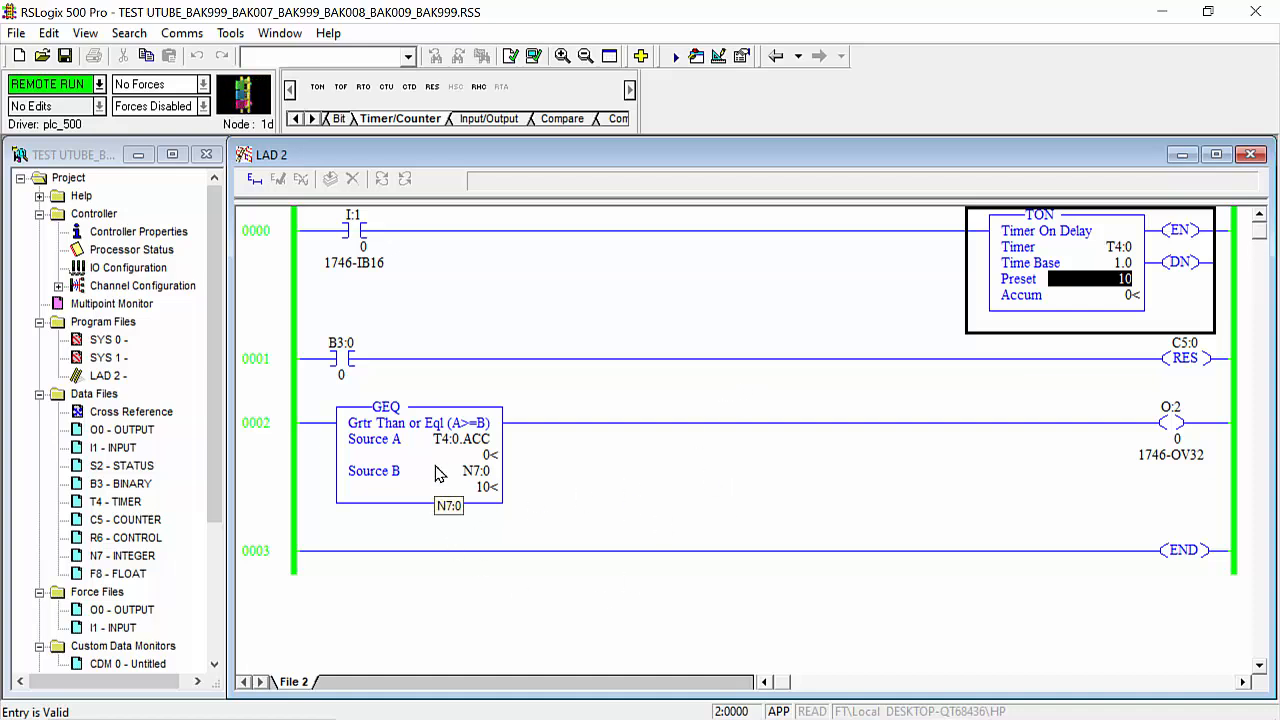
{"action": "mouse_move", "coordinate": [402, 532]}
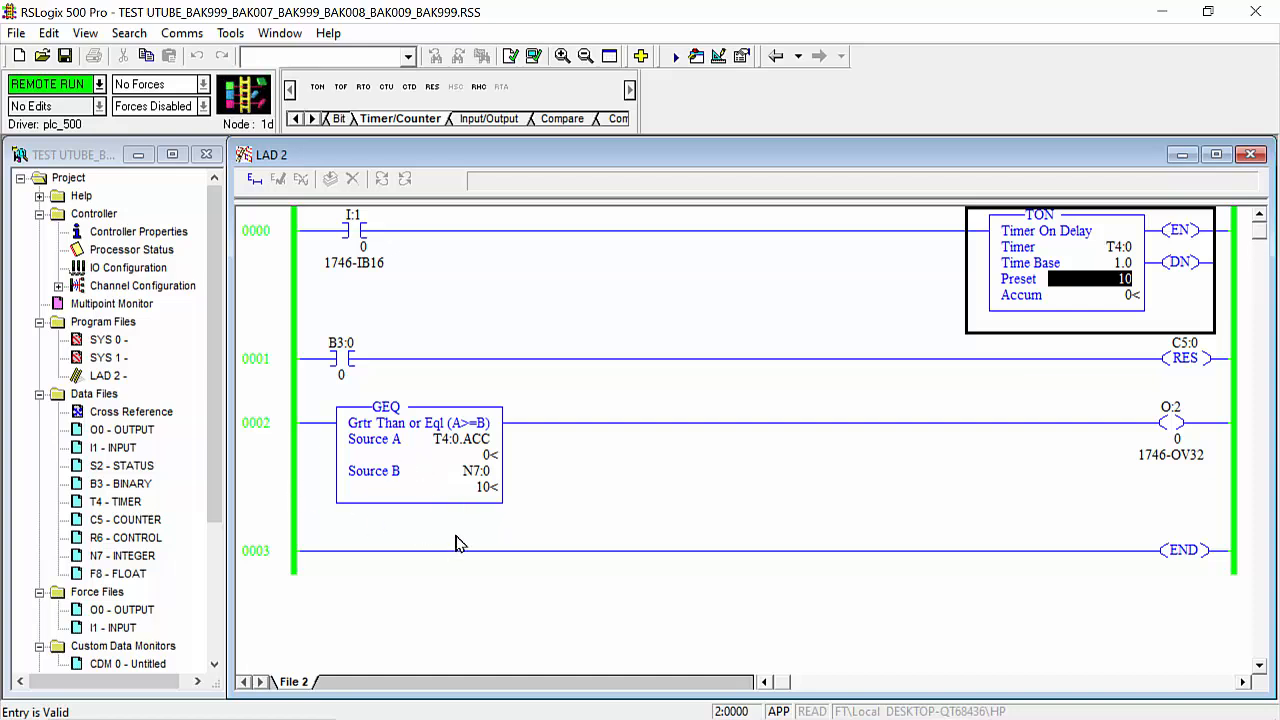
{"action": "mouse_move", "coordinate": [436, 484]}
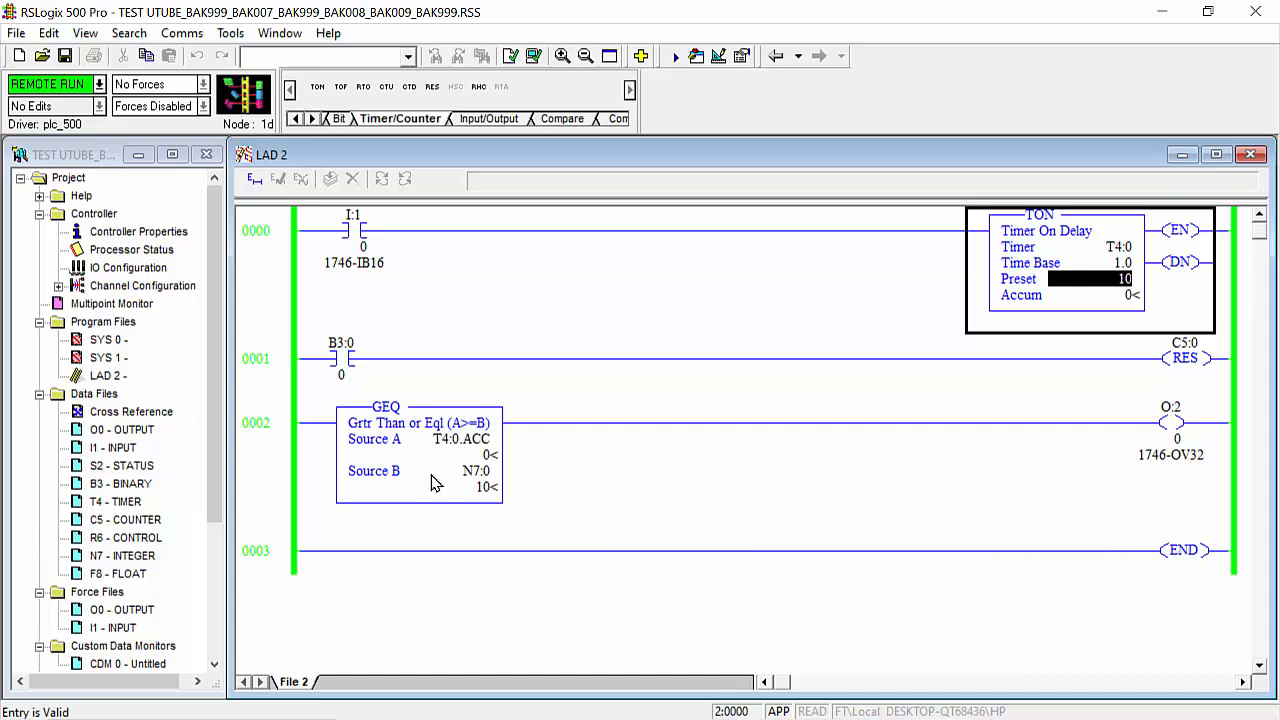